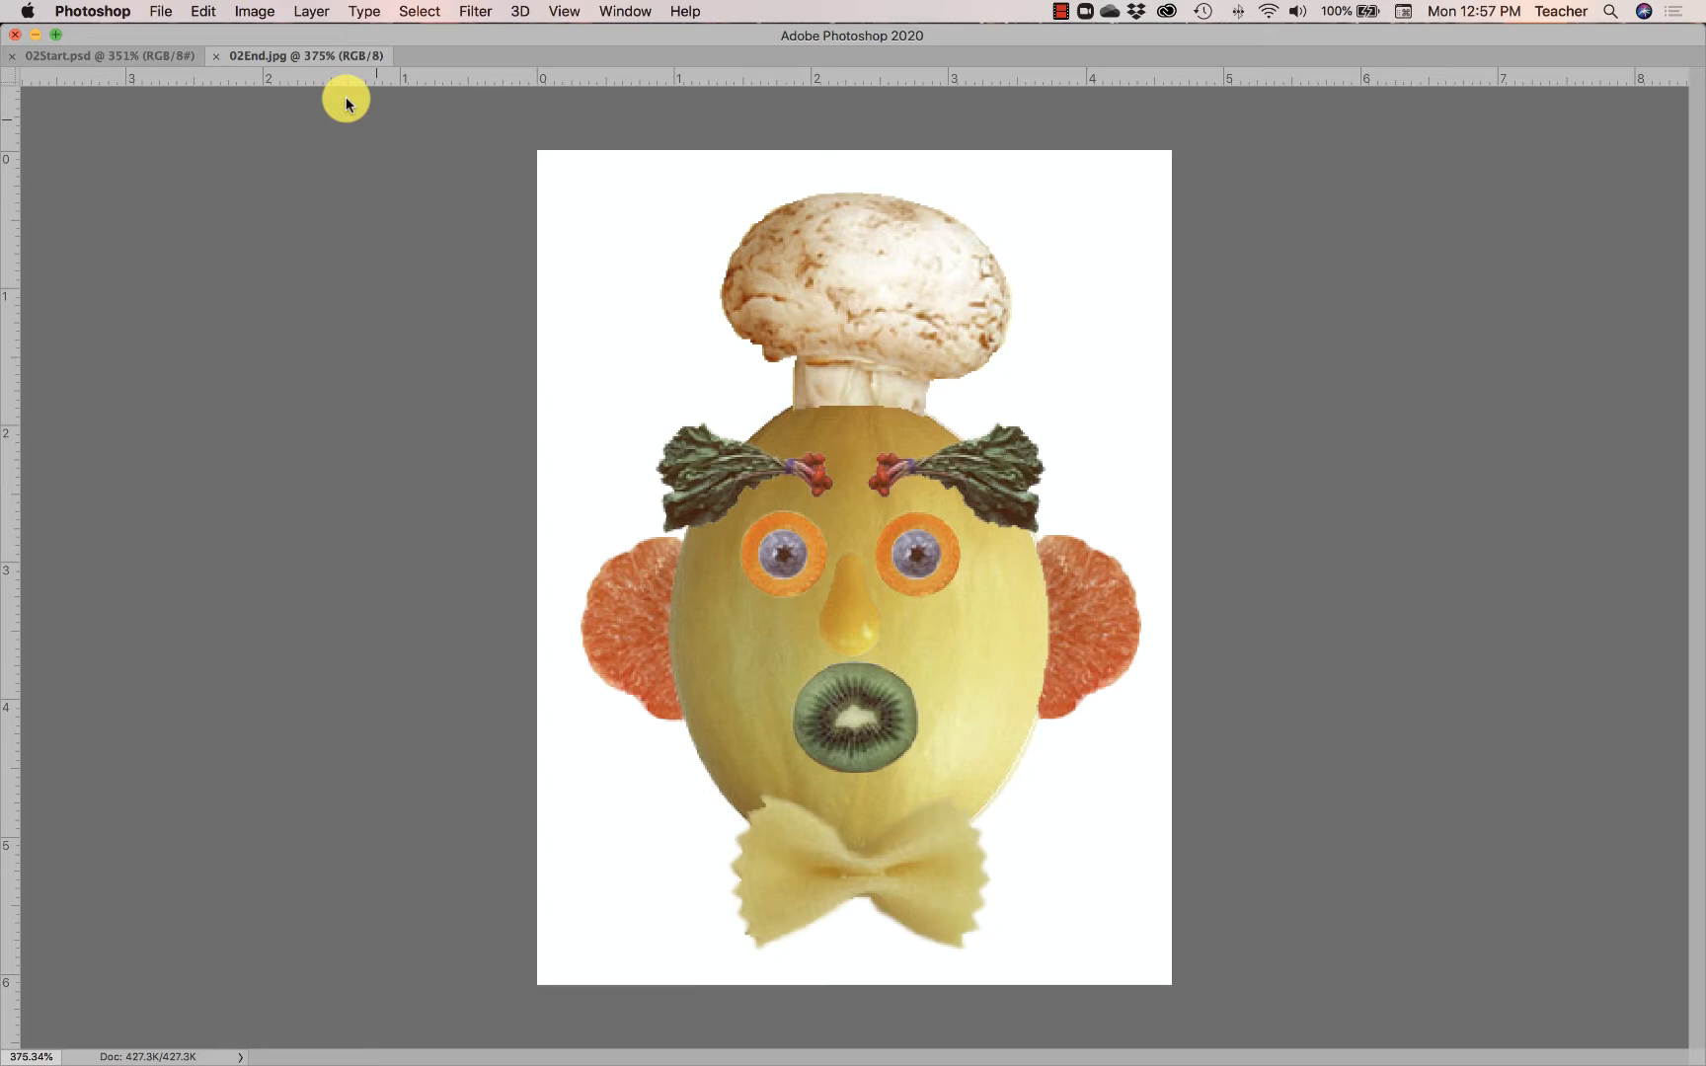
Step: Flip between the finished fruit face and 02Start.psd, settle on the start file, and bring up the Window menu
{"action": "left_click", "coordinate": [99, 56]}
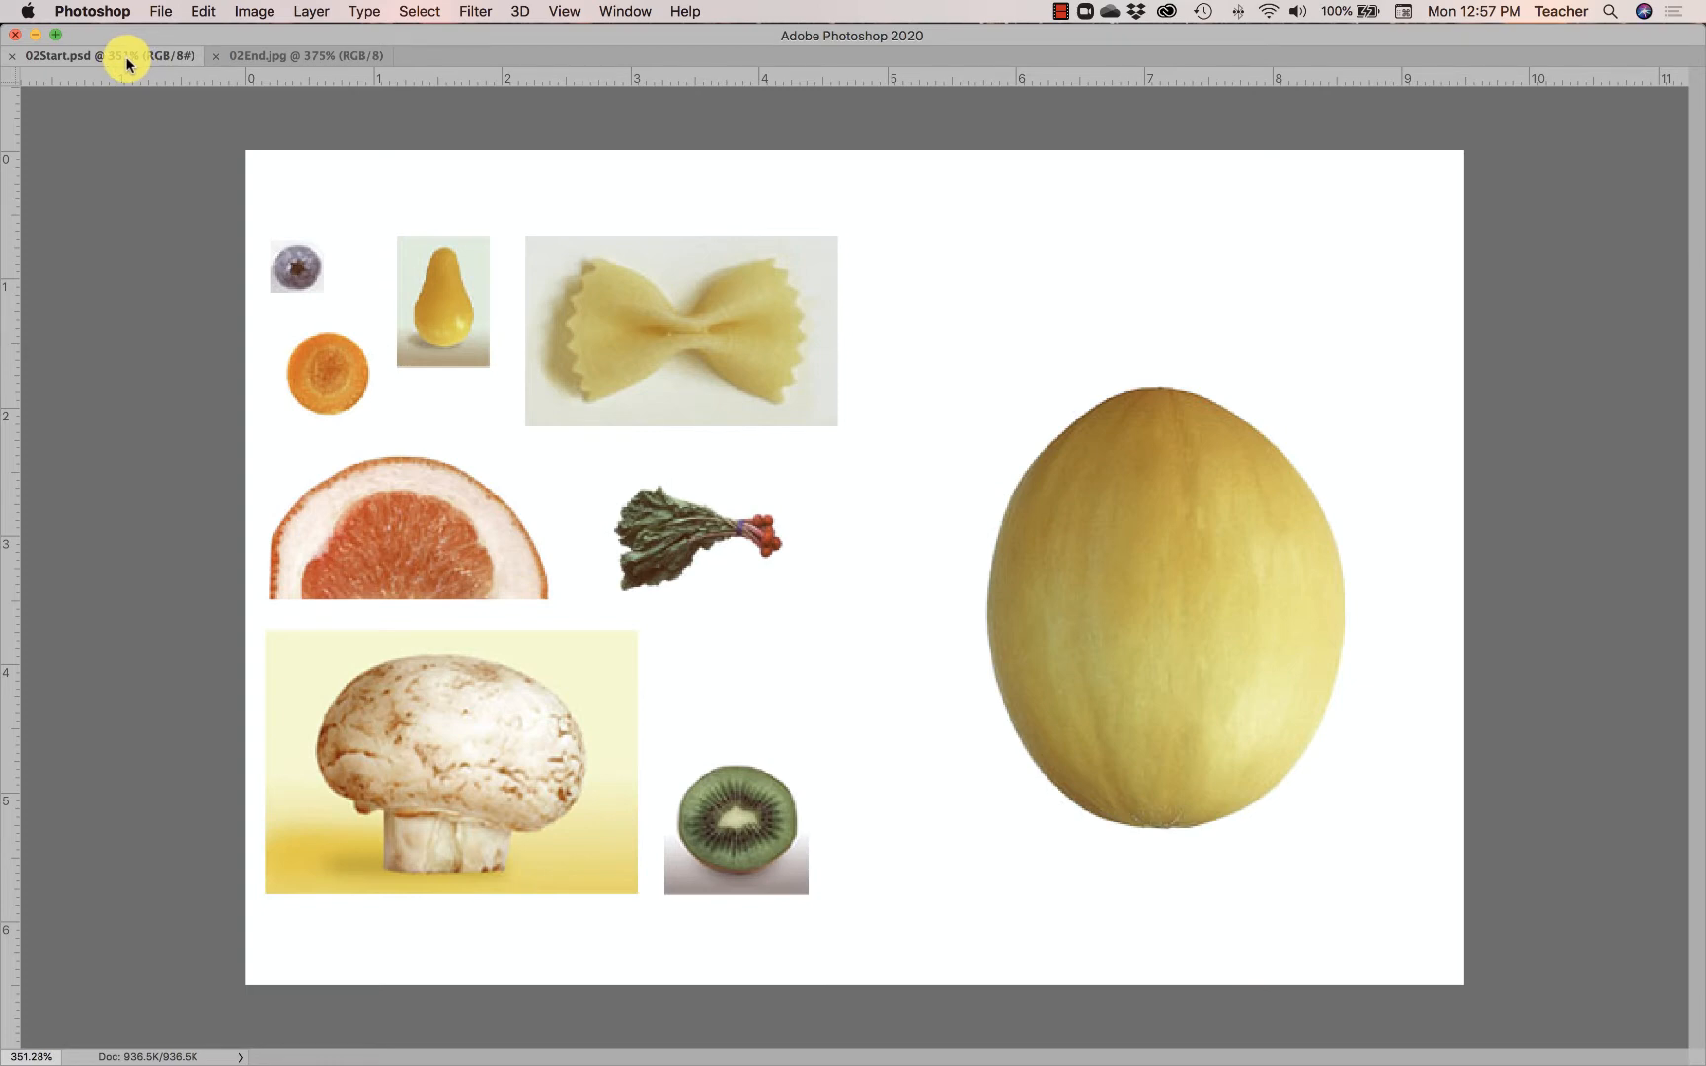
{"action": "left_click", "coordinate": [276, 57]}
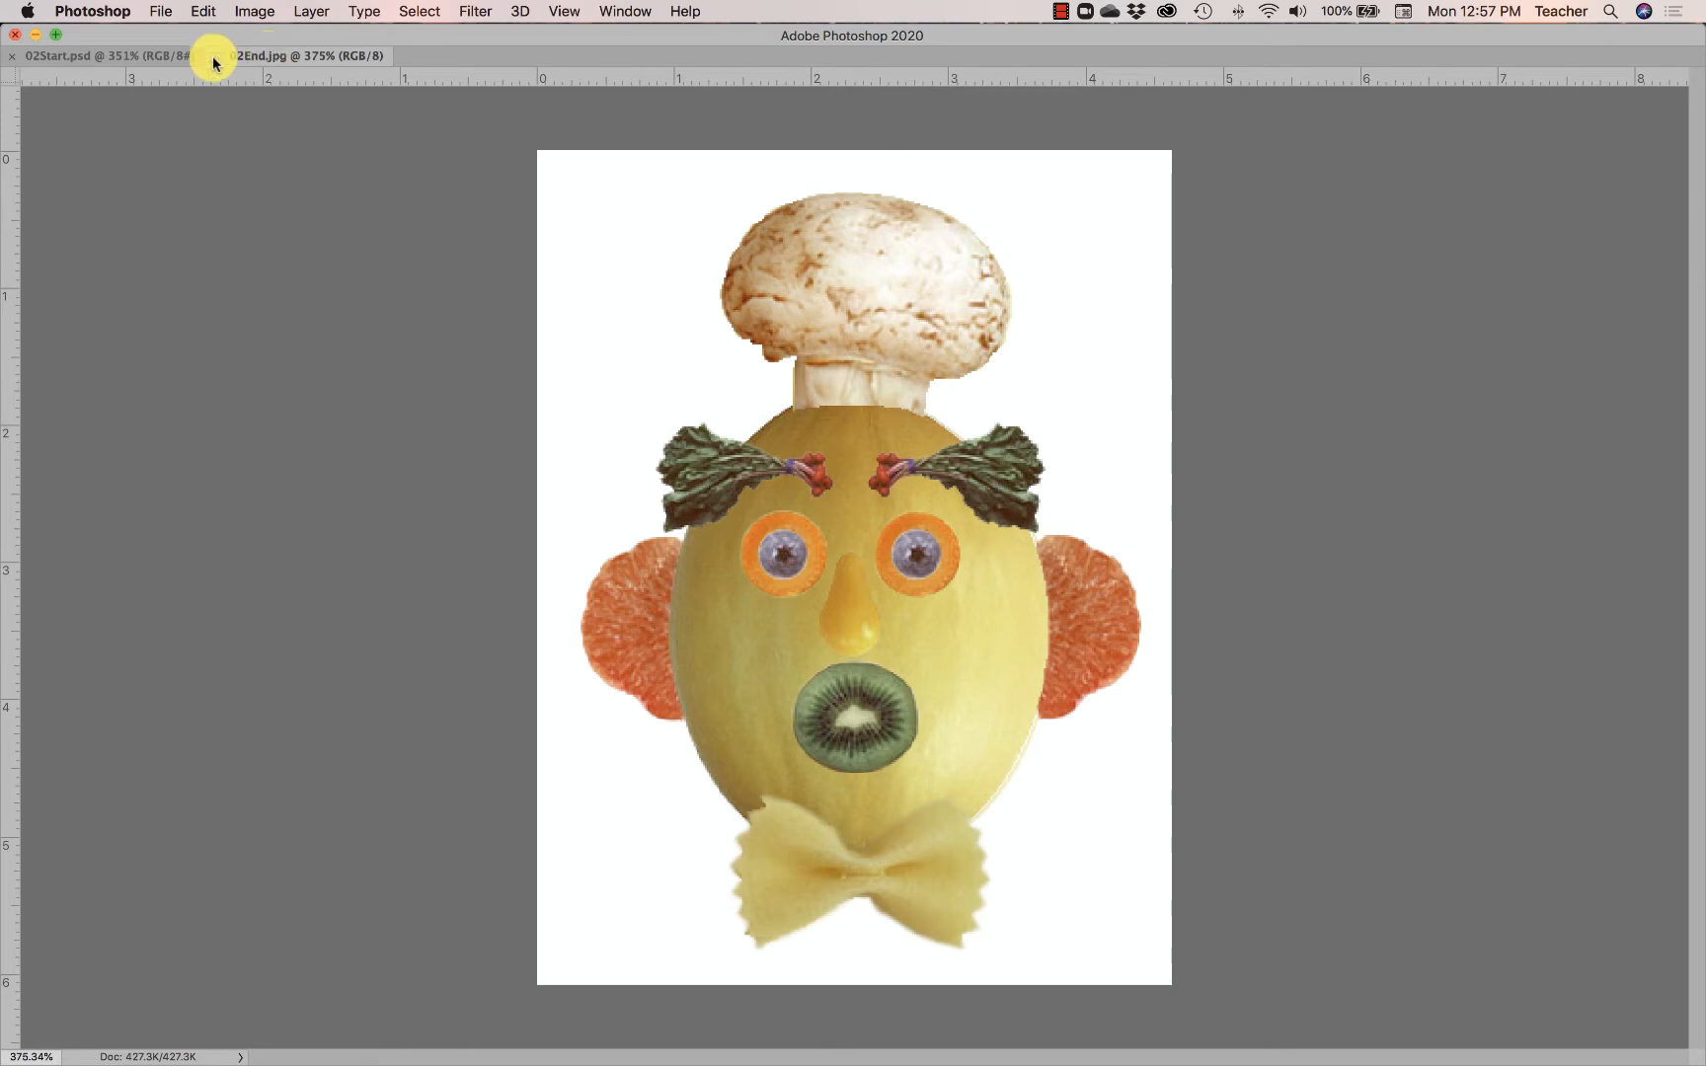
{"action": "left_click", "coordinate": [89, 54]}
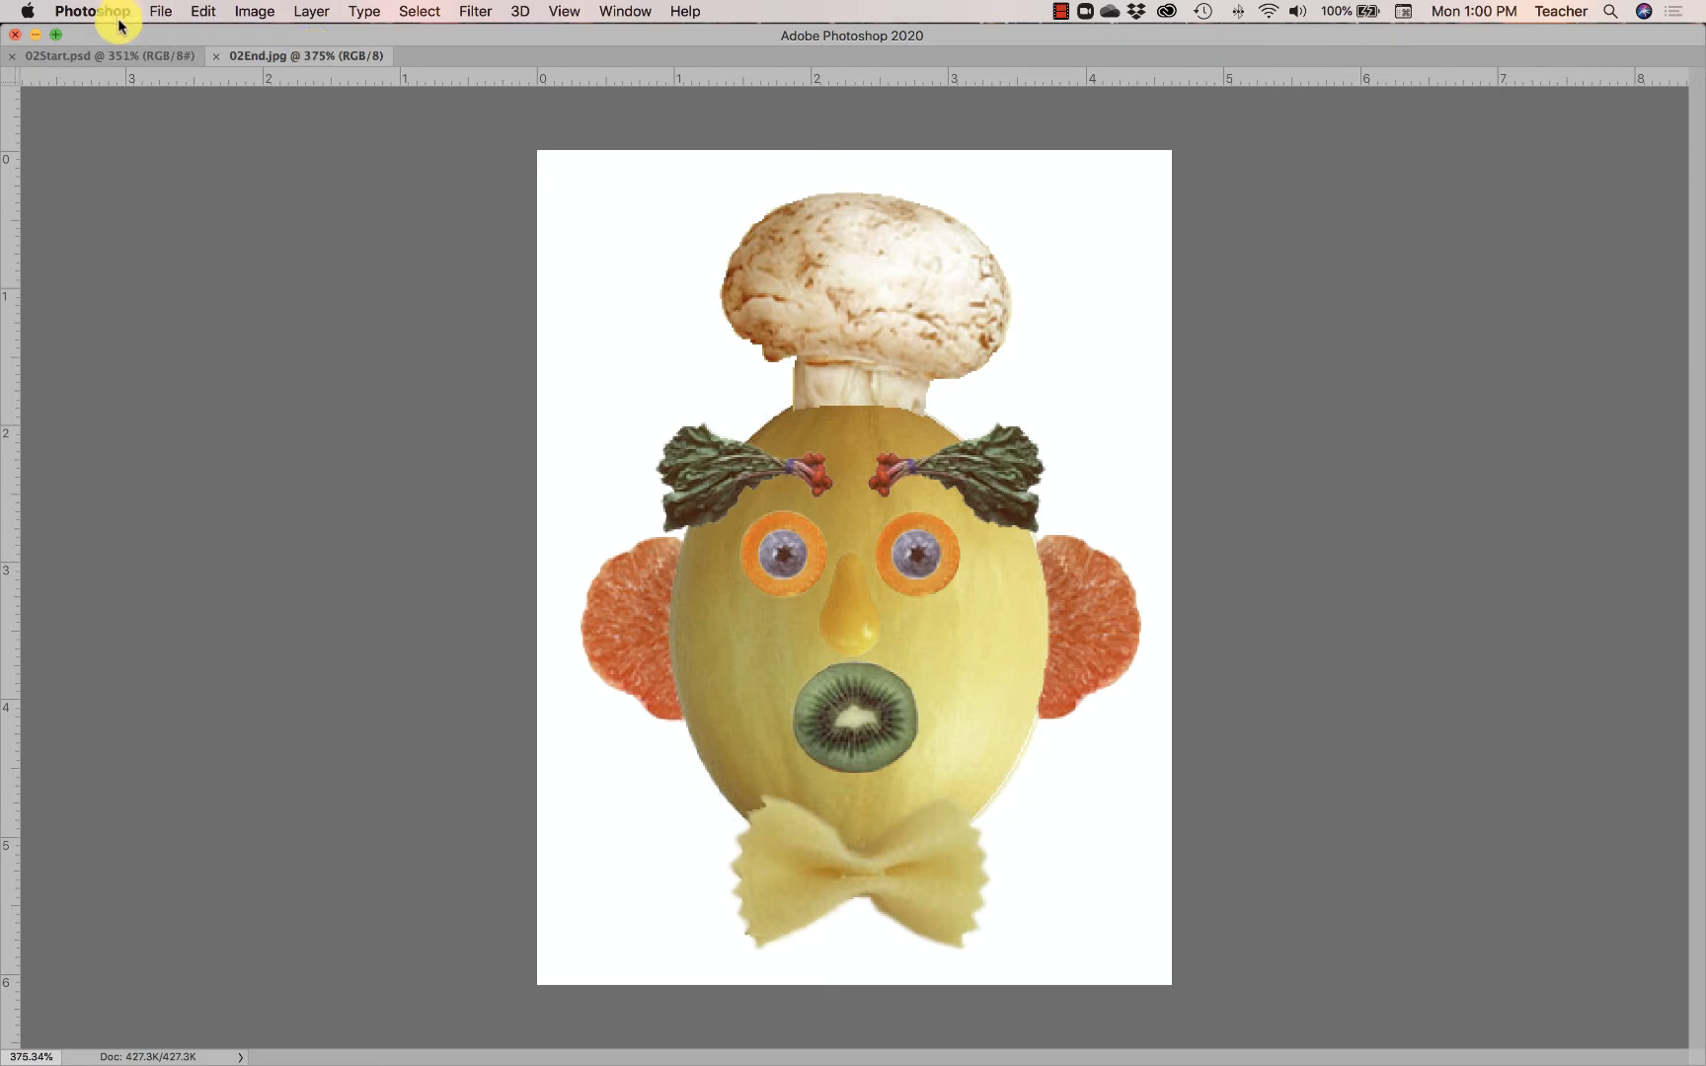
{"action": "left_click", "coordinate": [287, 55]}
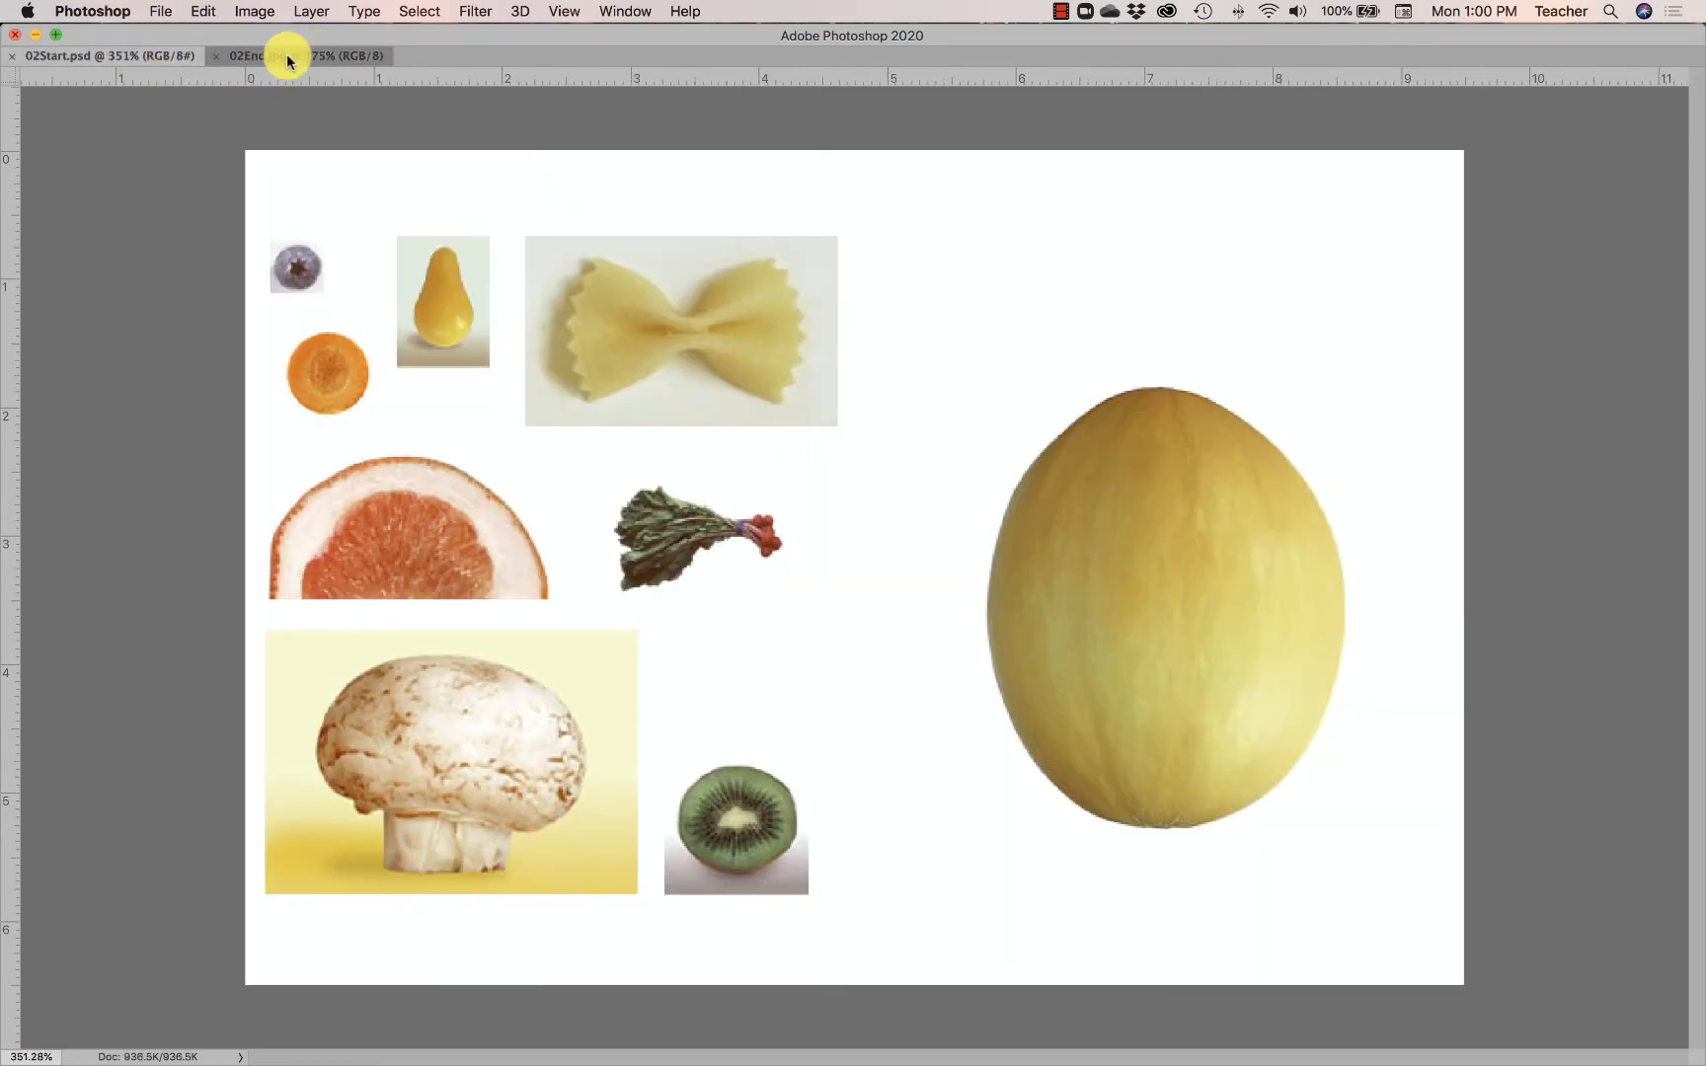
{"action": "left_click", "coordinate": [286, 55]}
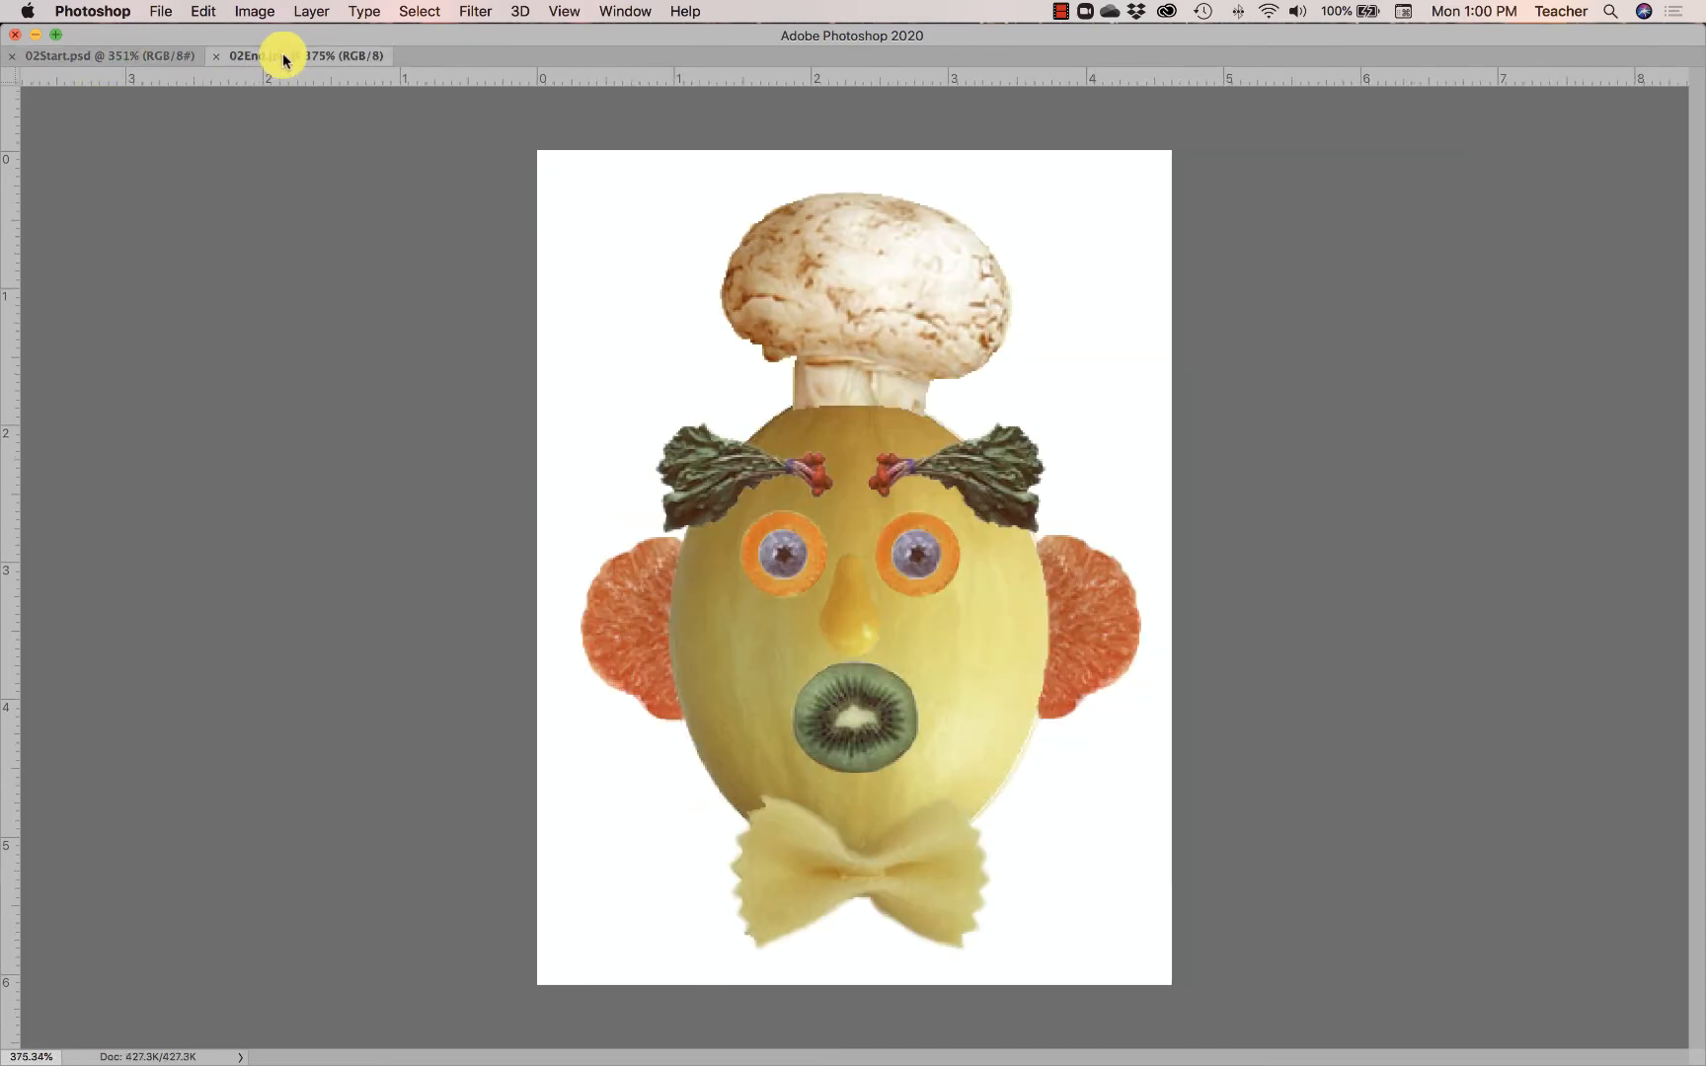
{"action": "left_click", "coordinate": [282, 56]}
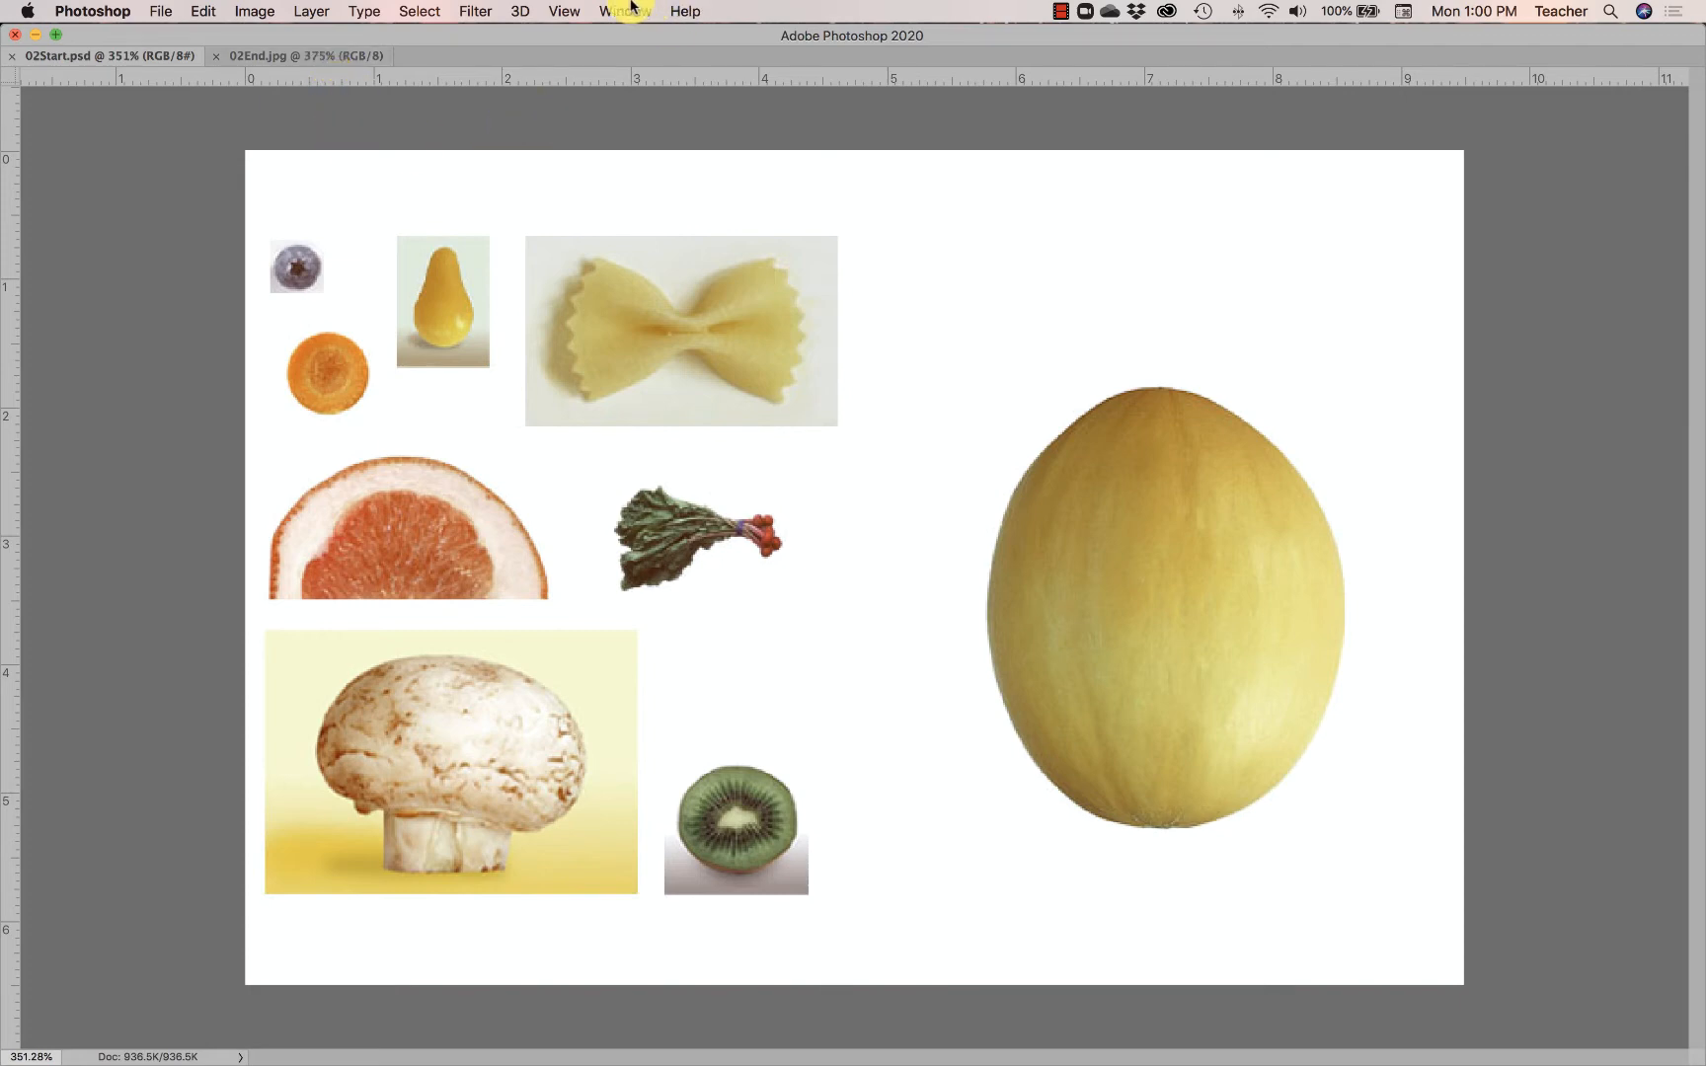
{"action": "left_click", "coordinate": [636, 12]}
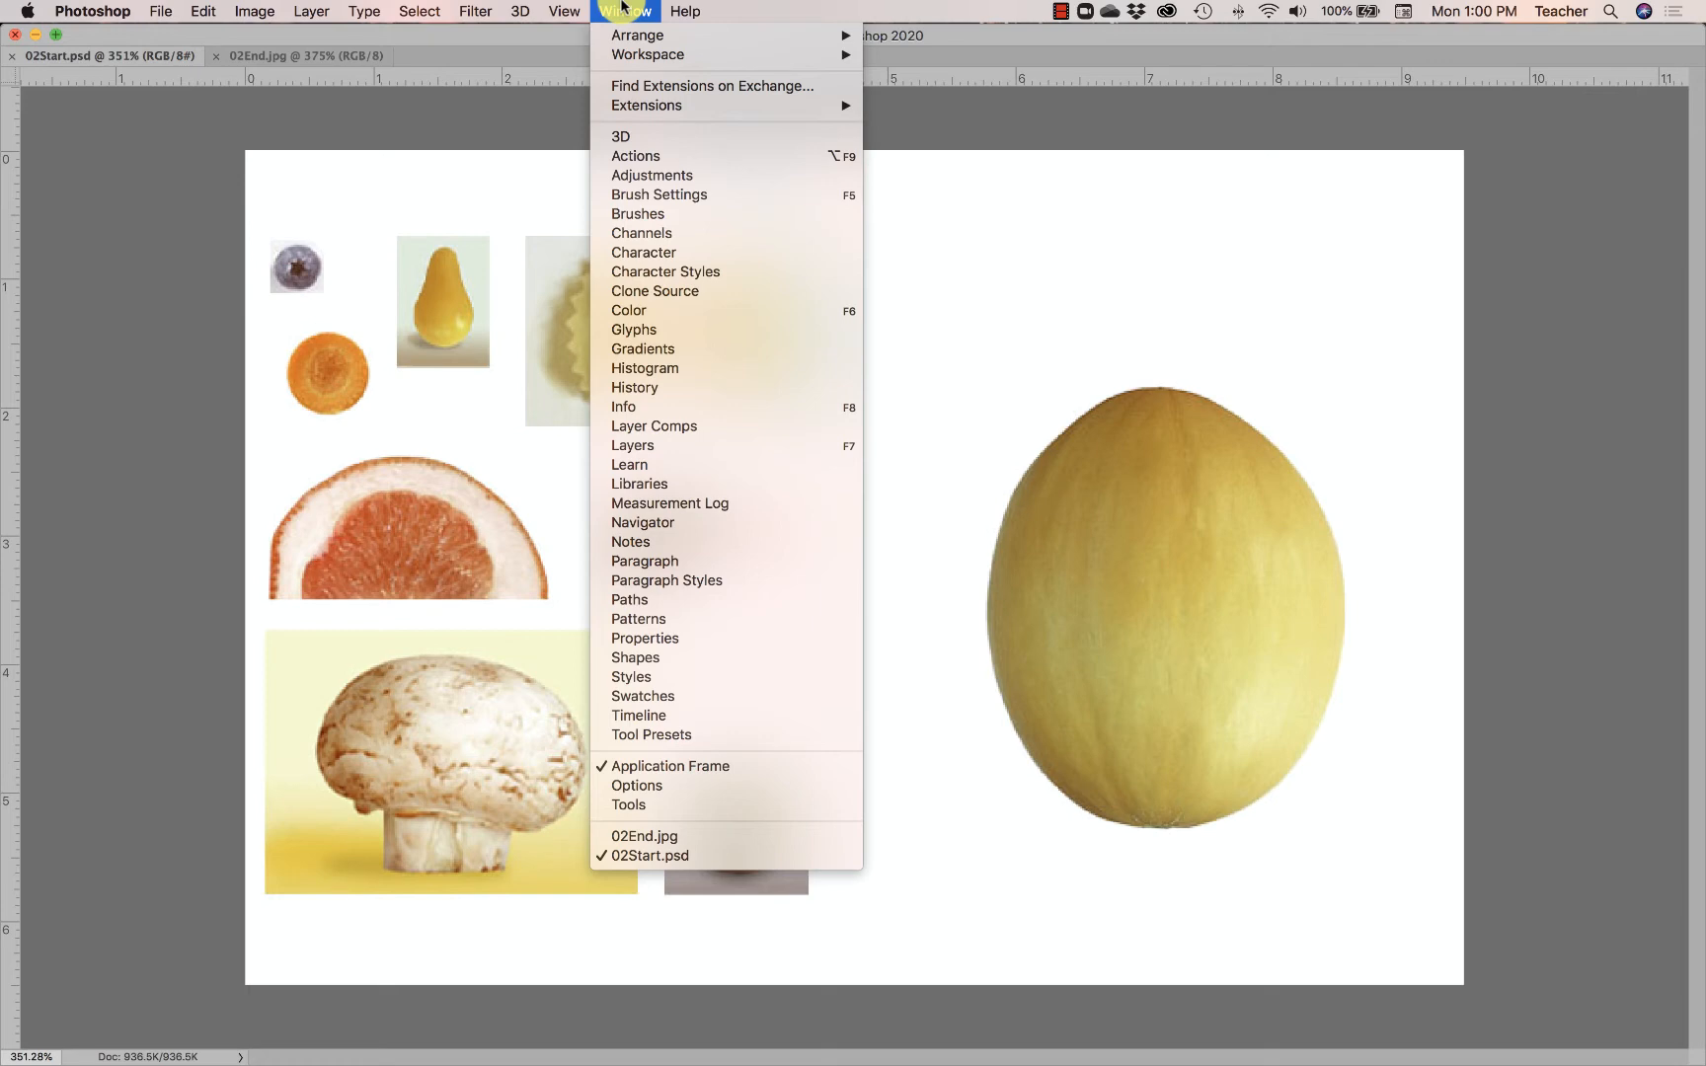
{"action": "mouse_move", "coordinate": [622, 32]}
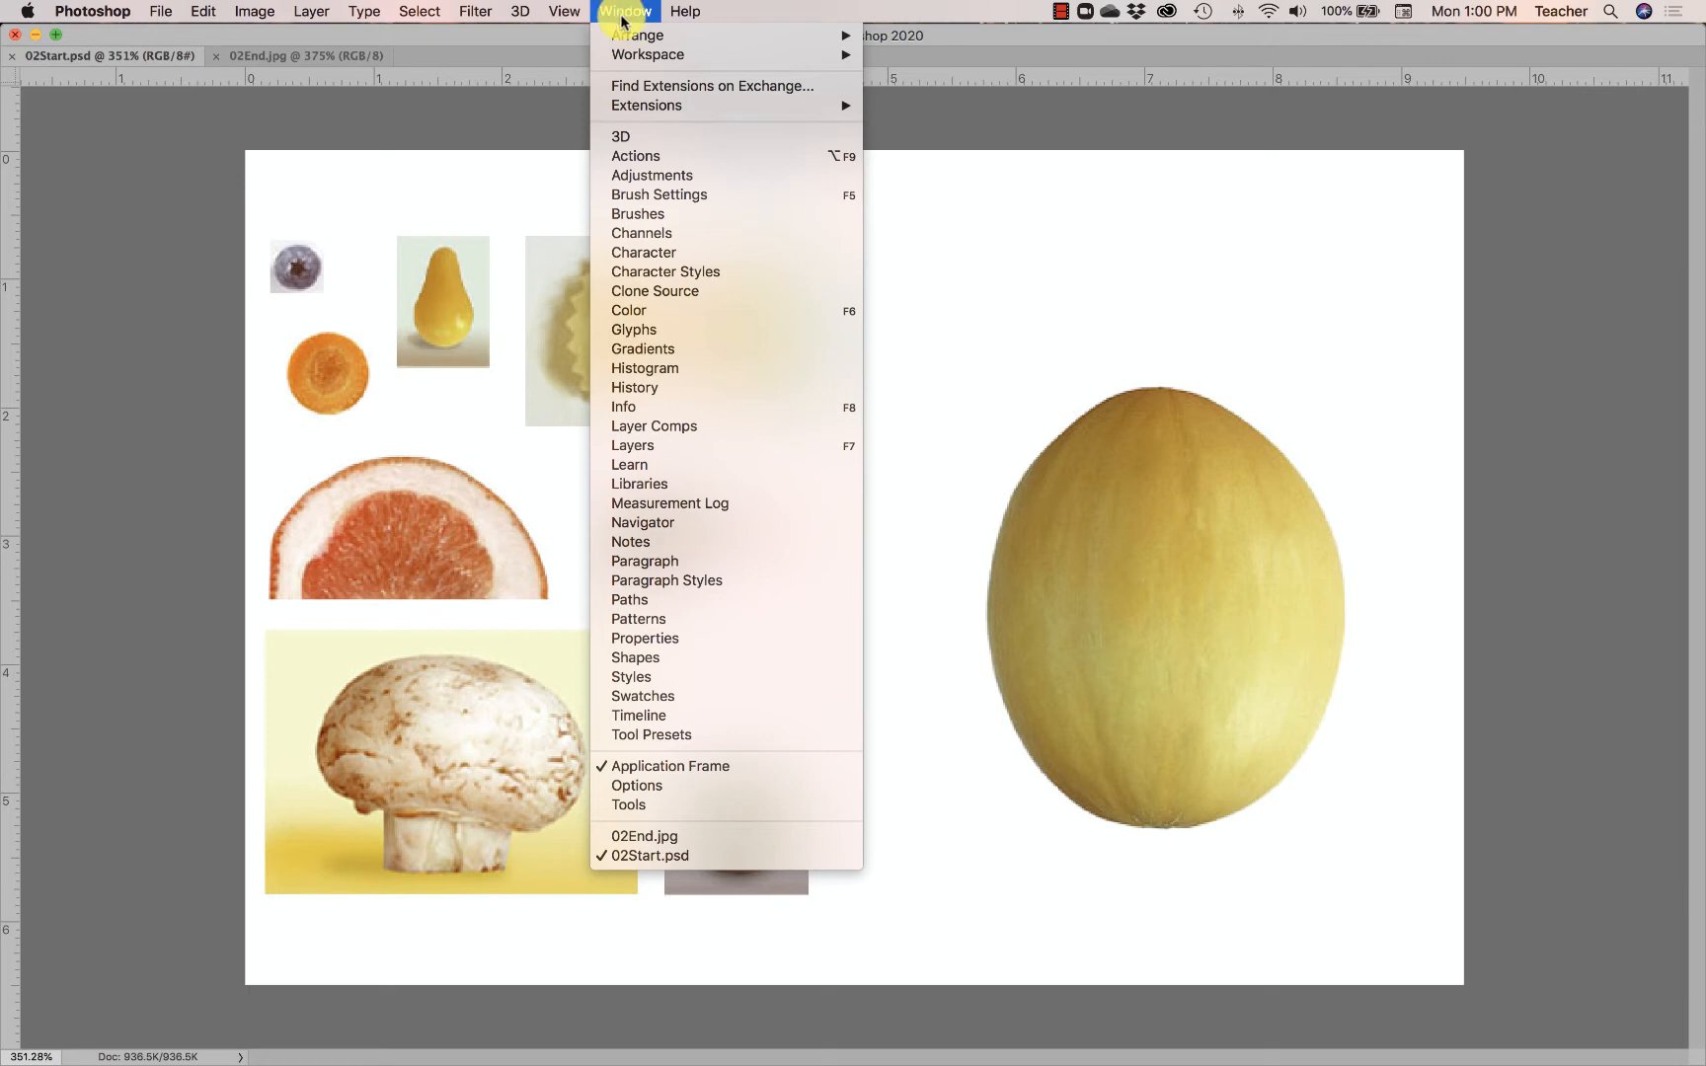
{"action": "mouse_move", "coordinate": [741, 774]}
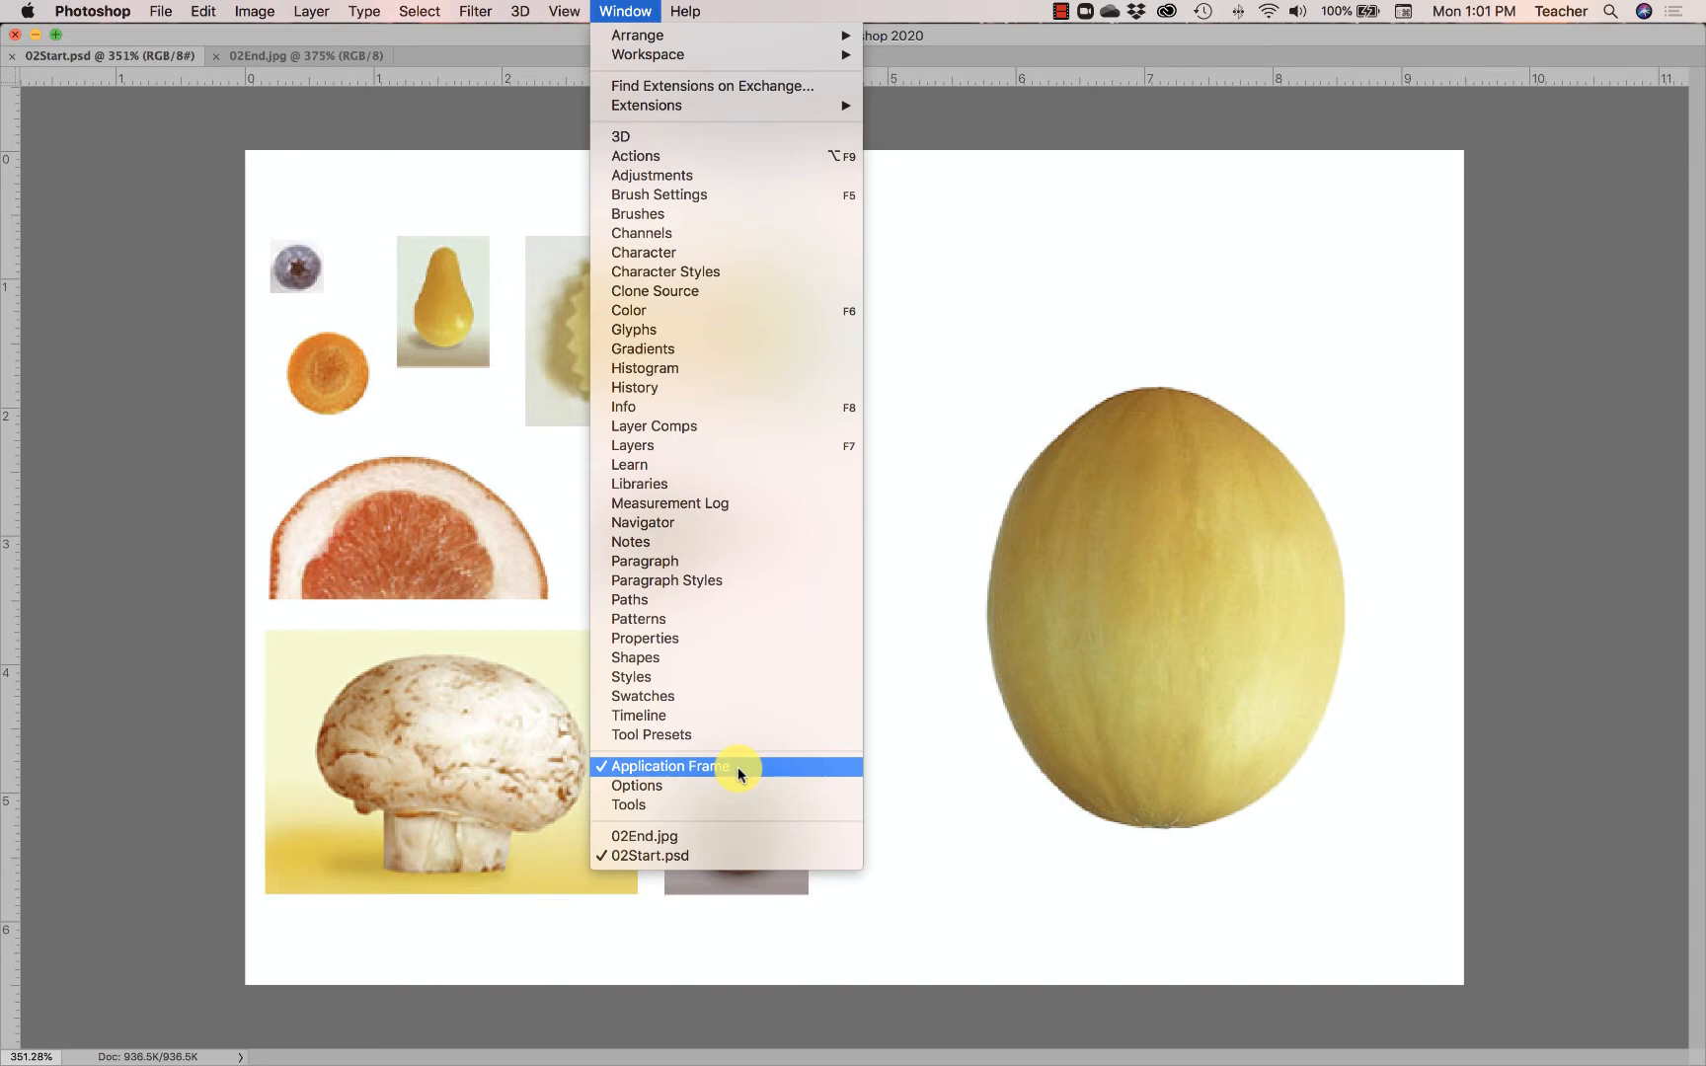
Step: Show the View menu where Rulers and Extras appear turned on
{"action": "left_click", "coordinate": [557, 11]}
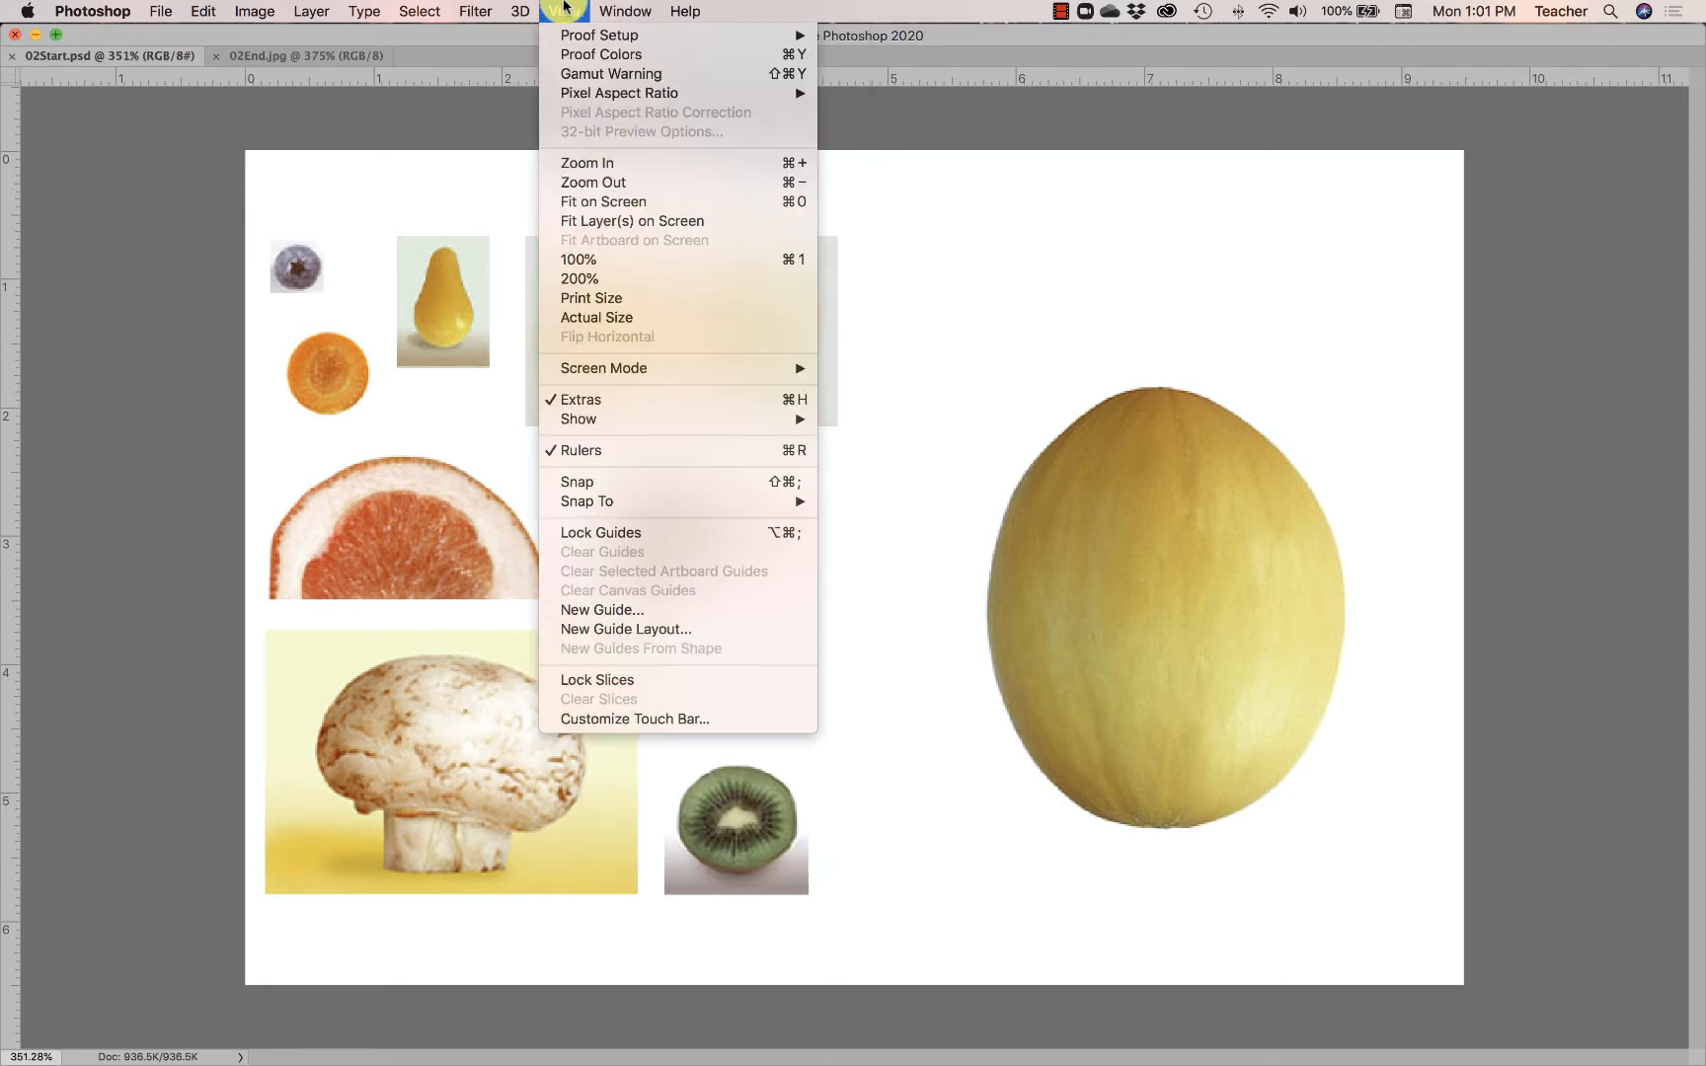
{"action": "mouse_move", "coordinate": [636, 458]}
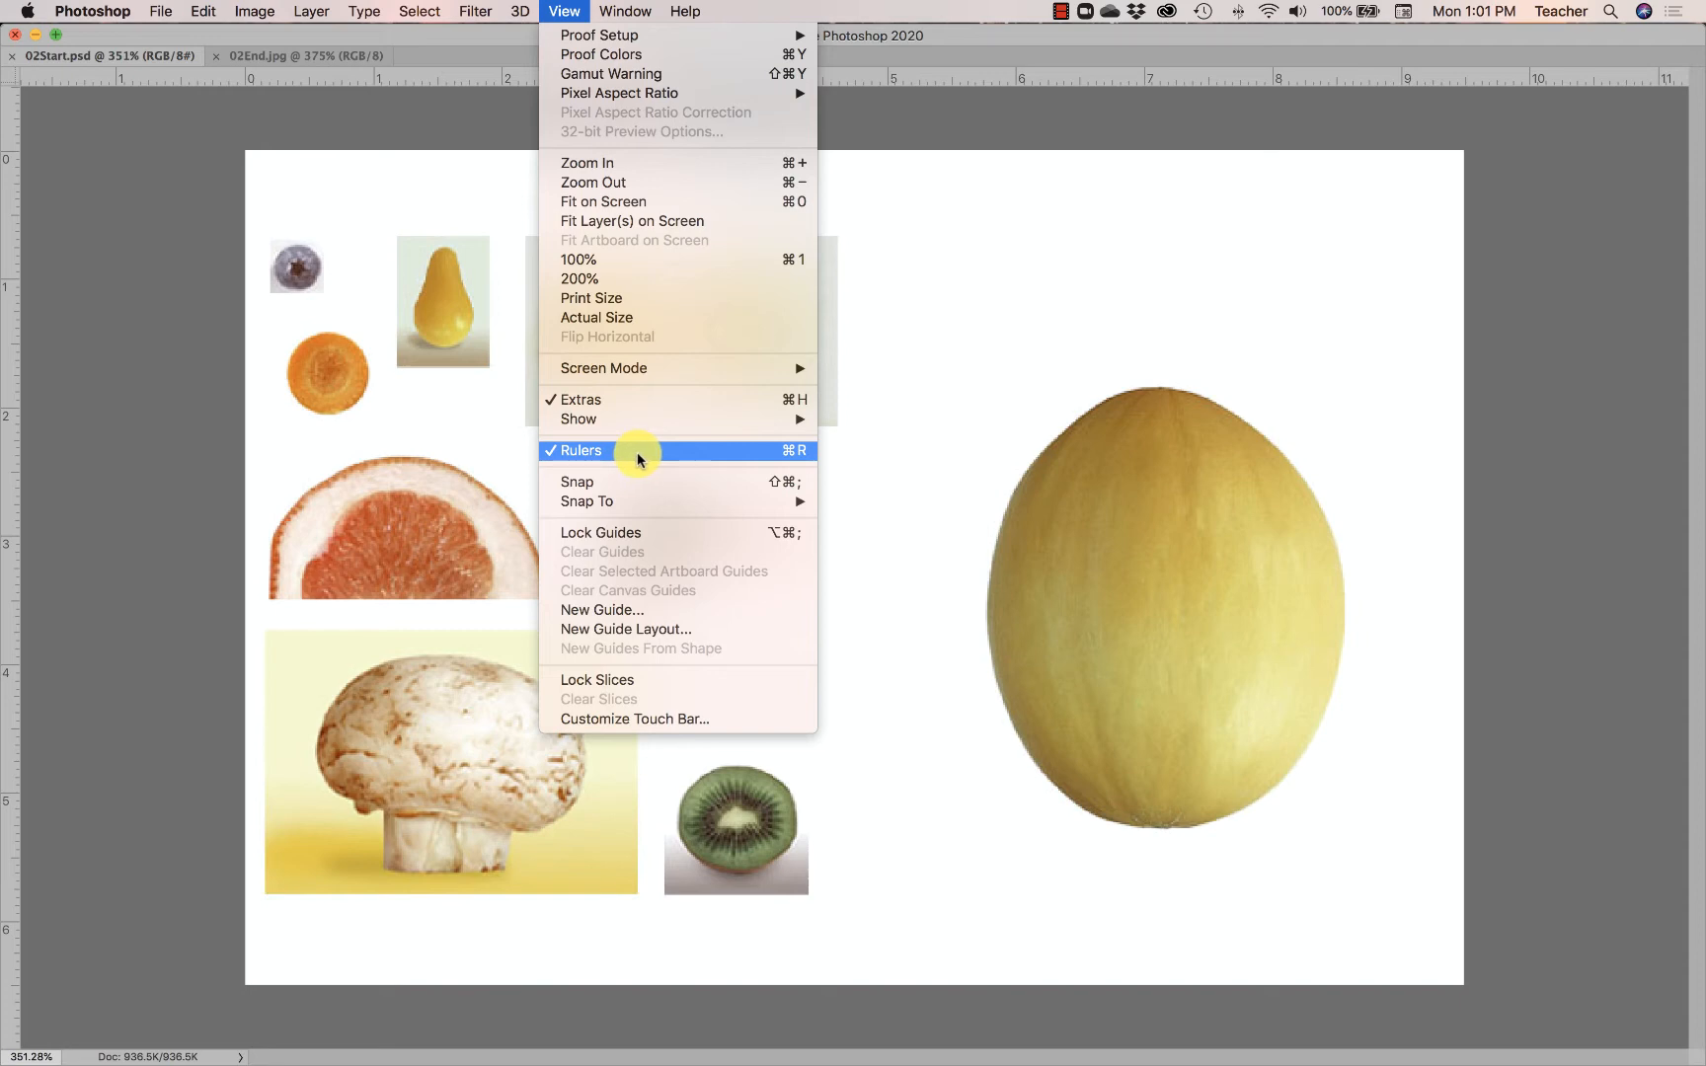
{"action": "mouse_move", "coordinate": [816, 456]}
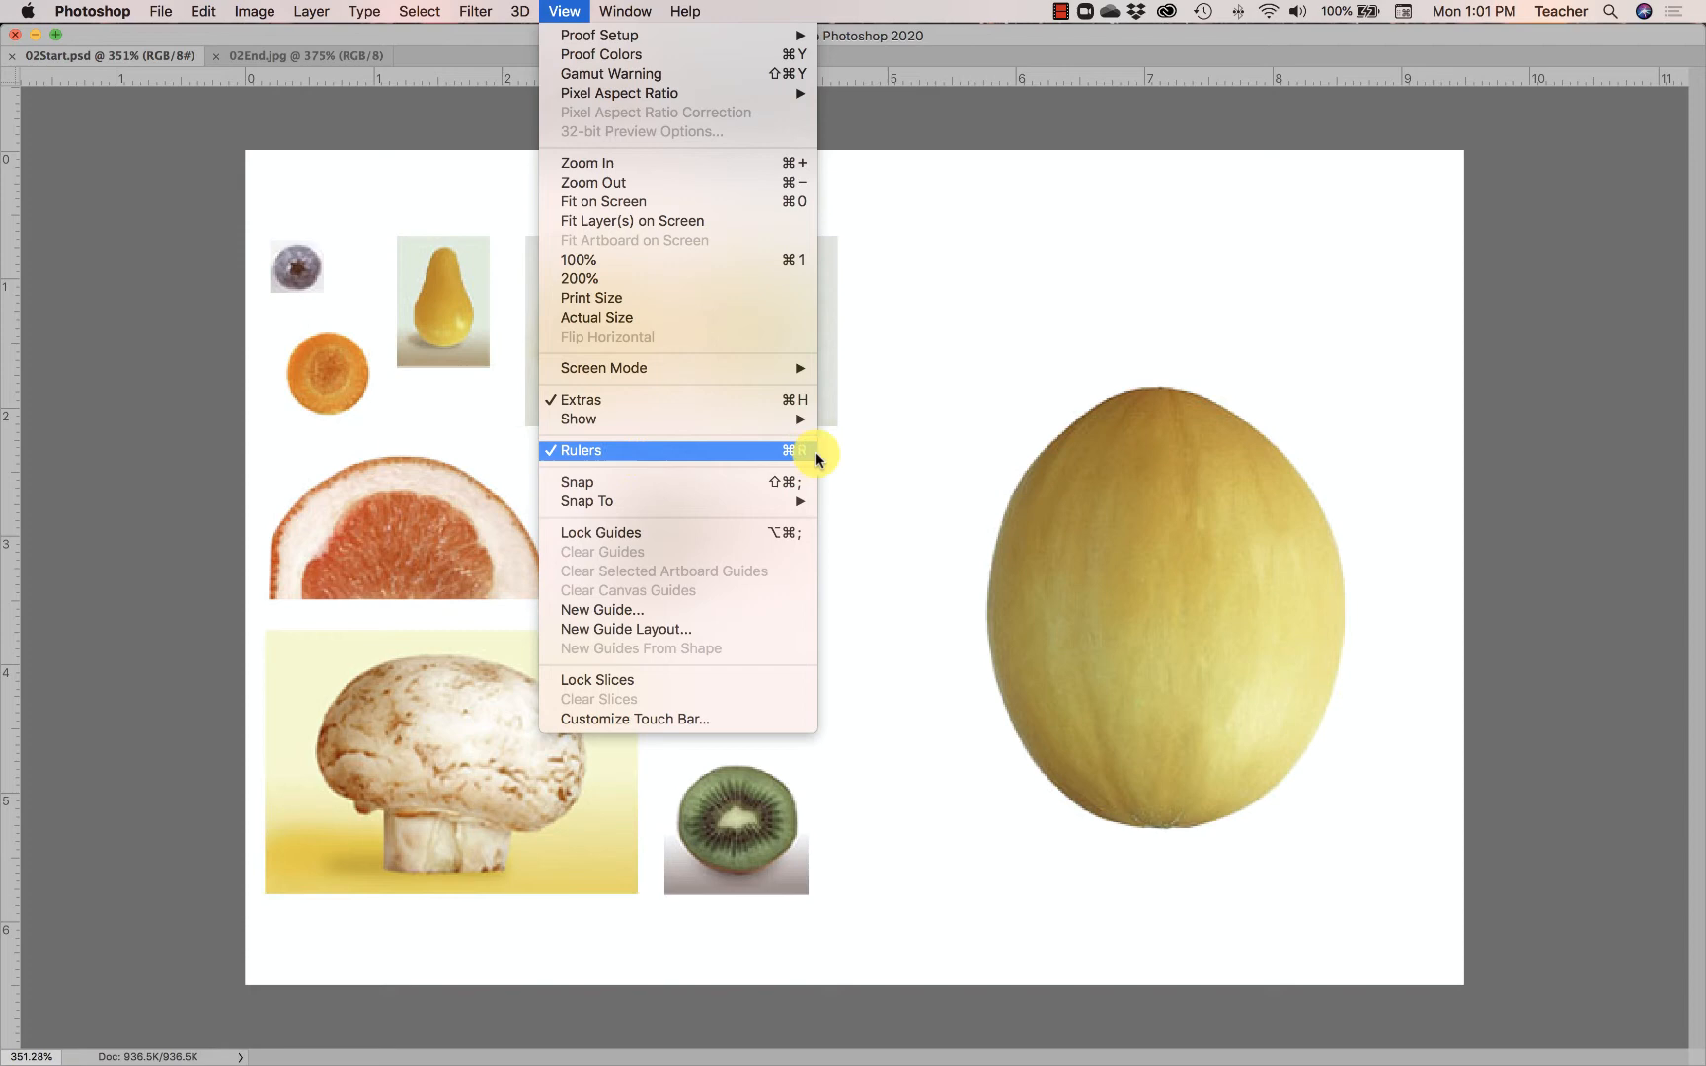
{"action": "mouse_move", "coordinate": [804, 458]}
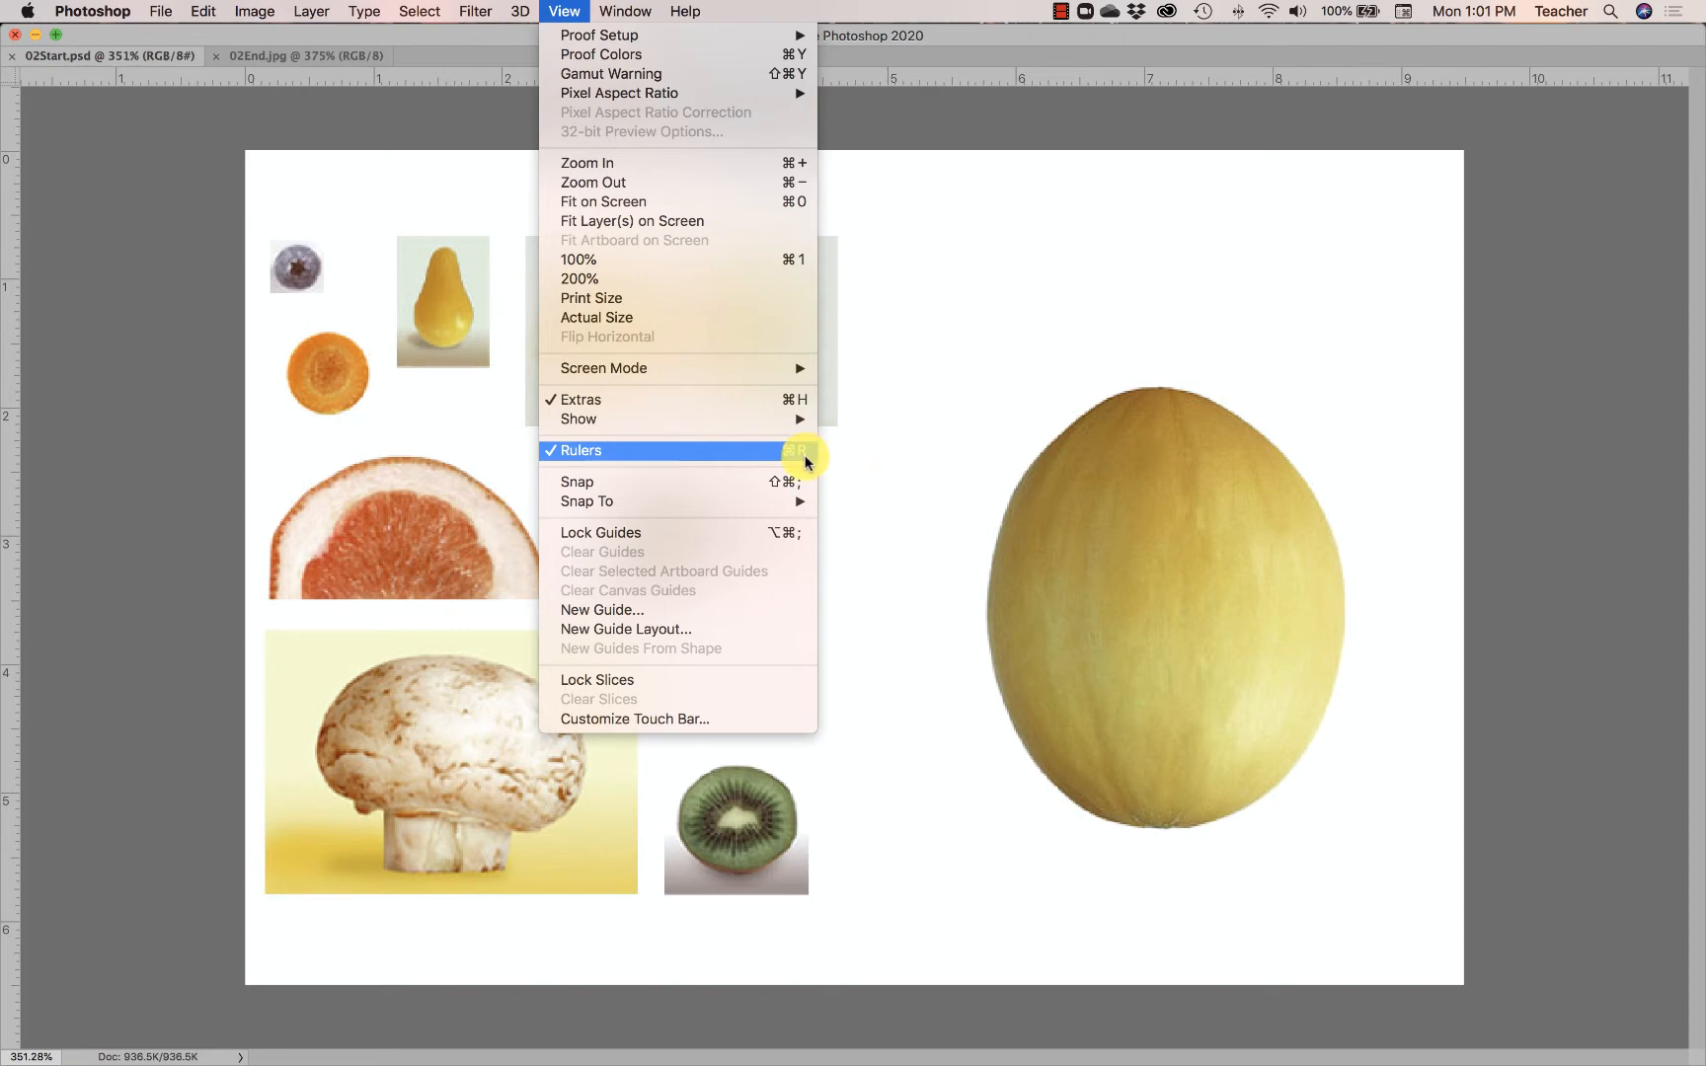
{"action": "mouse_move", "coordinate": [798, 460]}
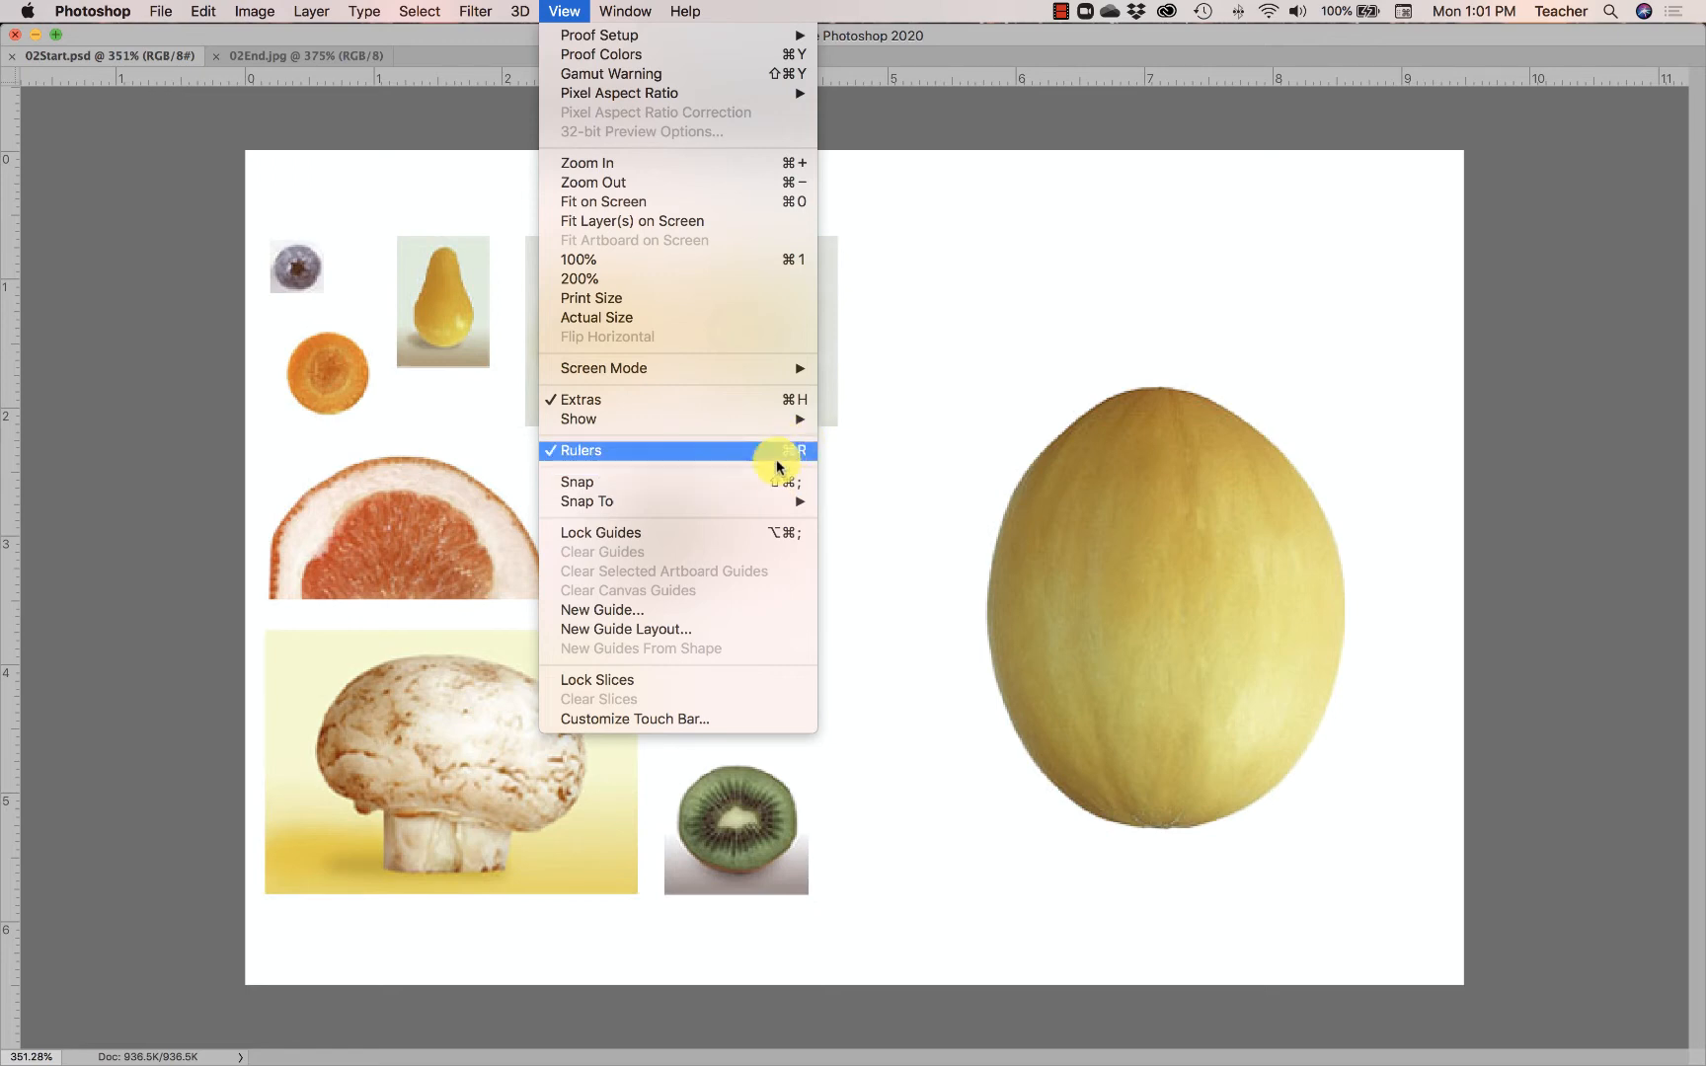
{"action": "mouse_move", "coordinate": [798, 449]}
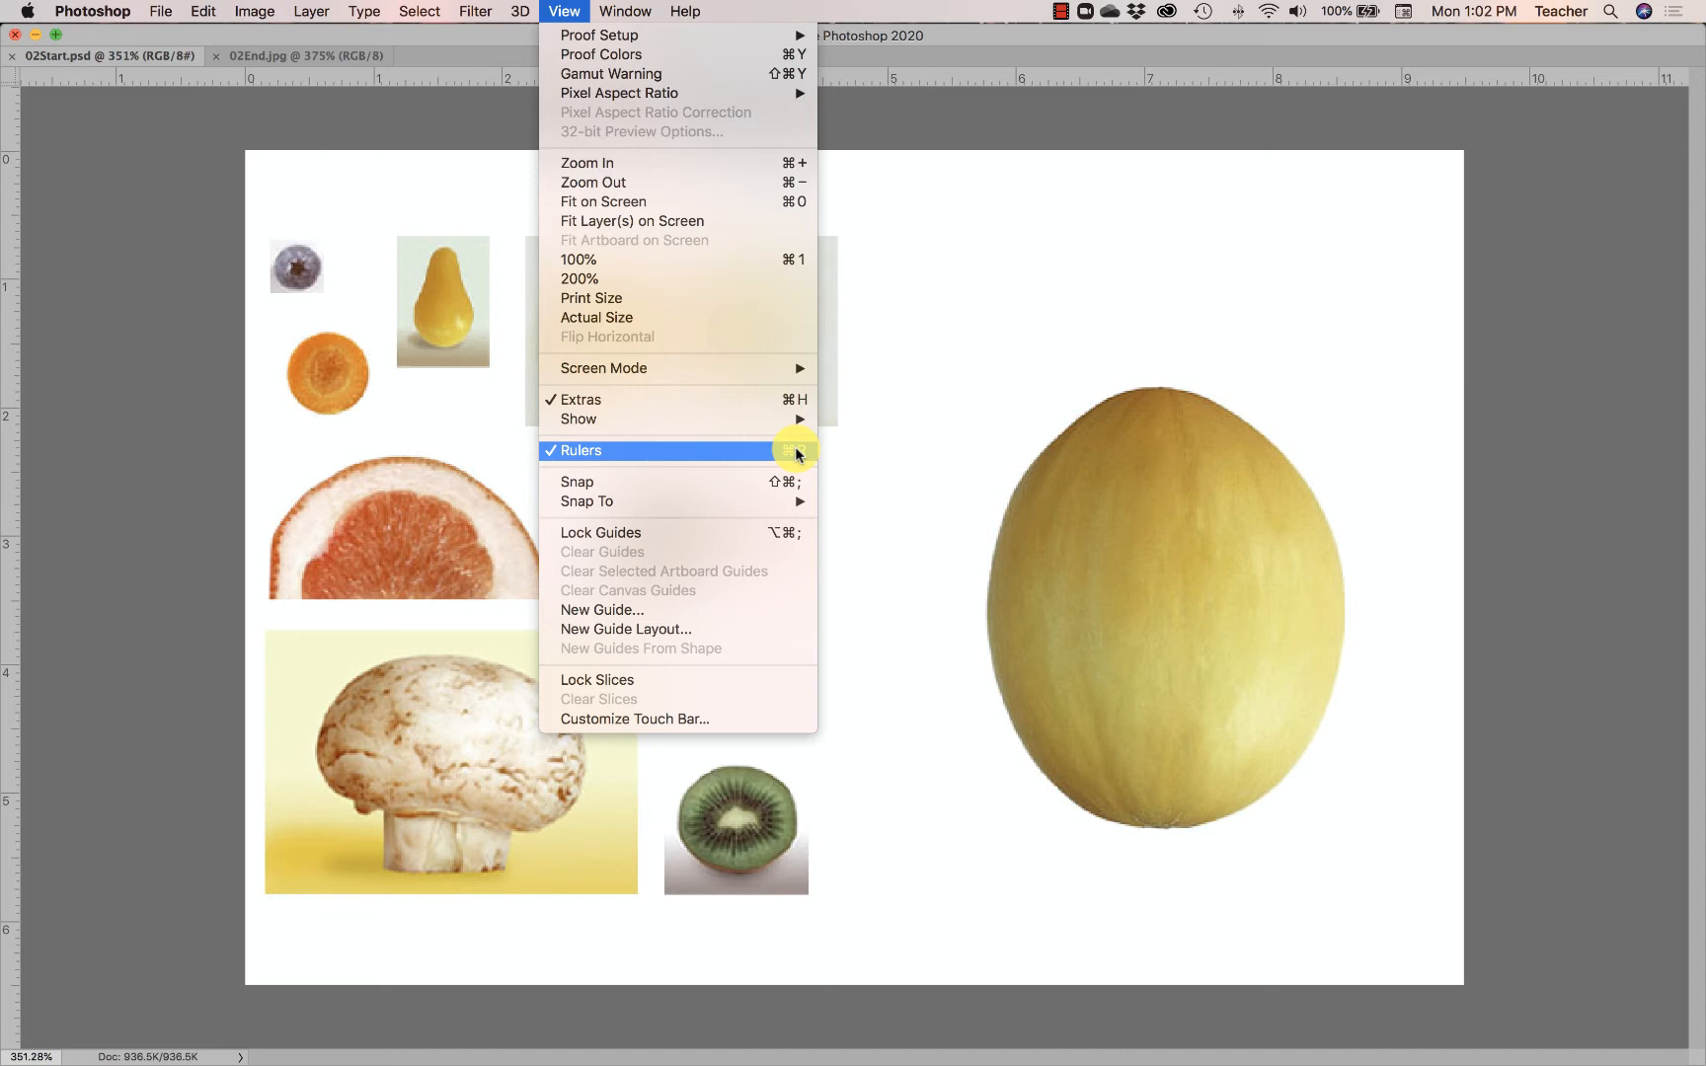
Step: Display the Options bar for the current selection tool via Window > Options
{"action": "left_click", "coordinate": [624, 12]}
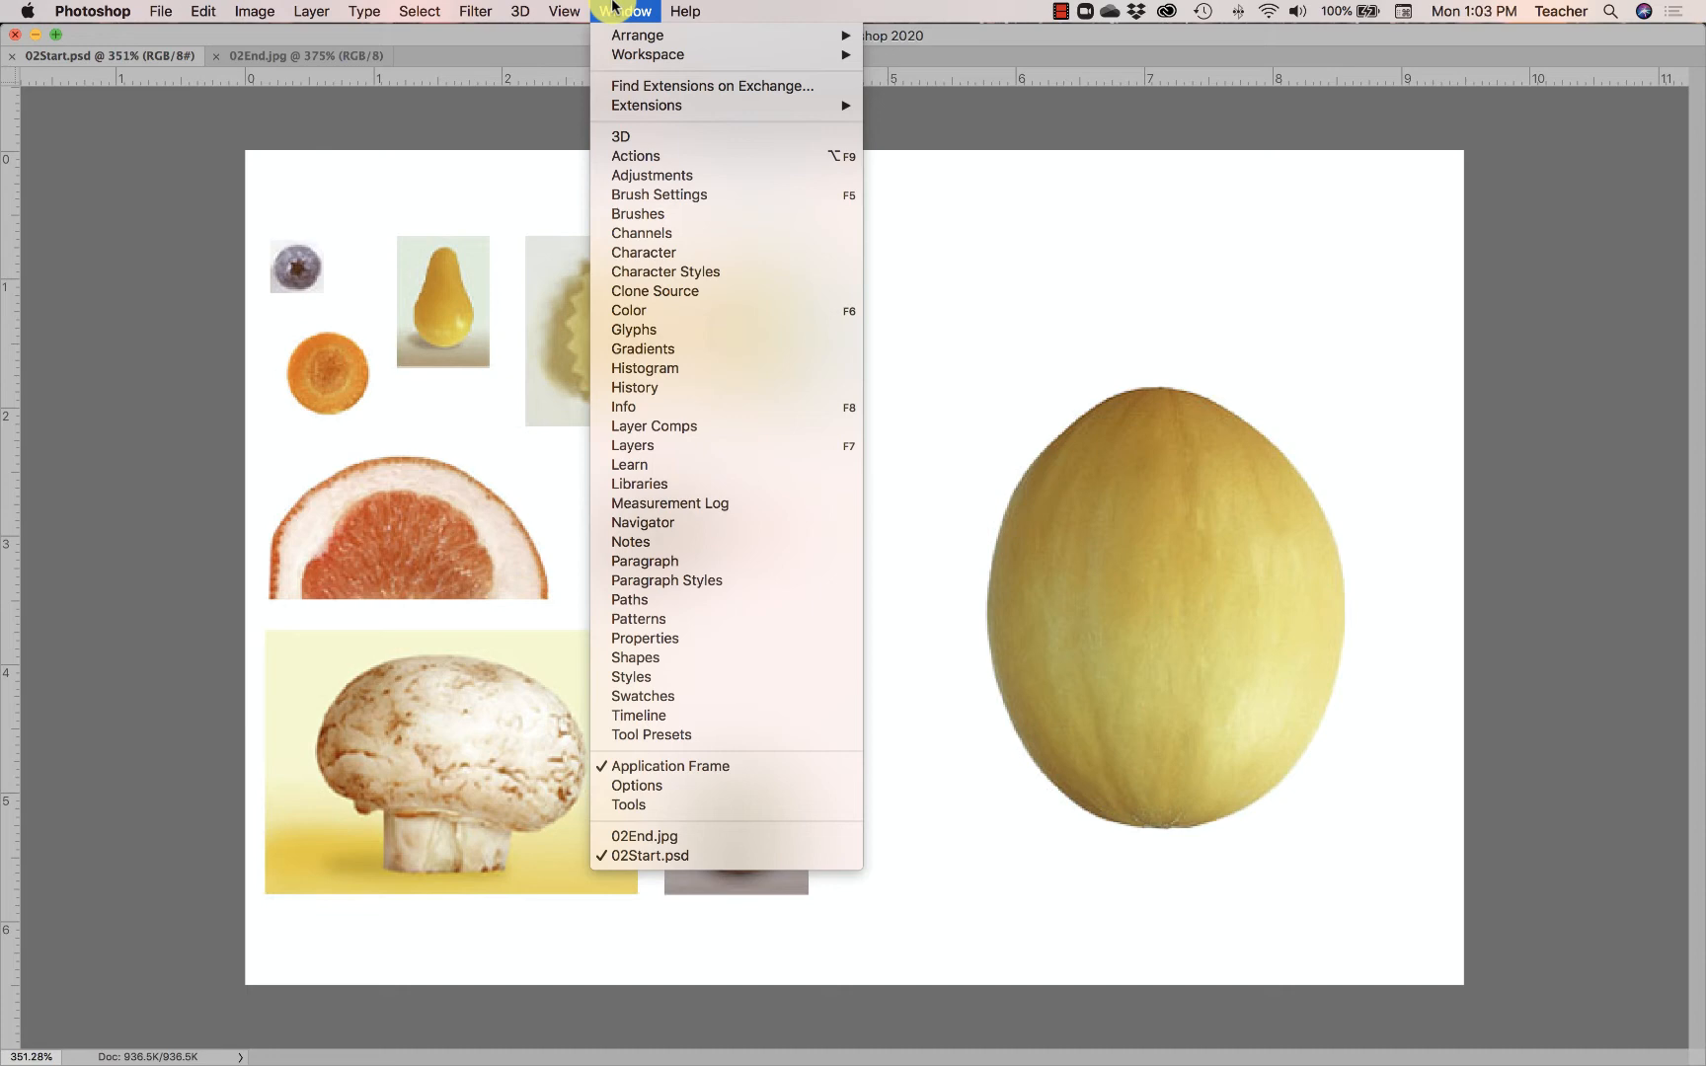
{"action": "mouse_move", "coordinate": [638, 14]}
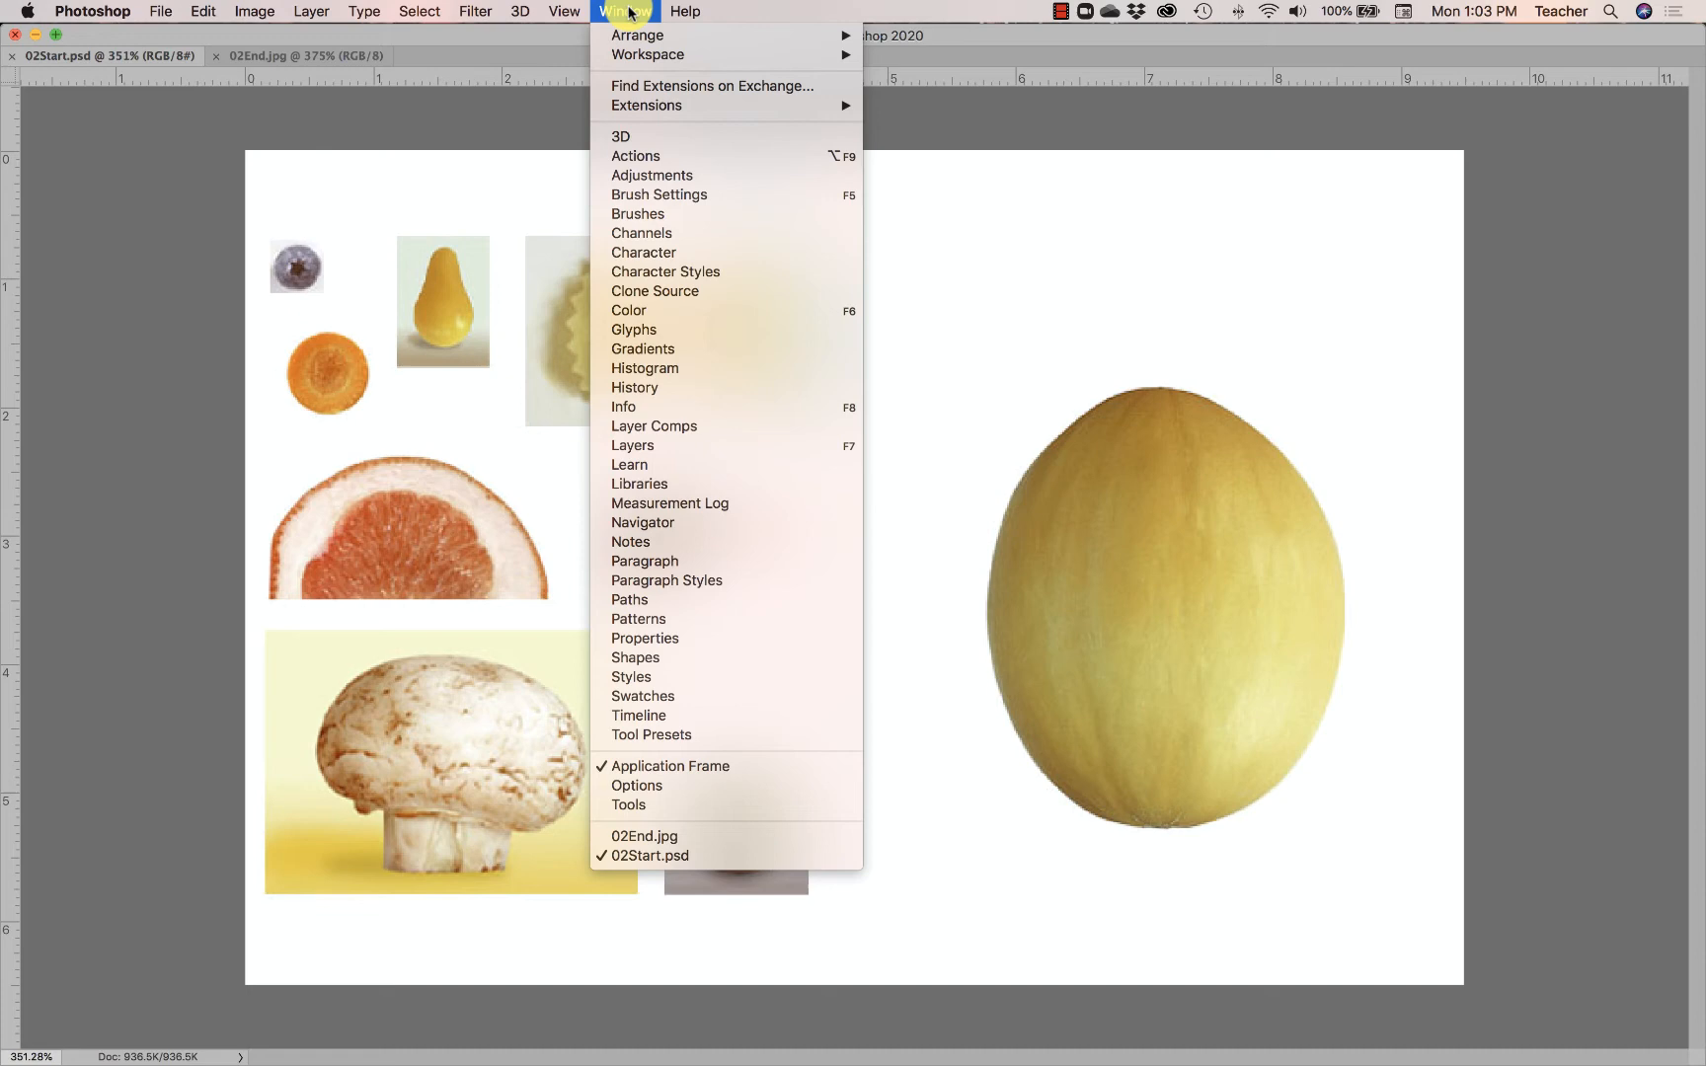
{"action": "mouse_move", "coordinate": [637, 81]}
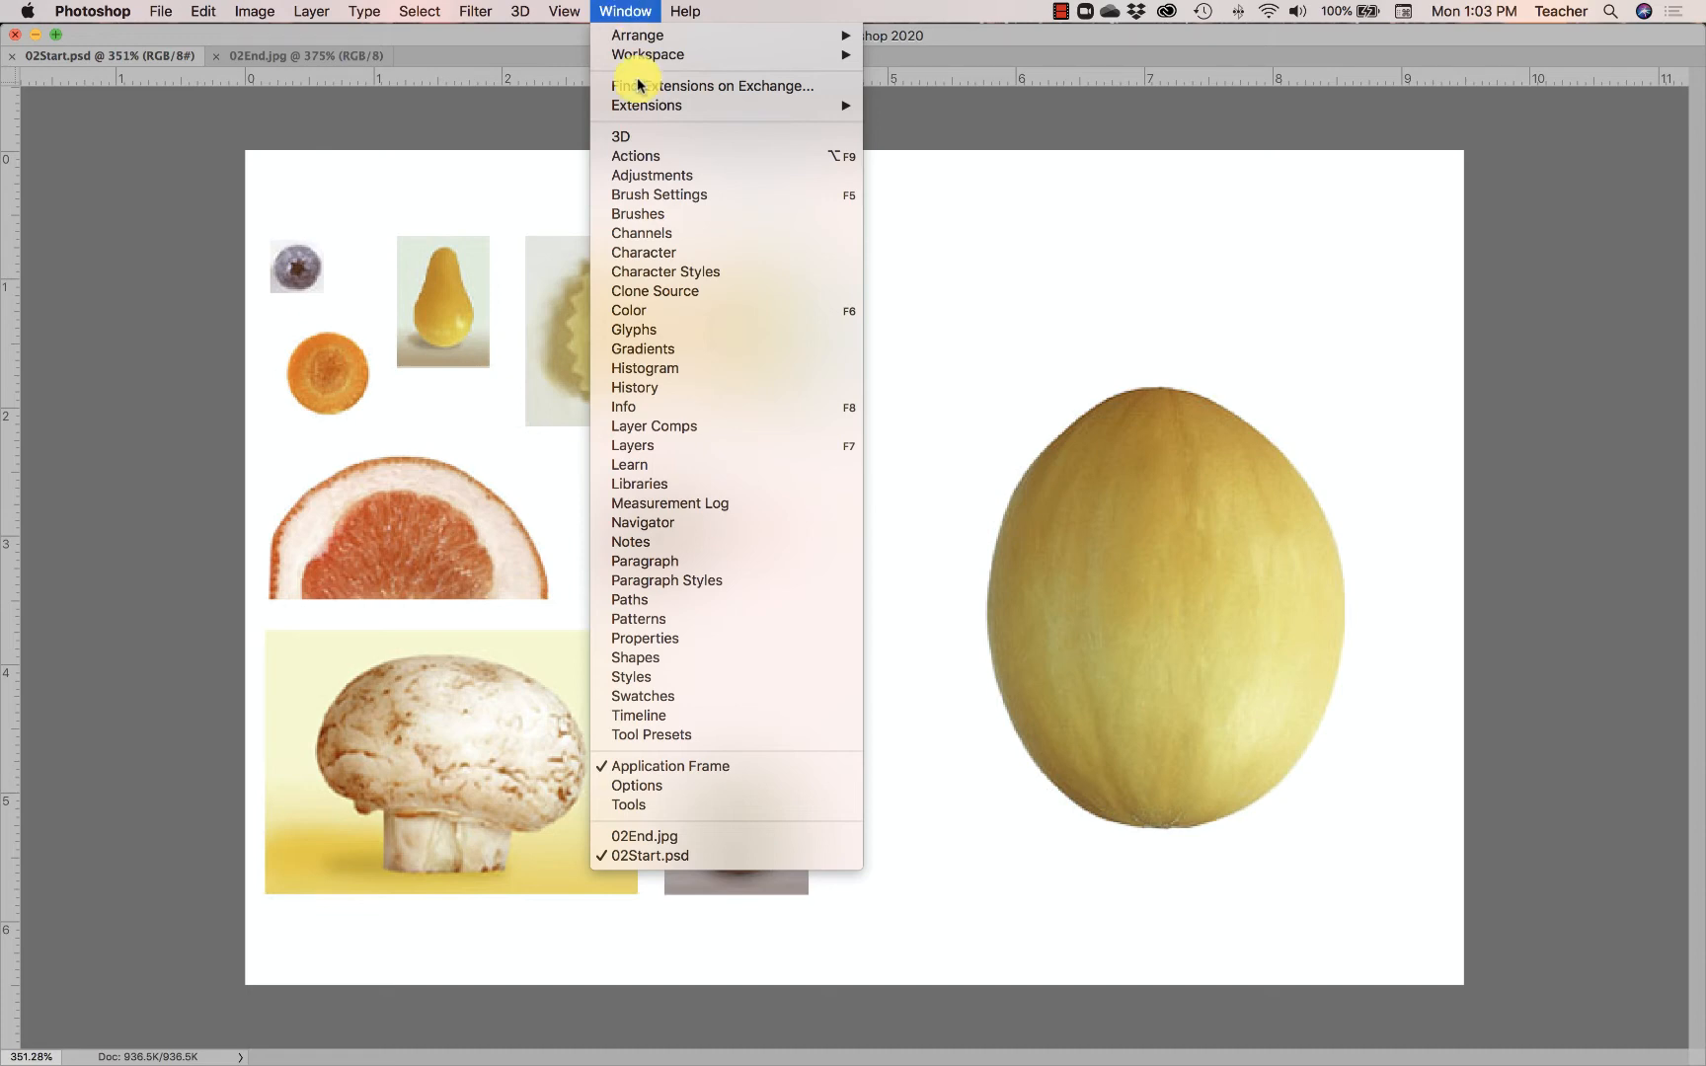
{"action": "mouse_move", "coordinate": [654, 793]}
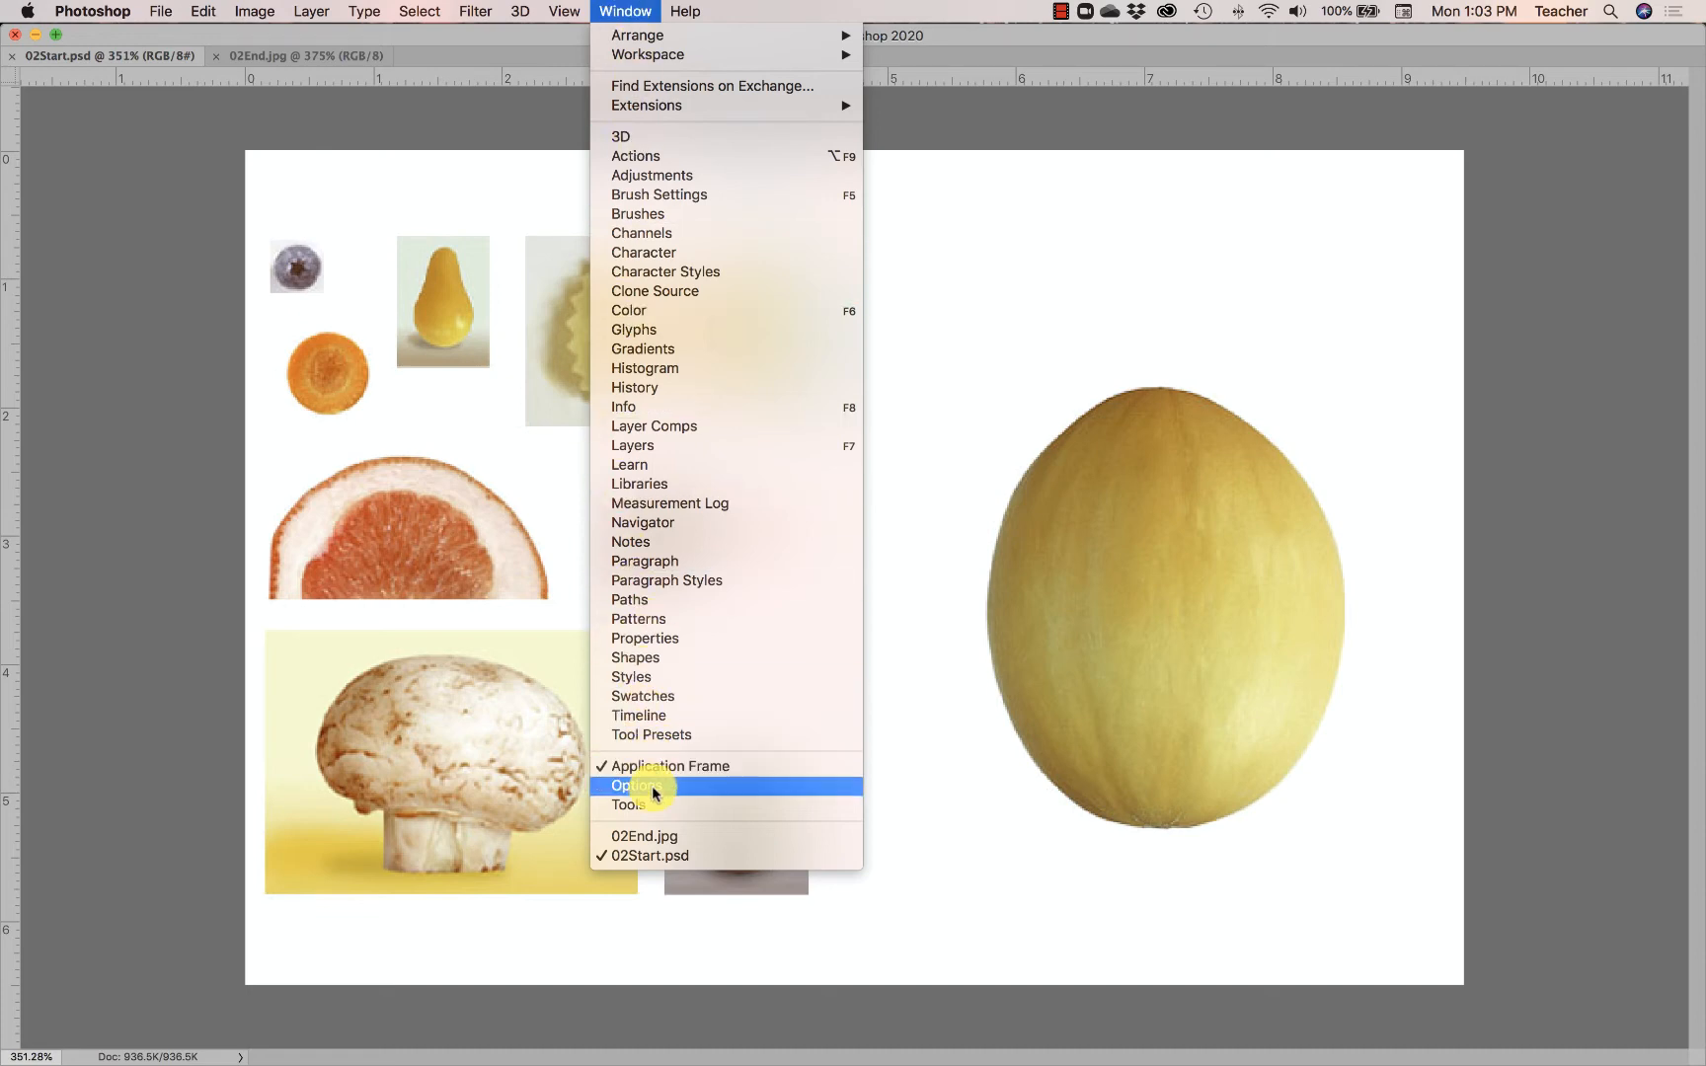
{"action": "left_click", "coordinate": [635, 786]}
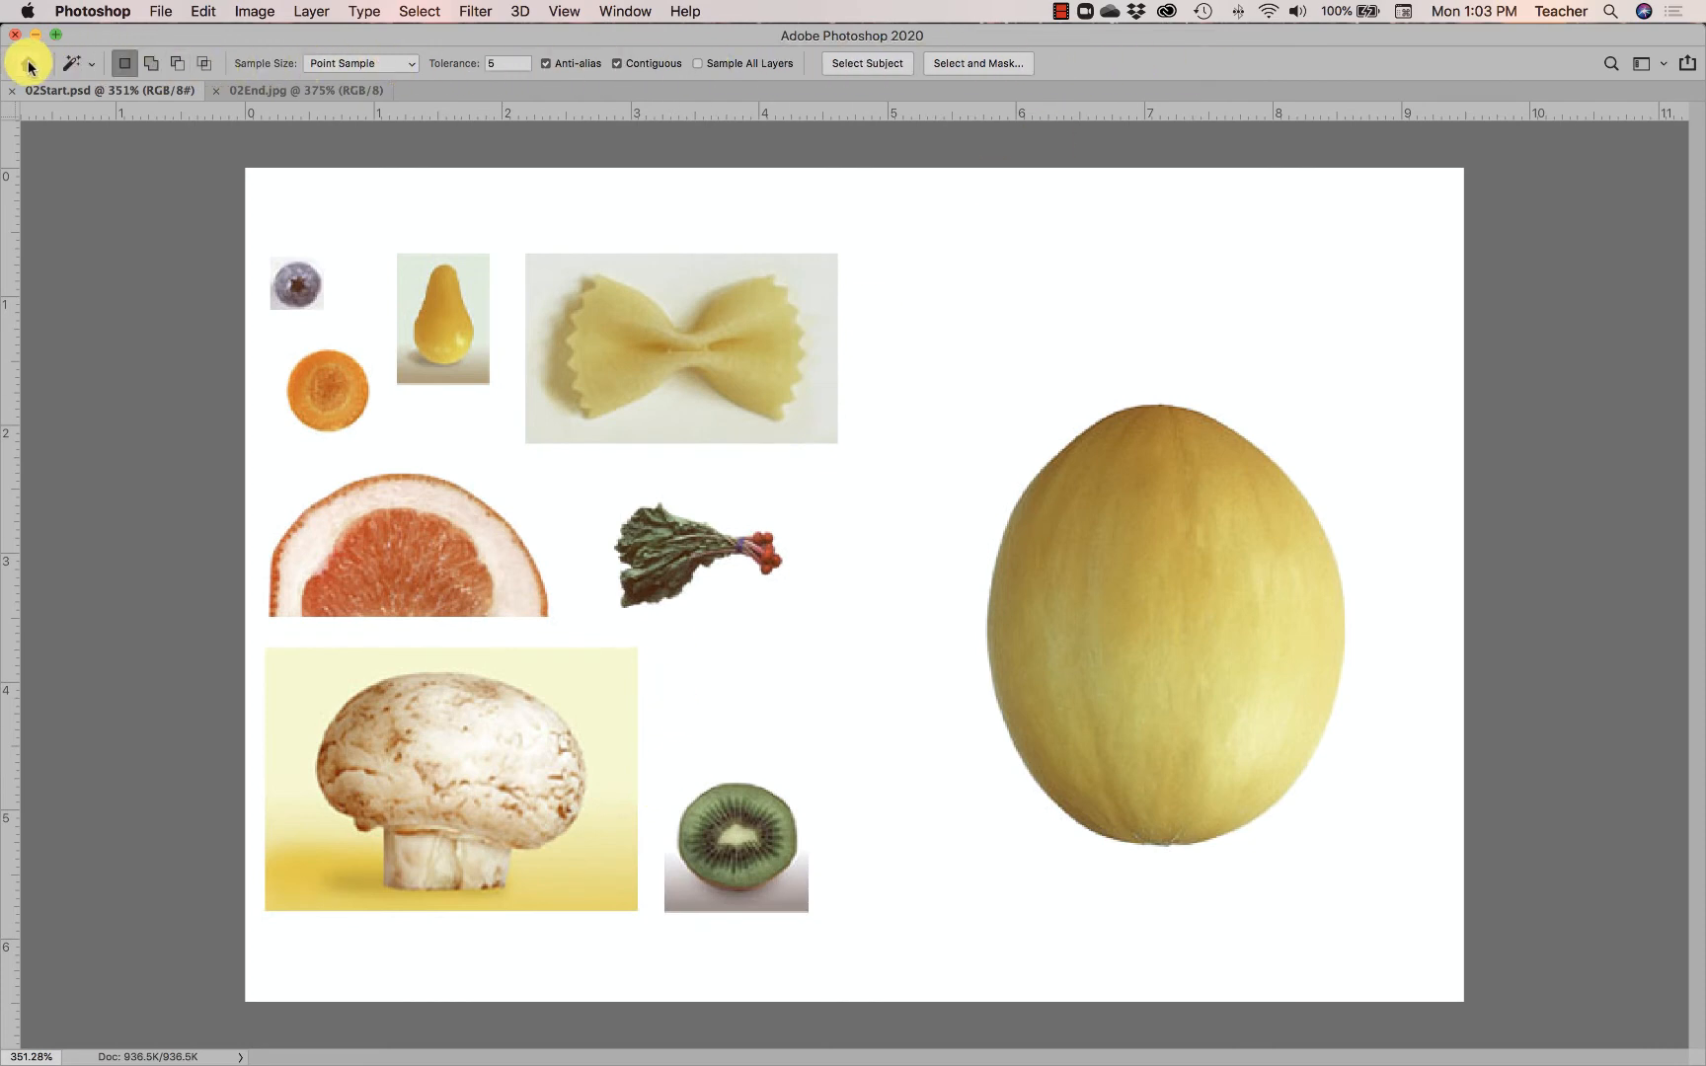
{"action": "mouse_move", "coordinate": [1139, 67]}
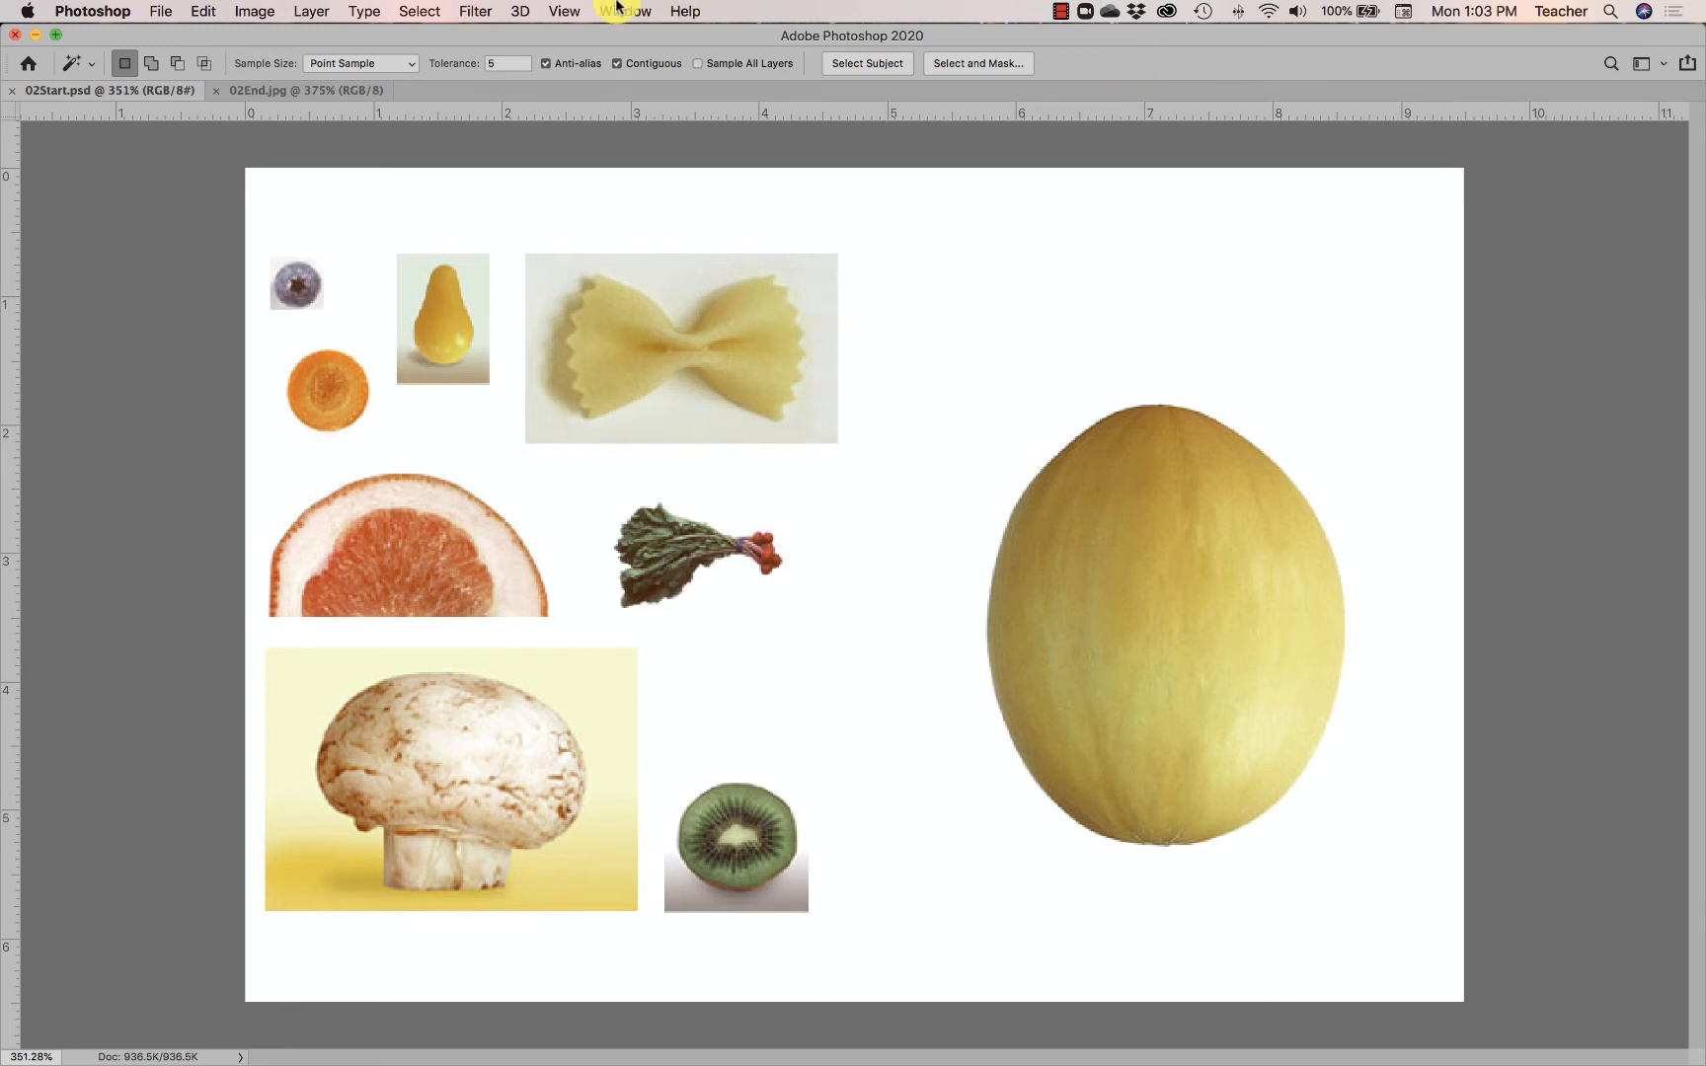
Step: Make the floating Tools panel two columns and move it left off the fruit image
{"action": "left_click", "coordinate": [624, 12]}
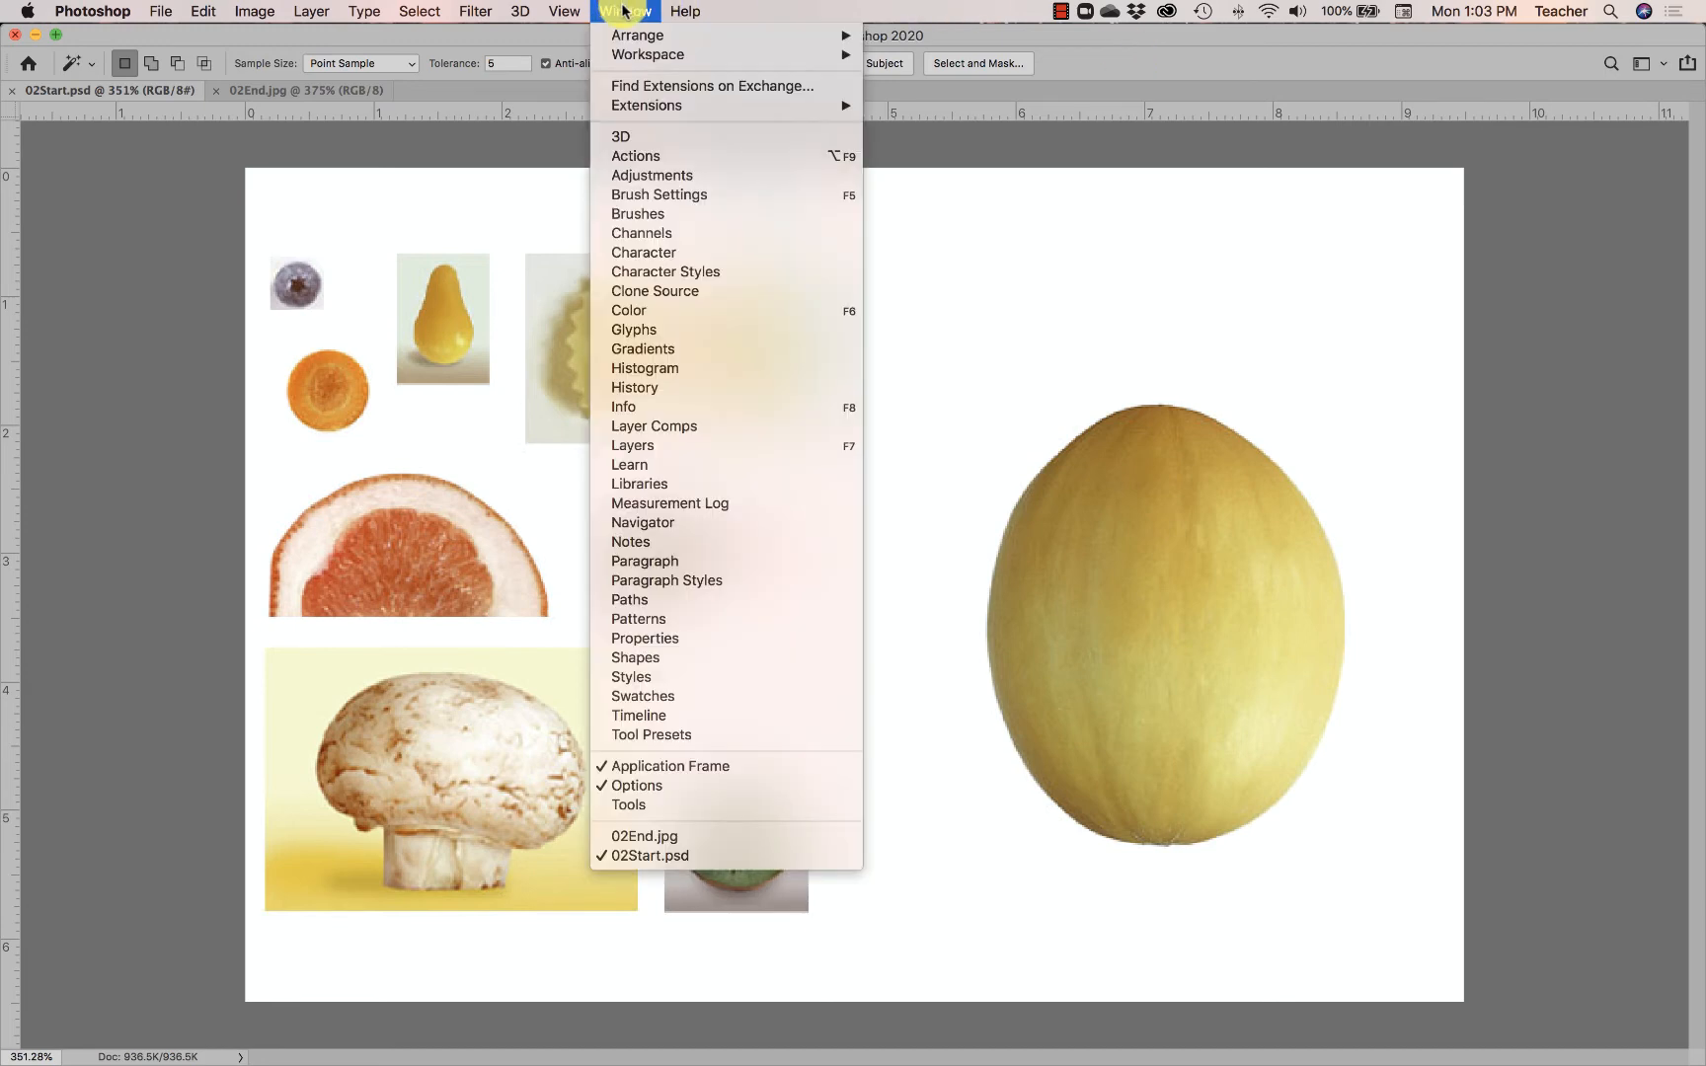
{"action": "mouse_move", "coordinate": [661, 604]}
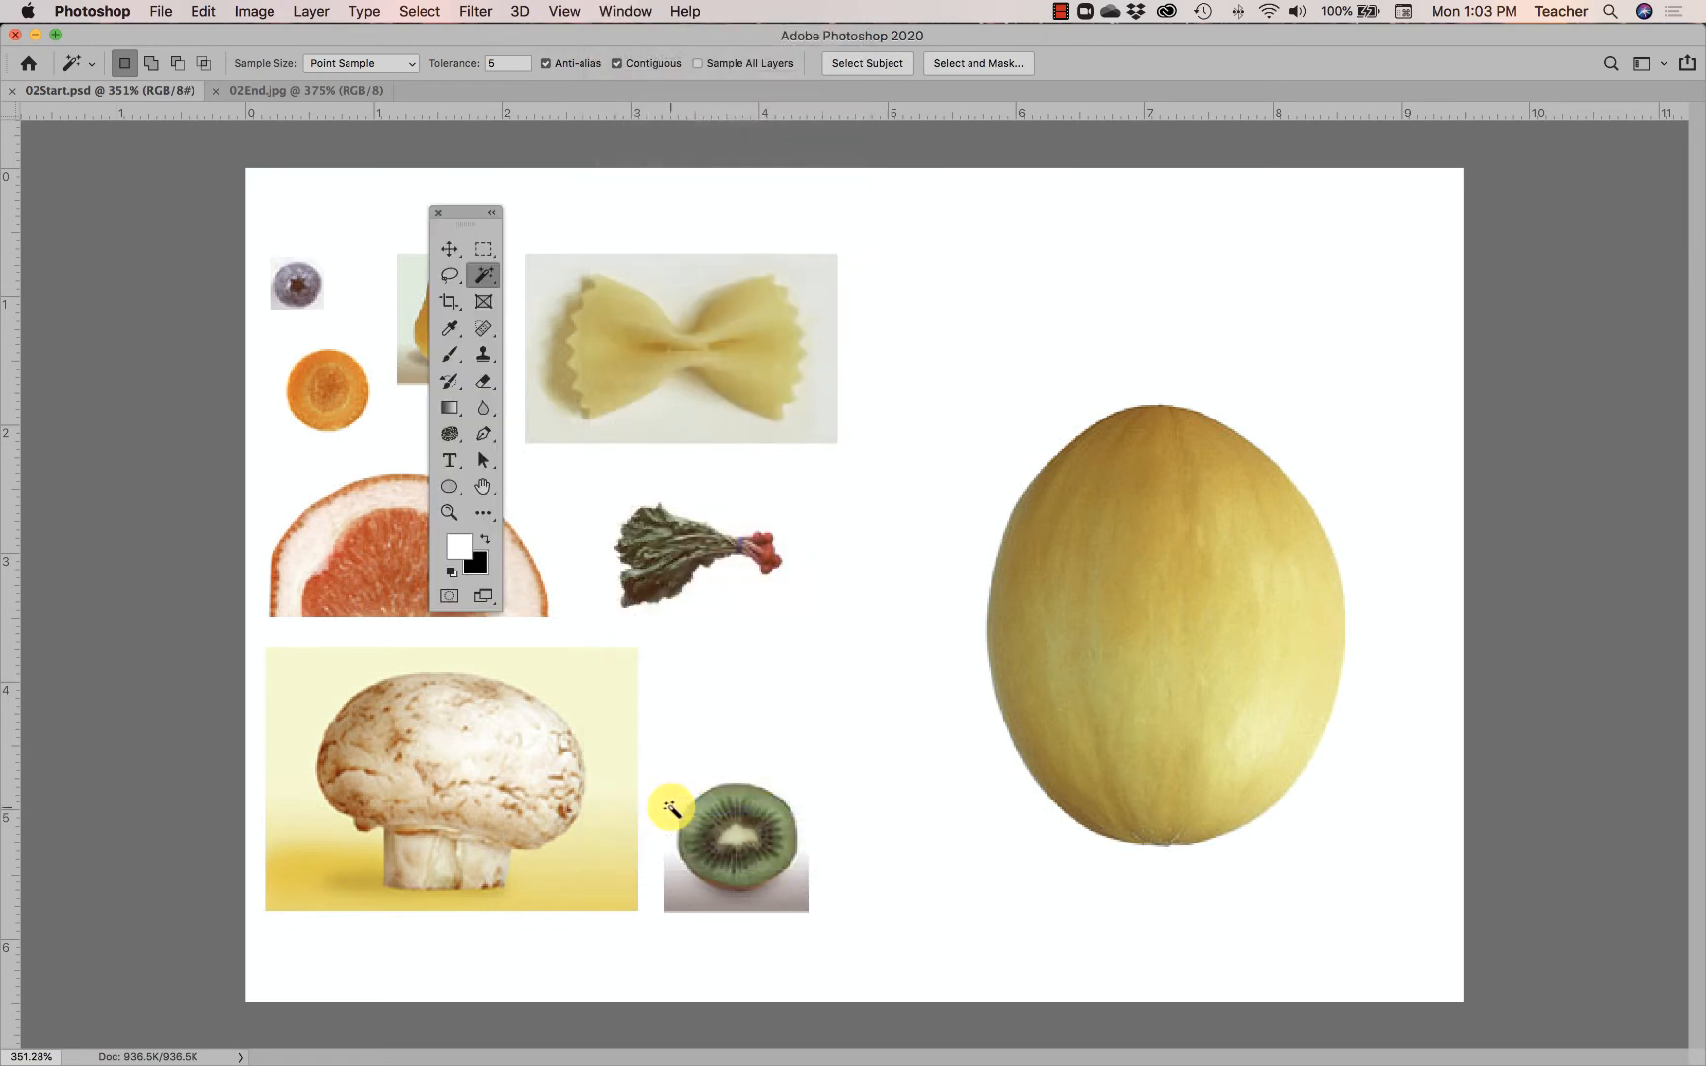
{"action": "mouse_move", "coordinate": [695, 784]}
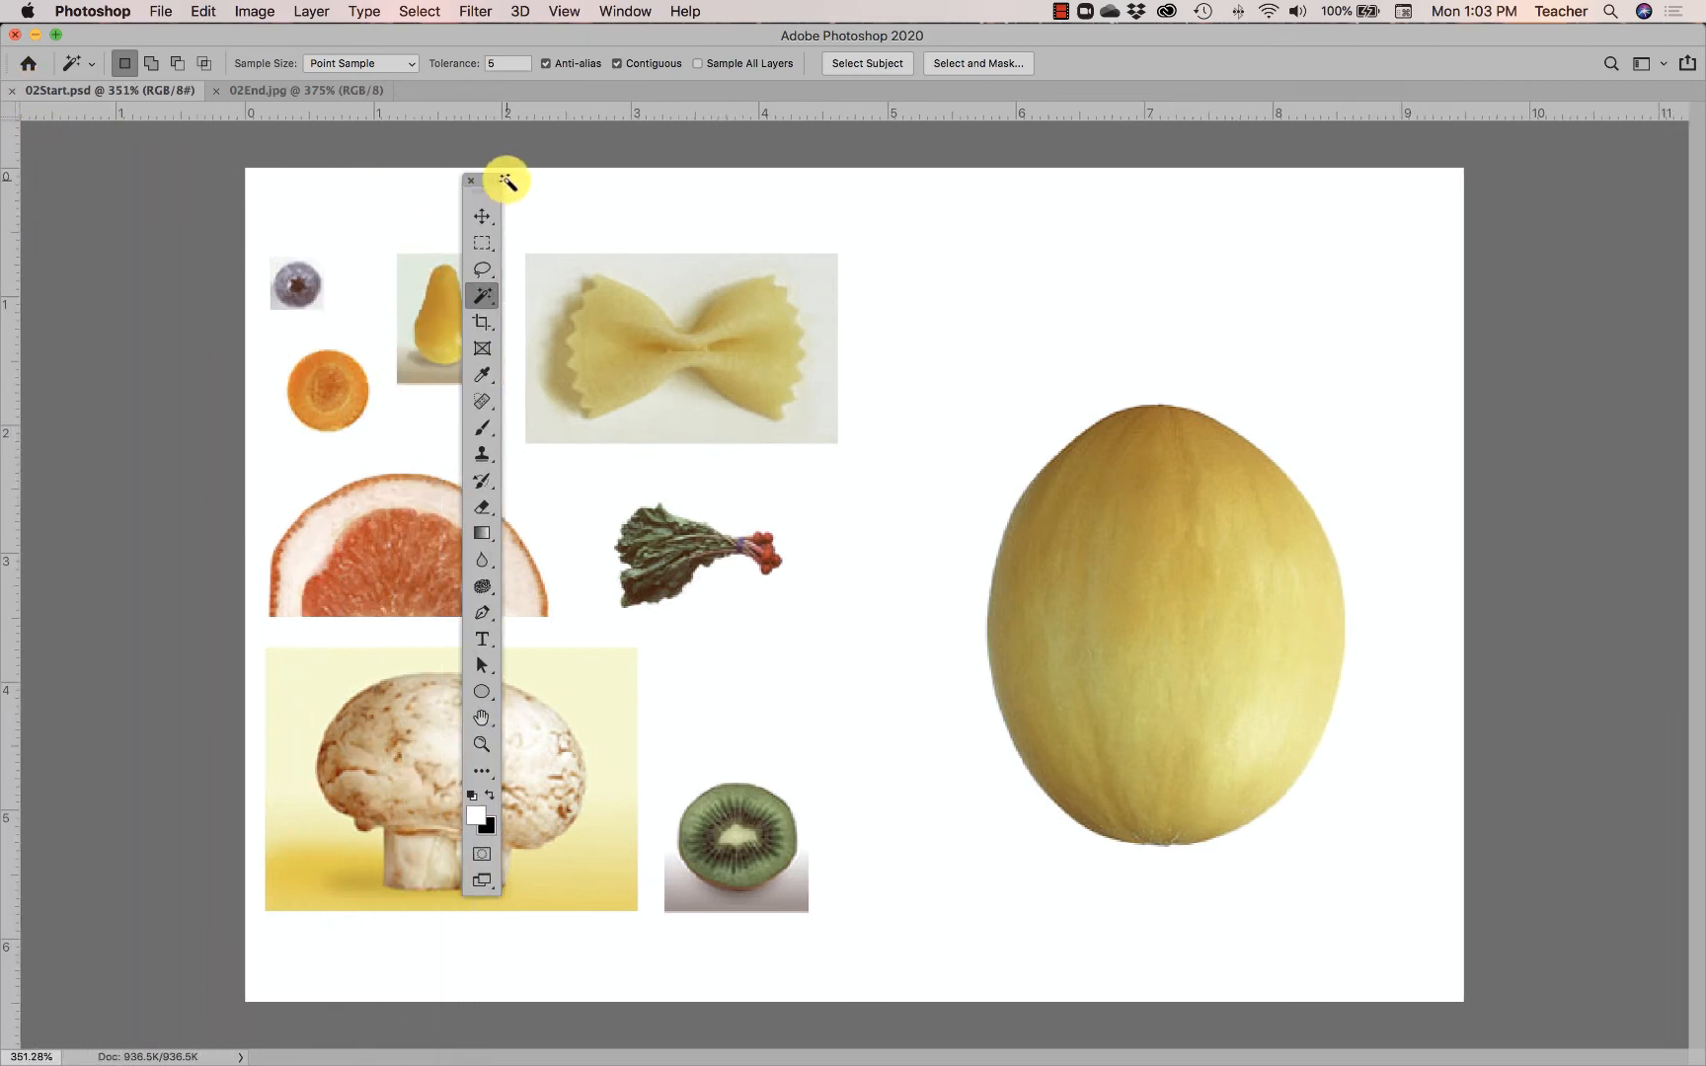
{"action": "mouse_move", "coordinate": [501, 193]}
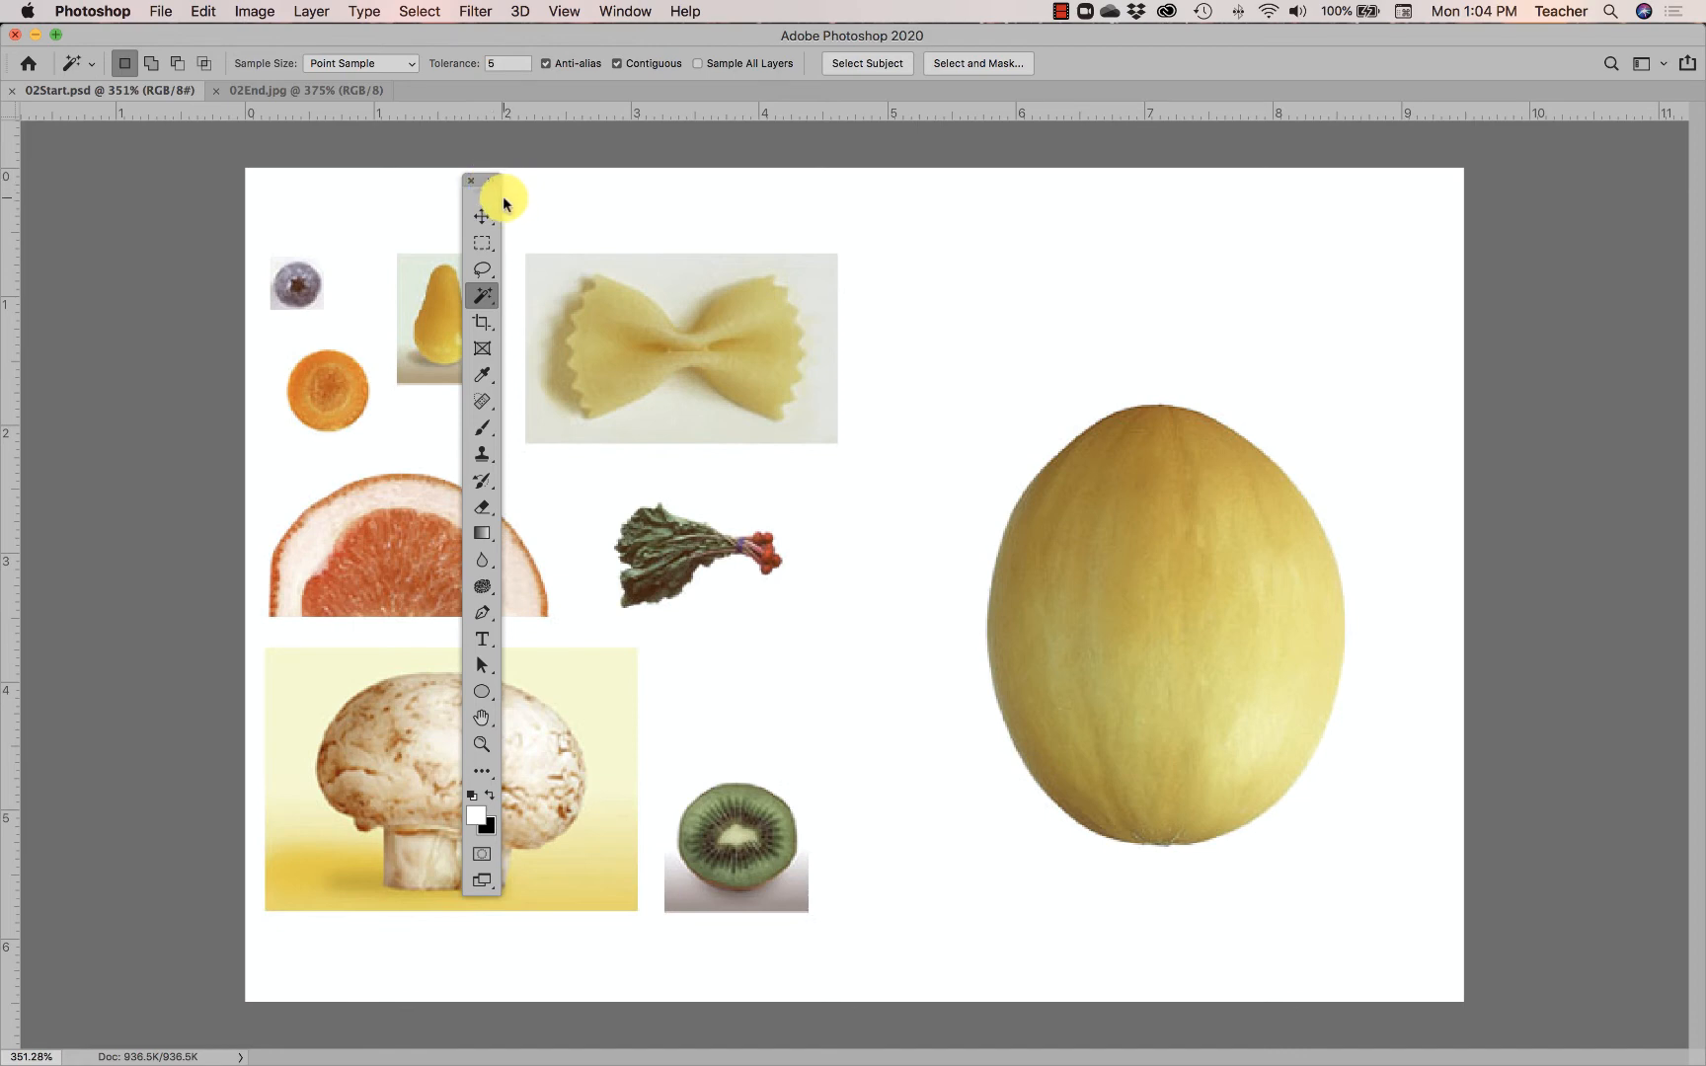
{"action": "left_click", "coordinate": [523, 182]}
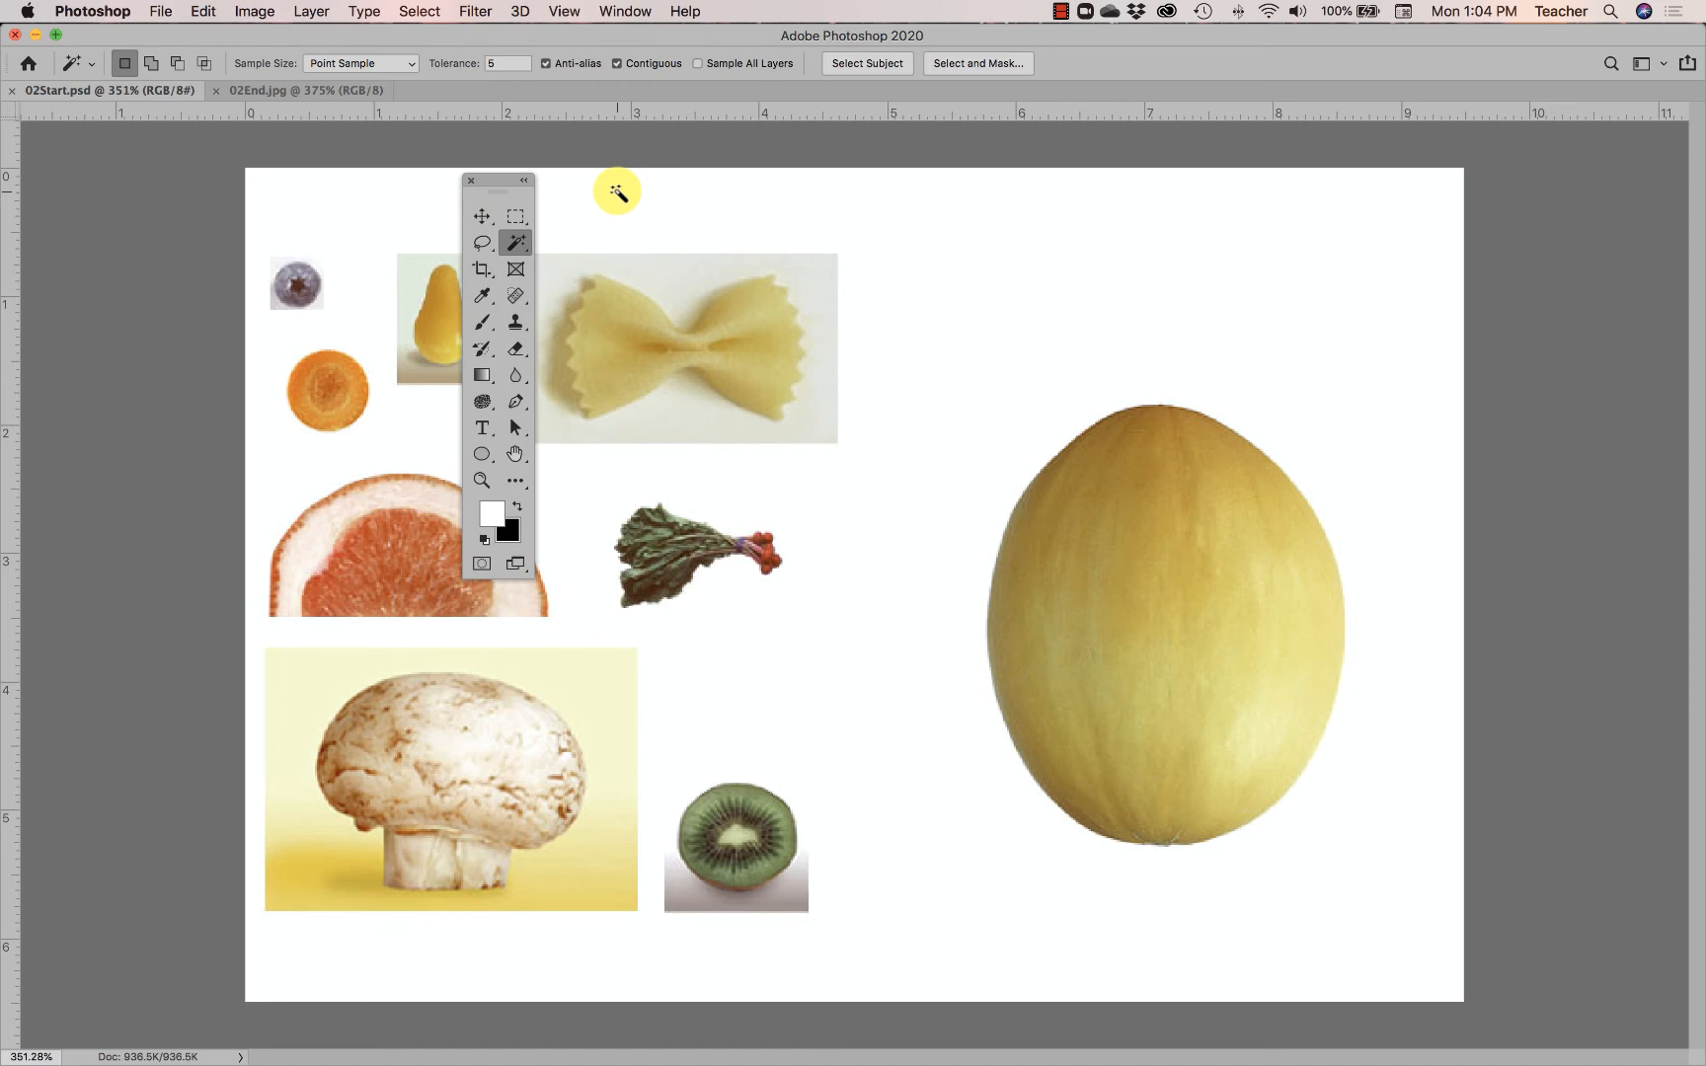
{"action": "left_click_drag", "start_coordinate": [496, 180], "coordinate": [200, 160]}
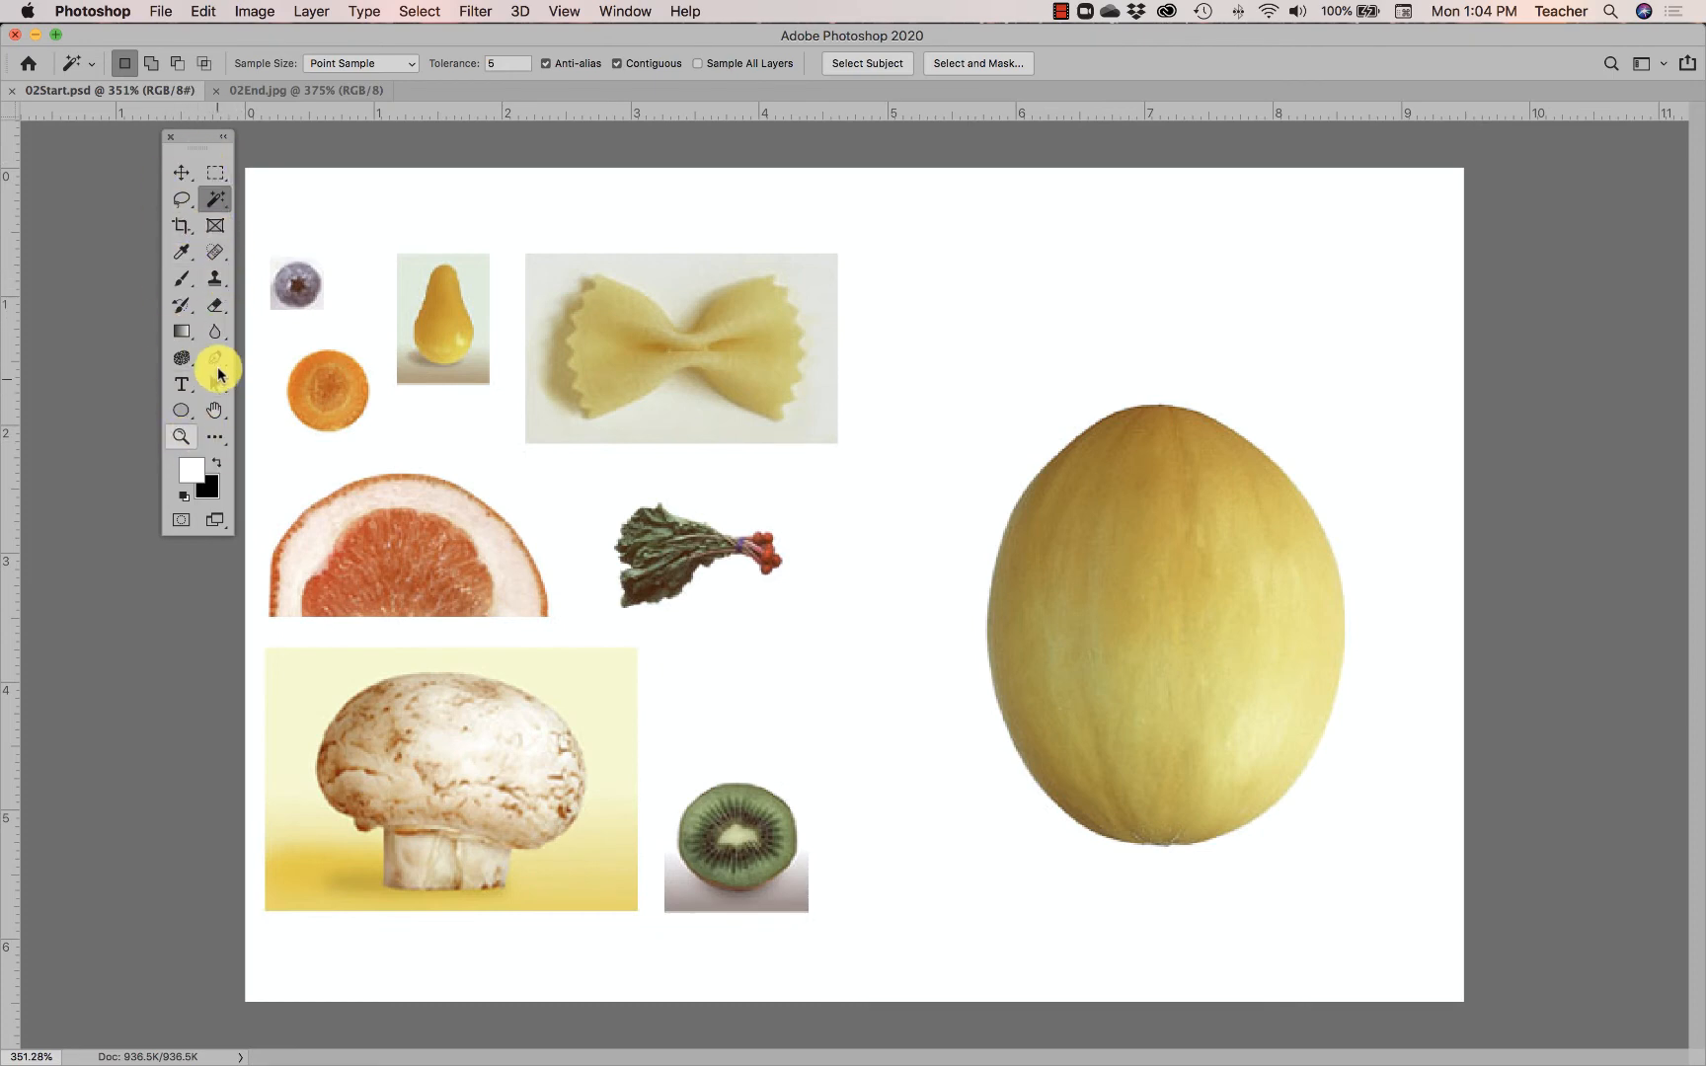
{"action": "left_click", "coordinate": [215, 227]}
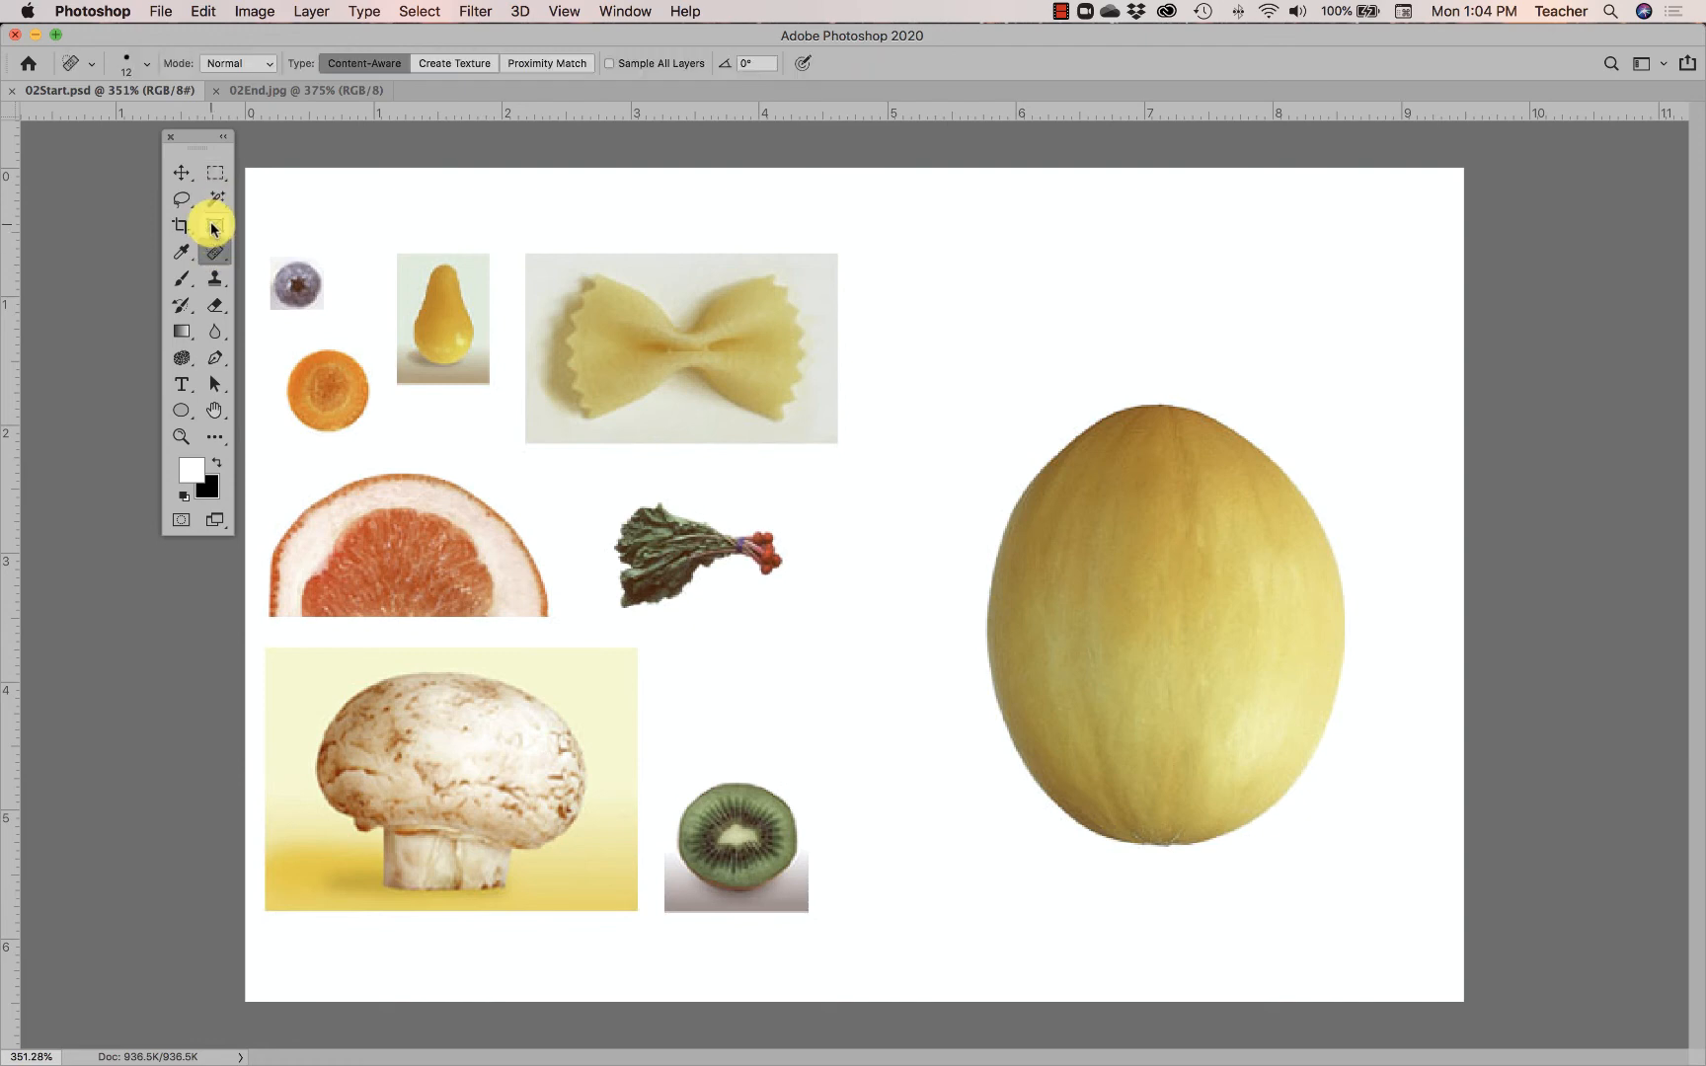
{"action": "left_click", "coordinate": [211, 174]}
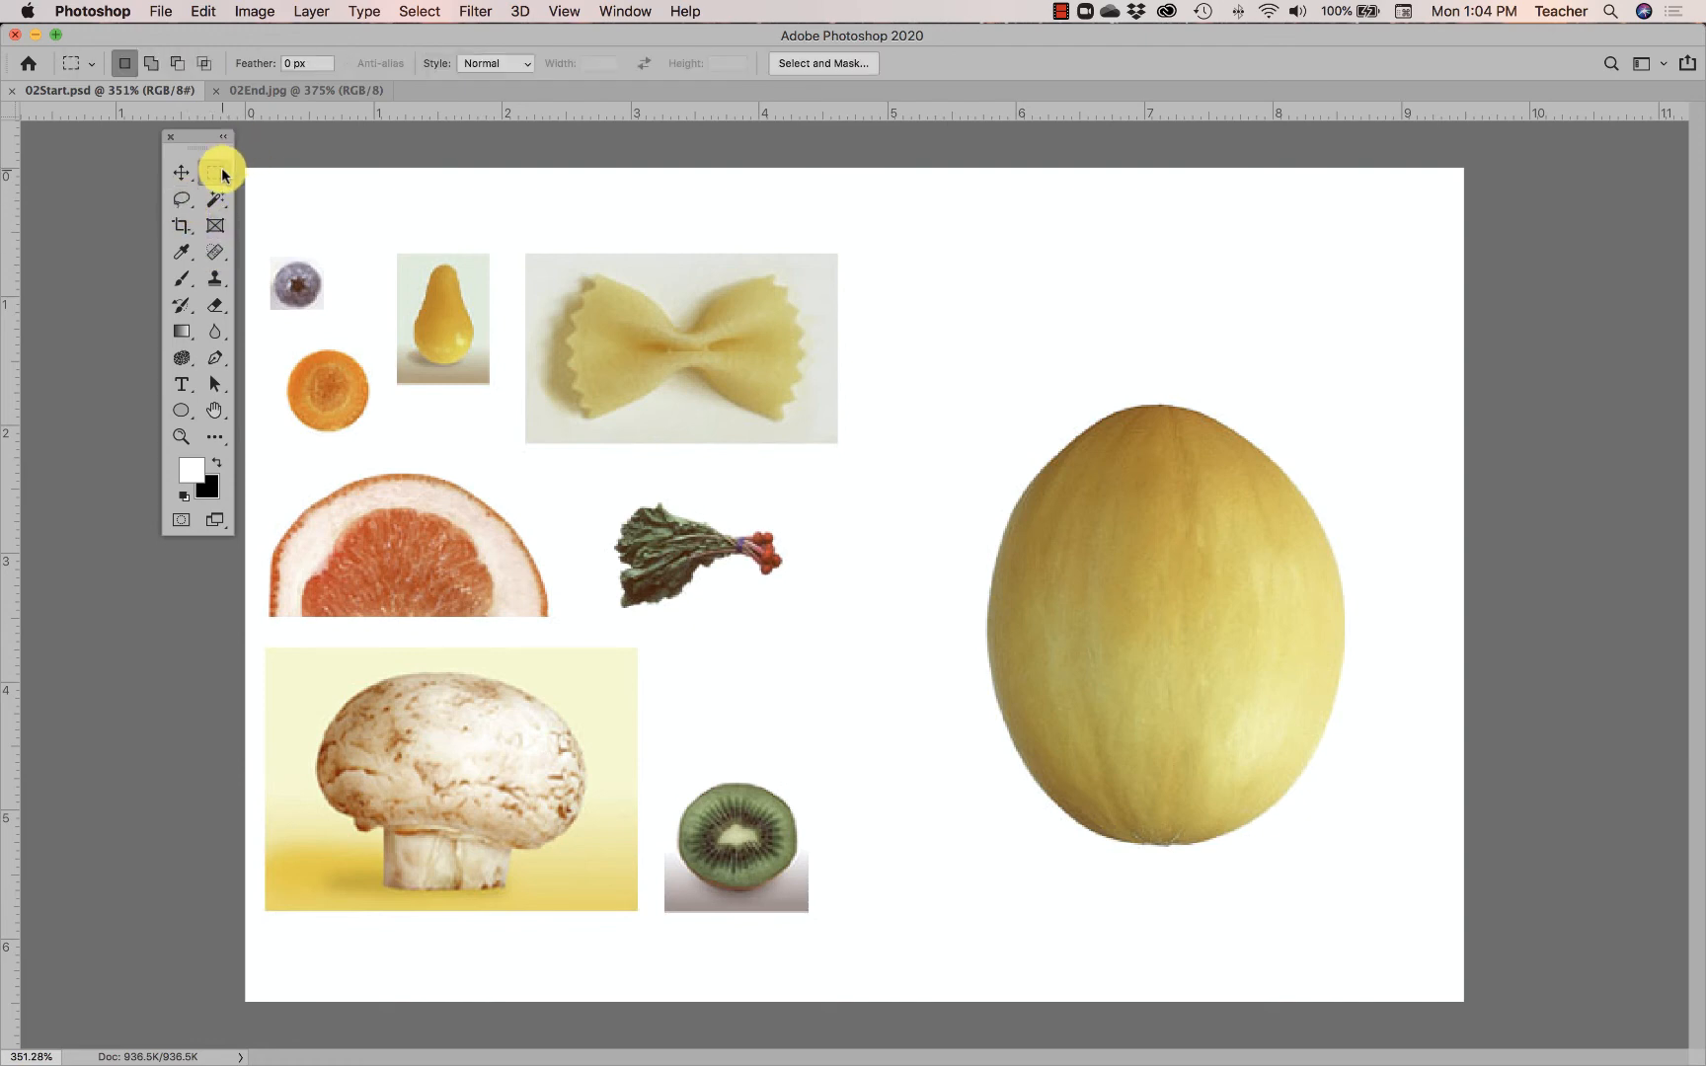
{"action": "left_click", "coordinate": [215, 304]}
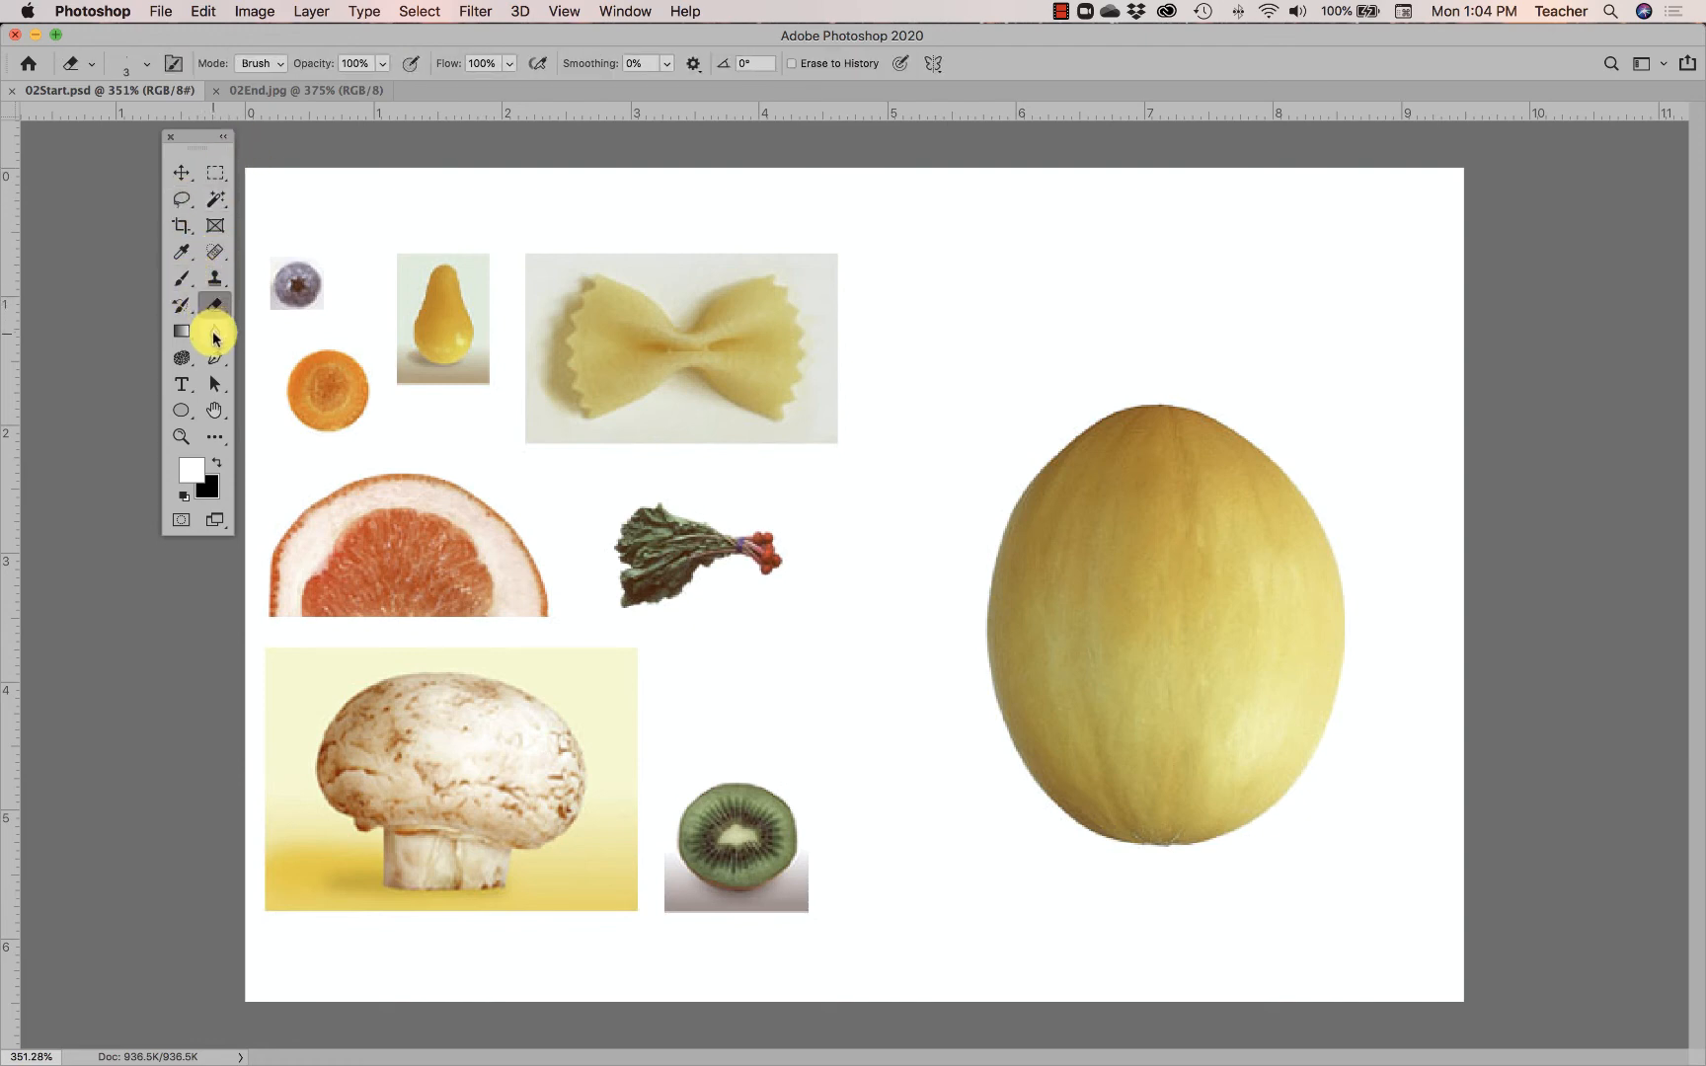
{"action": "left_click", "coordinate": [215, 174]}
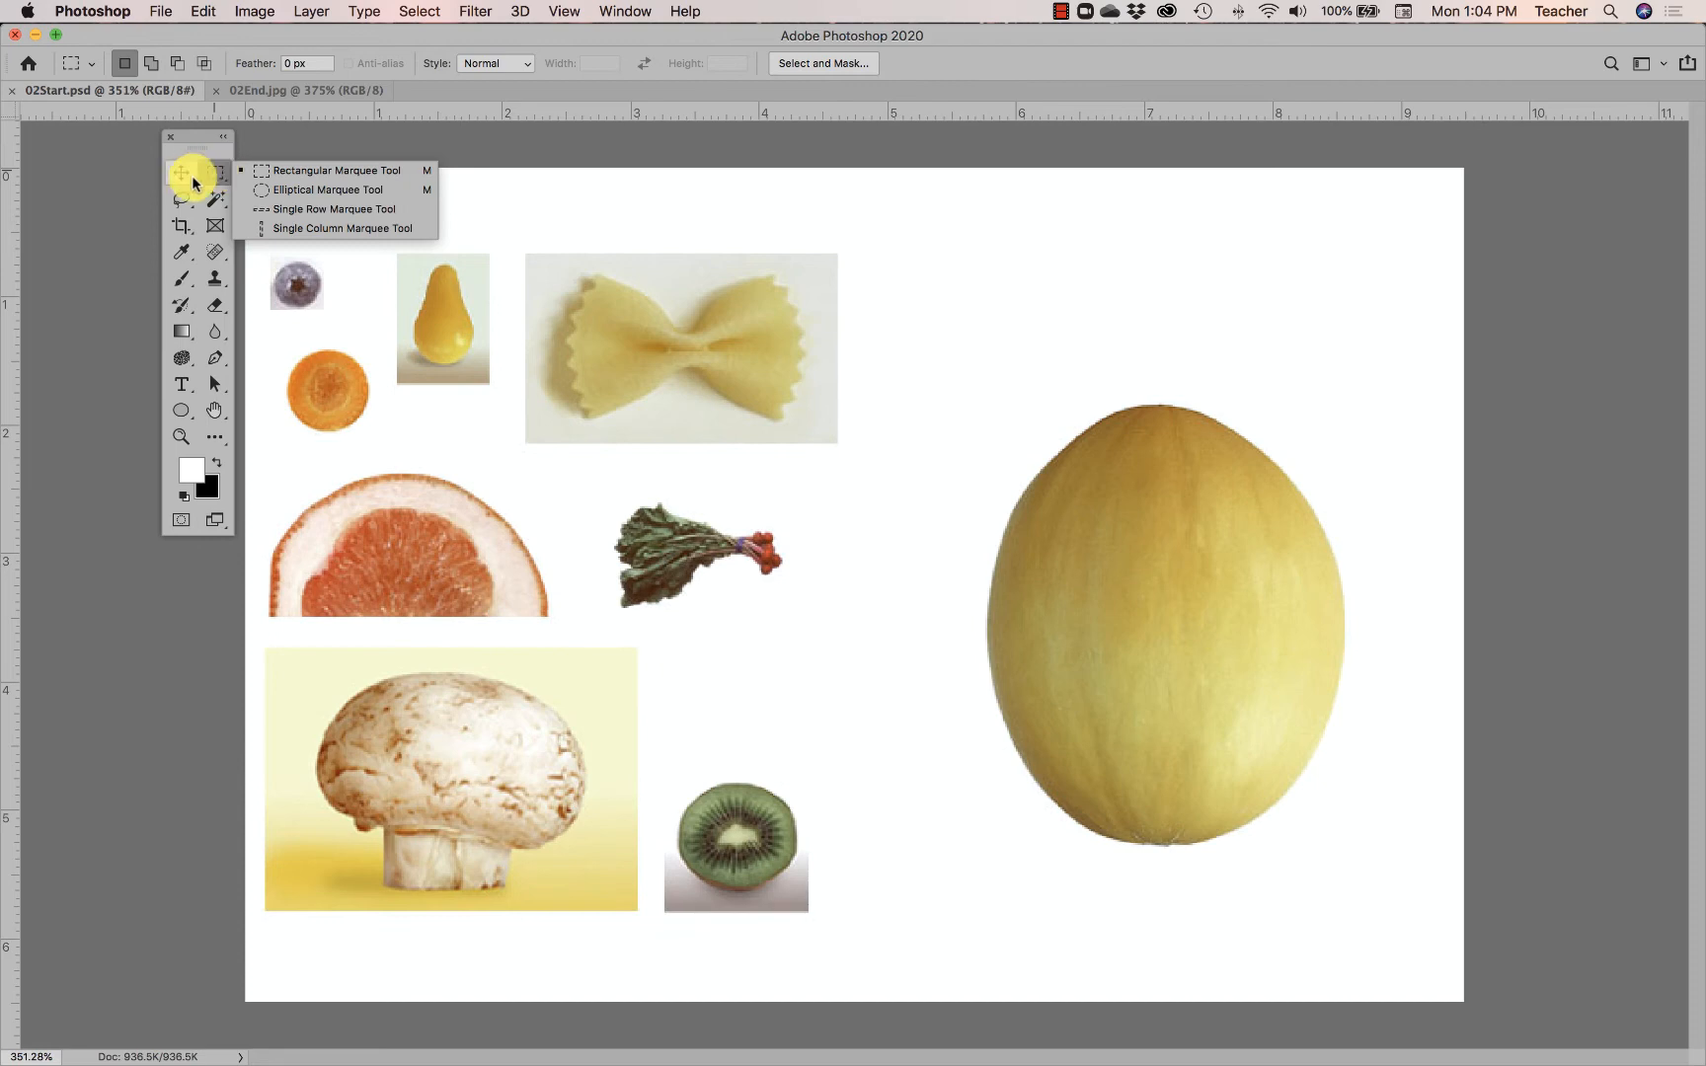
{"action": "mouse_move", "coordinate": [197, 190]}
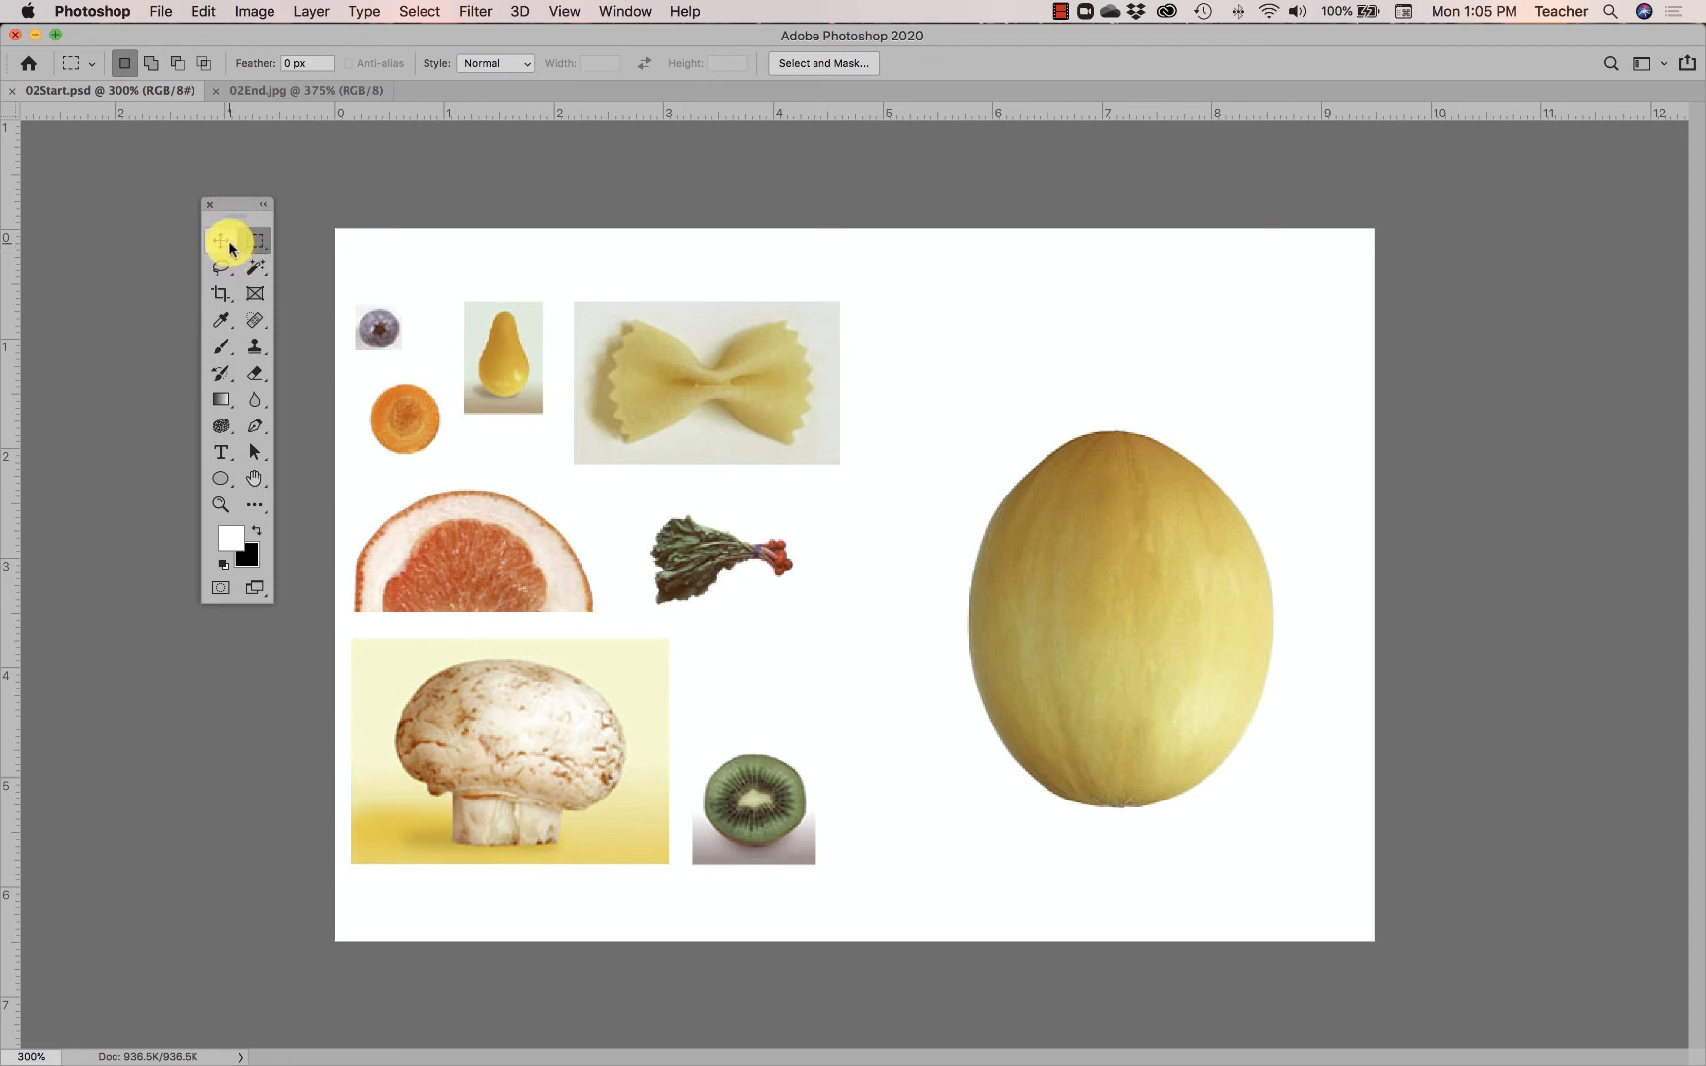
{"action": "left_click", "coordinate": [221, 241]}
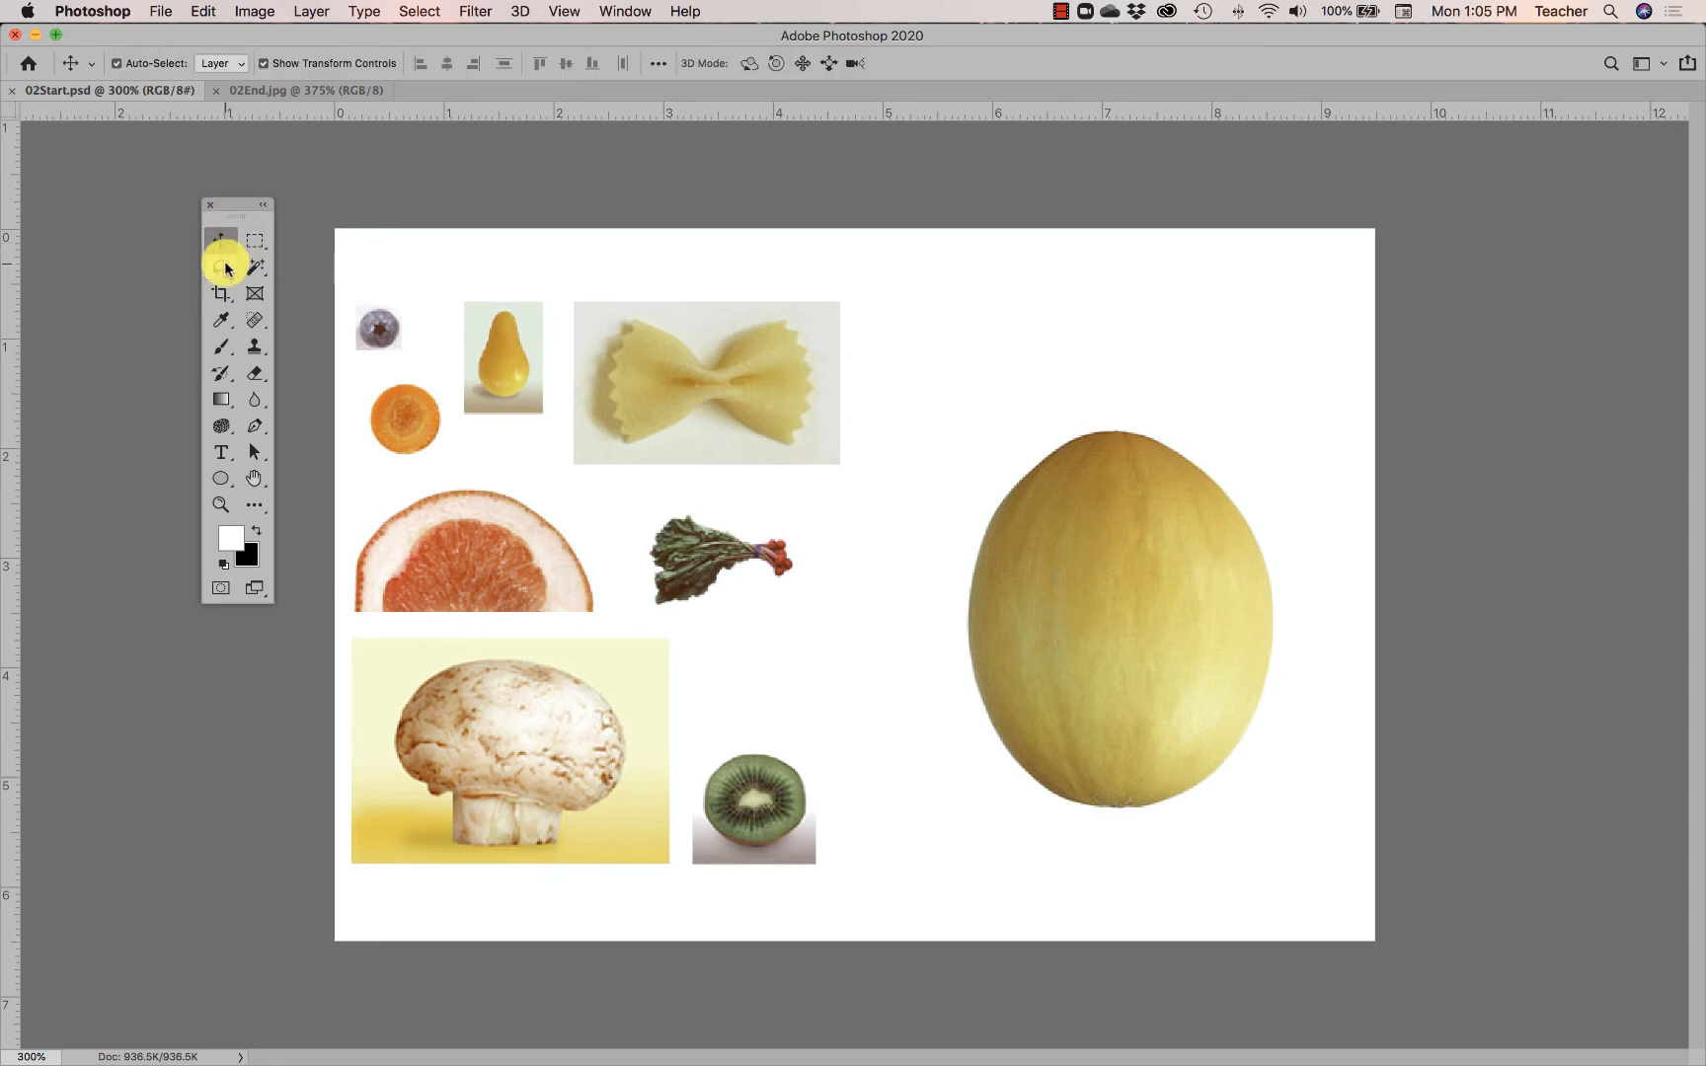
{"action": "left_click", "coordinate": [221, 268]}
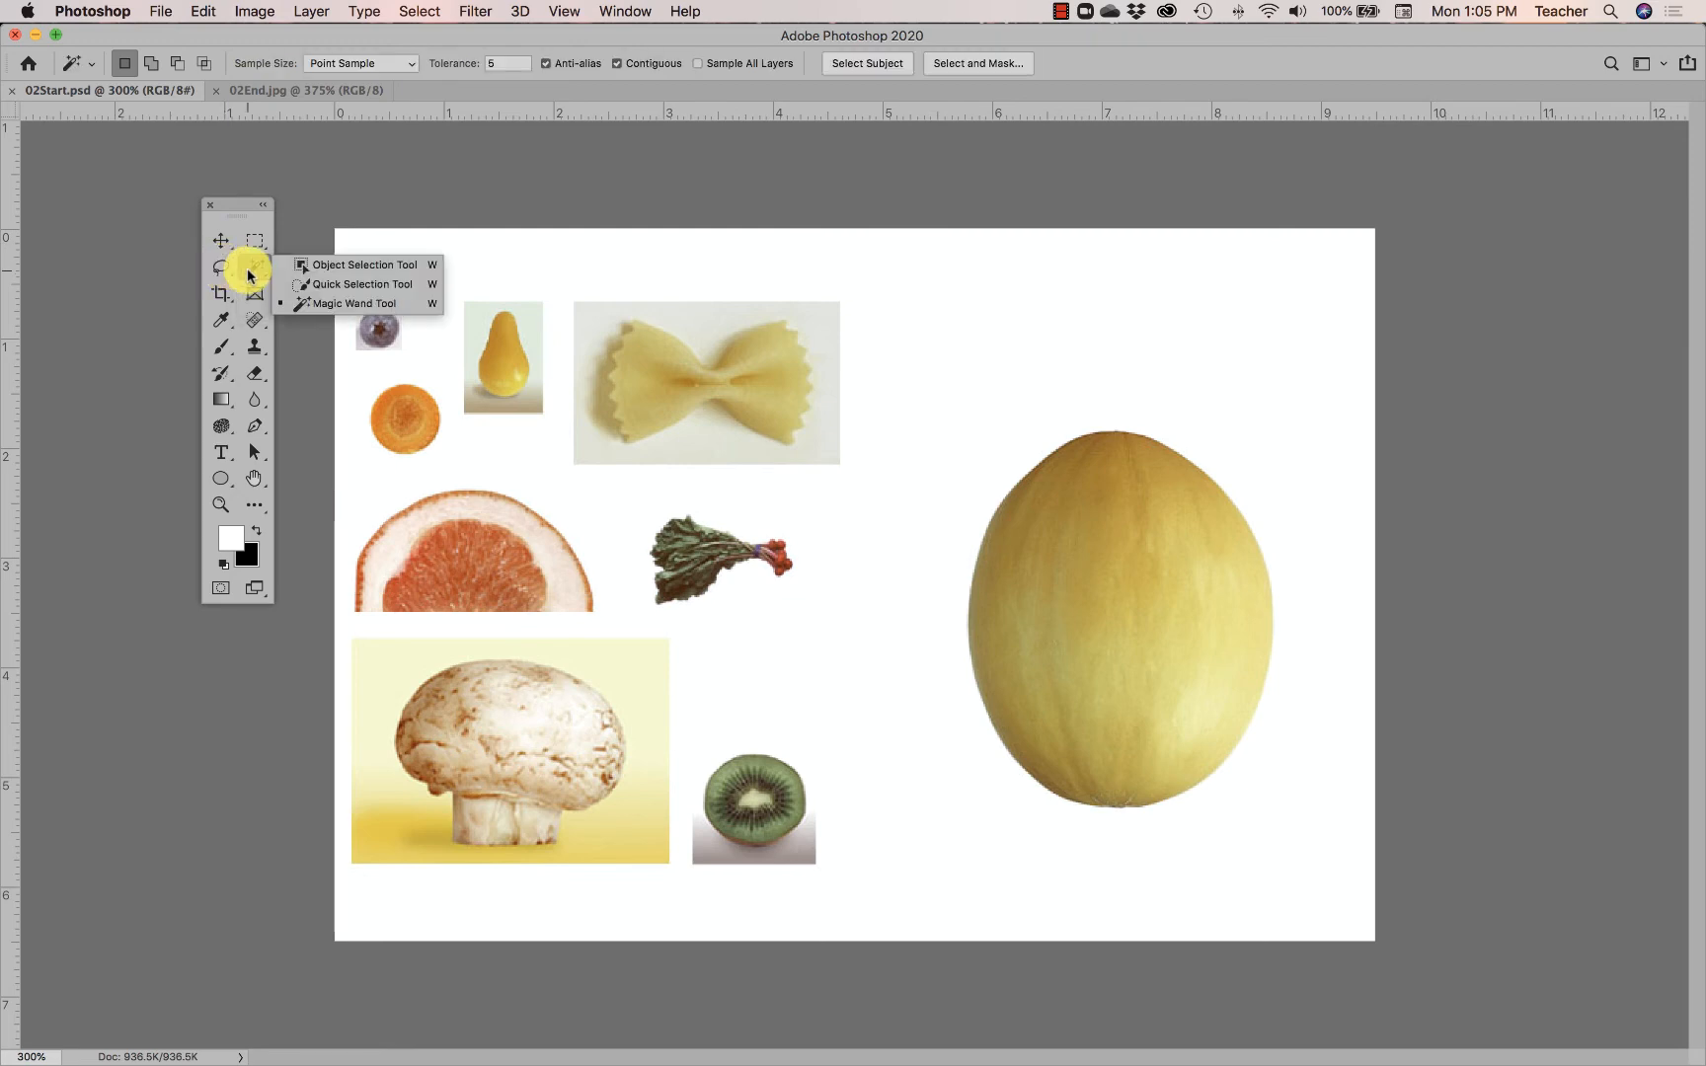
{"action": "left_click", "coordinate": [223, 294]}
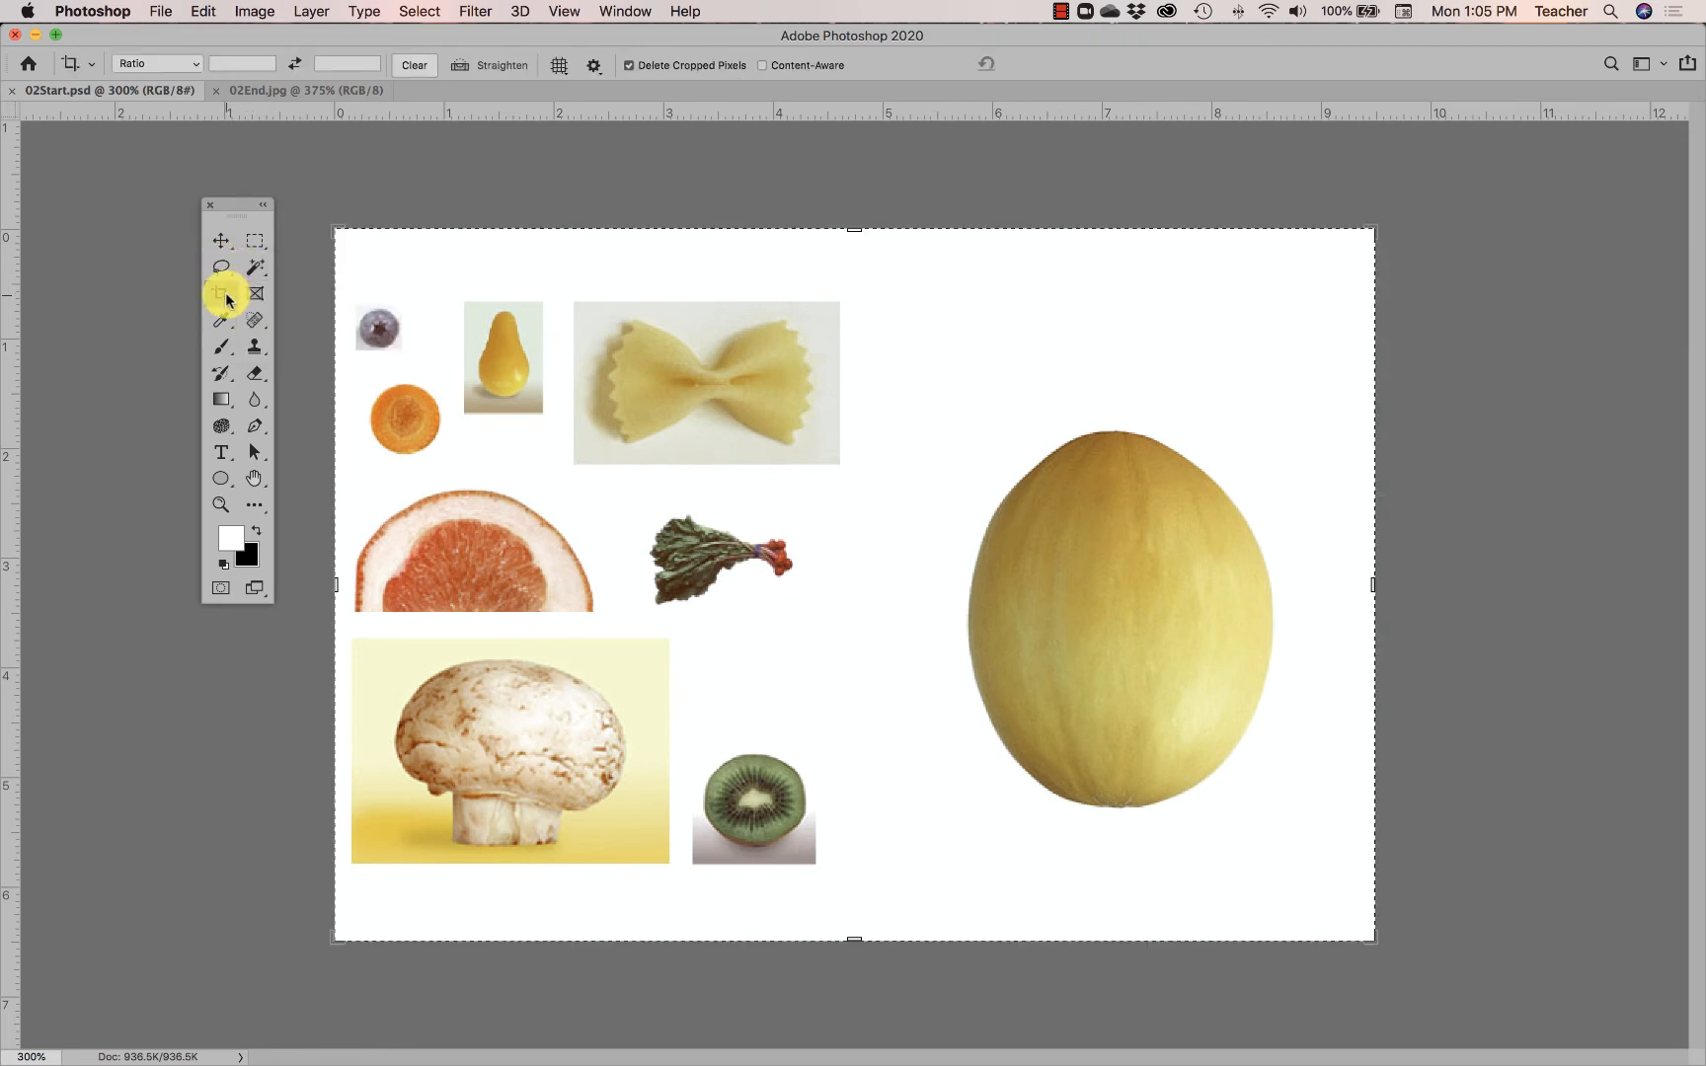
{"action": "left_click", "coordinate": [221, 320]}
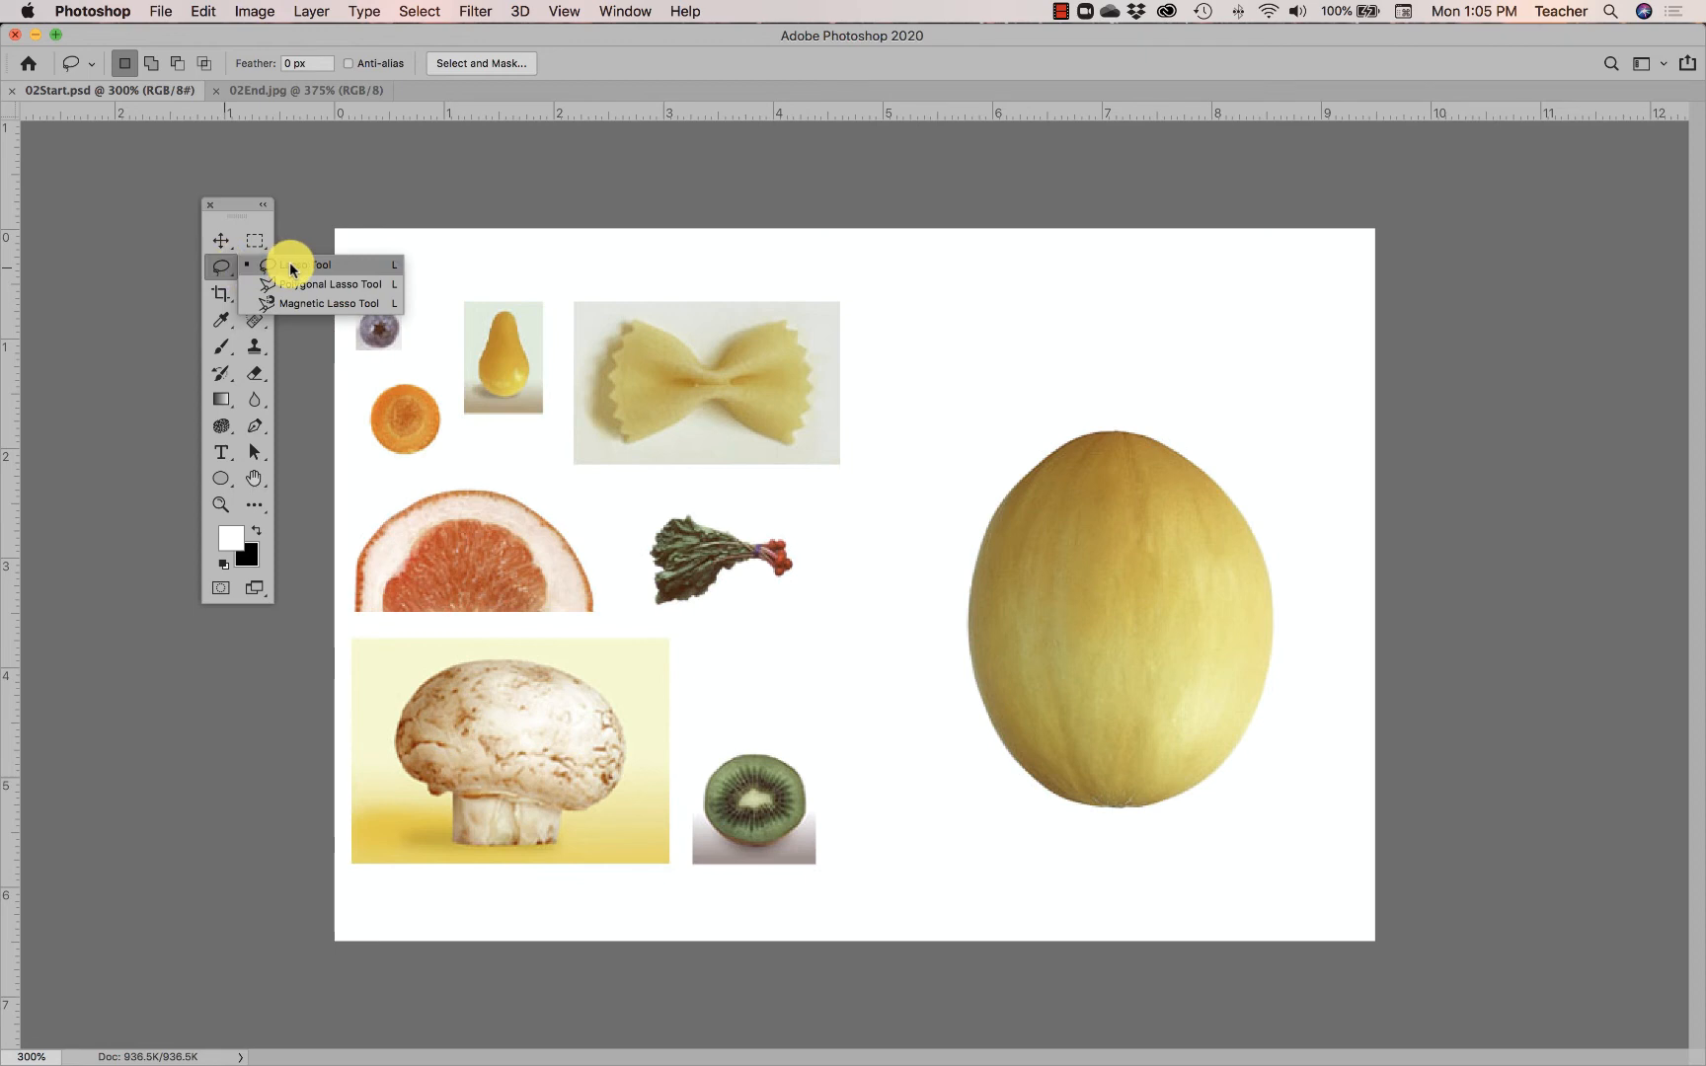
{"action": "mouse_move", "coordinate": [300, 304]}
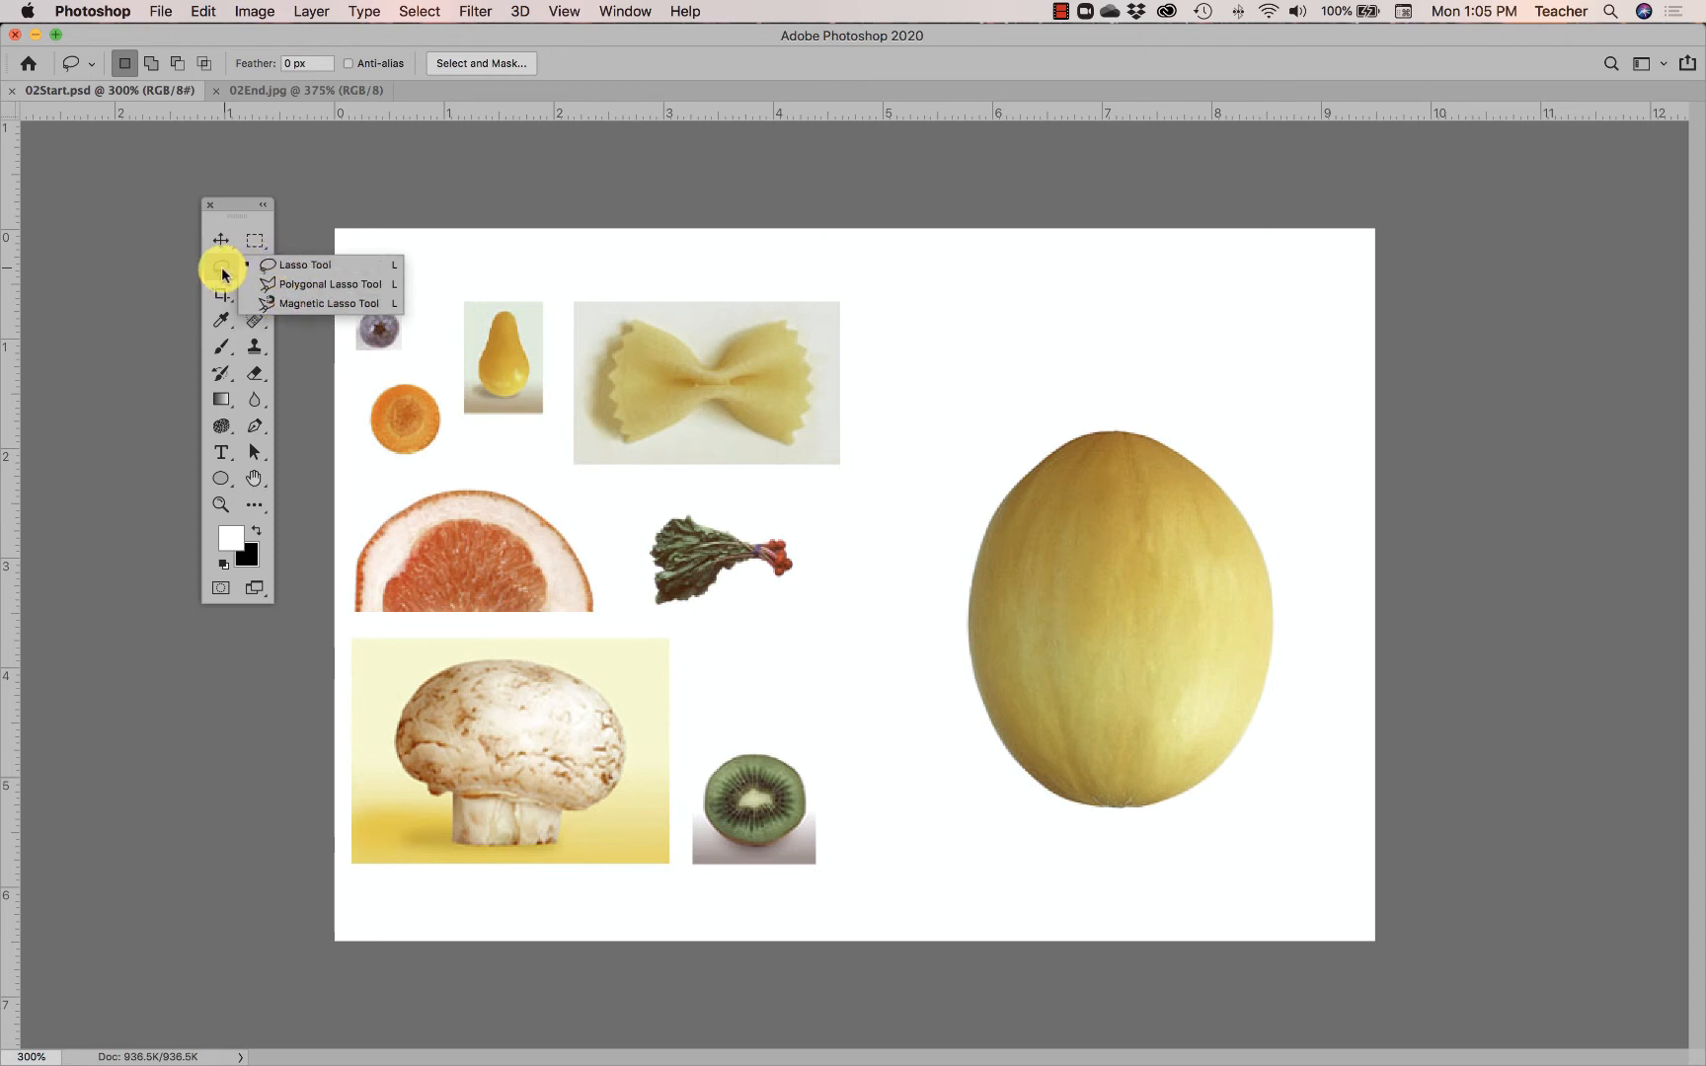
{"action": "left_click", "coordinate": [253, 241]}
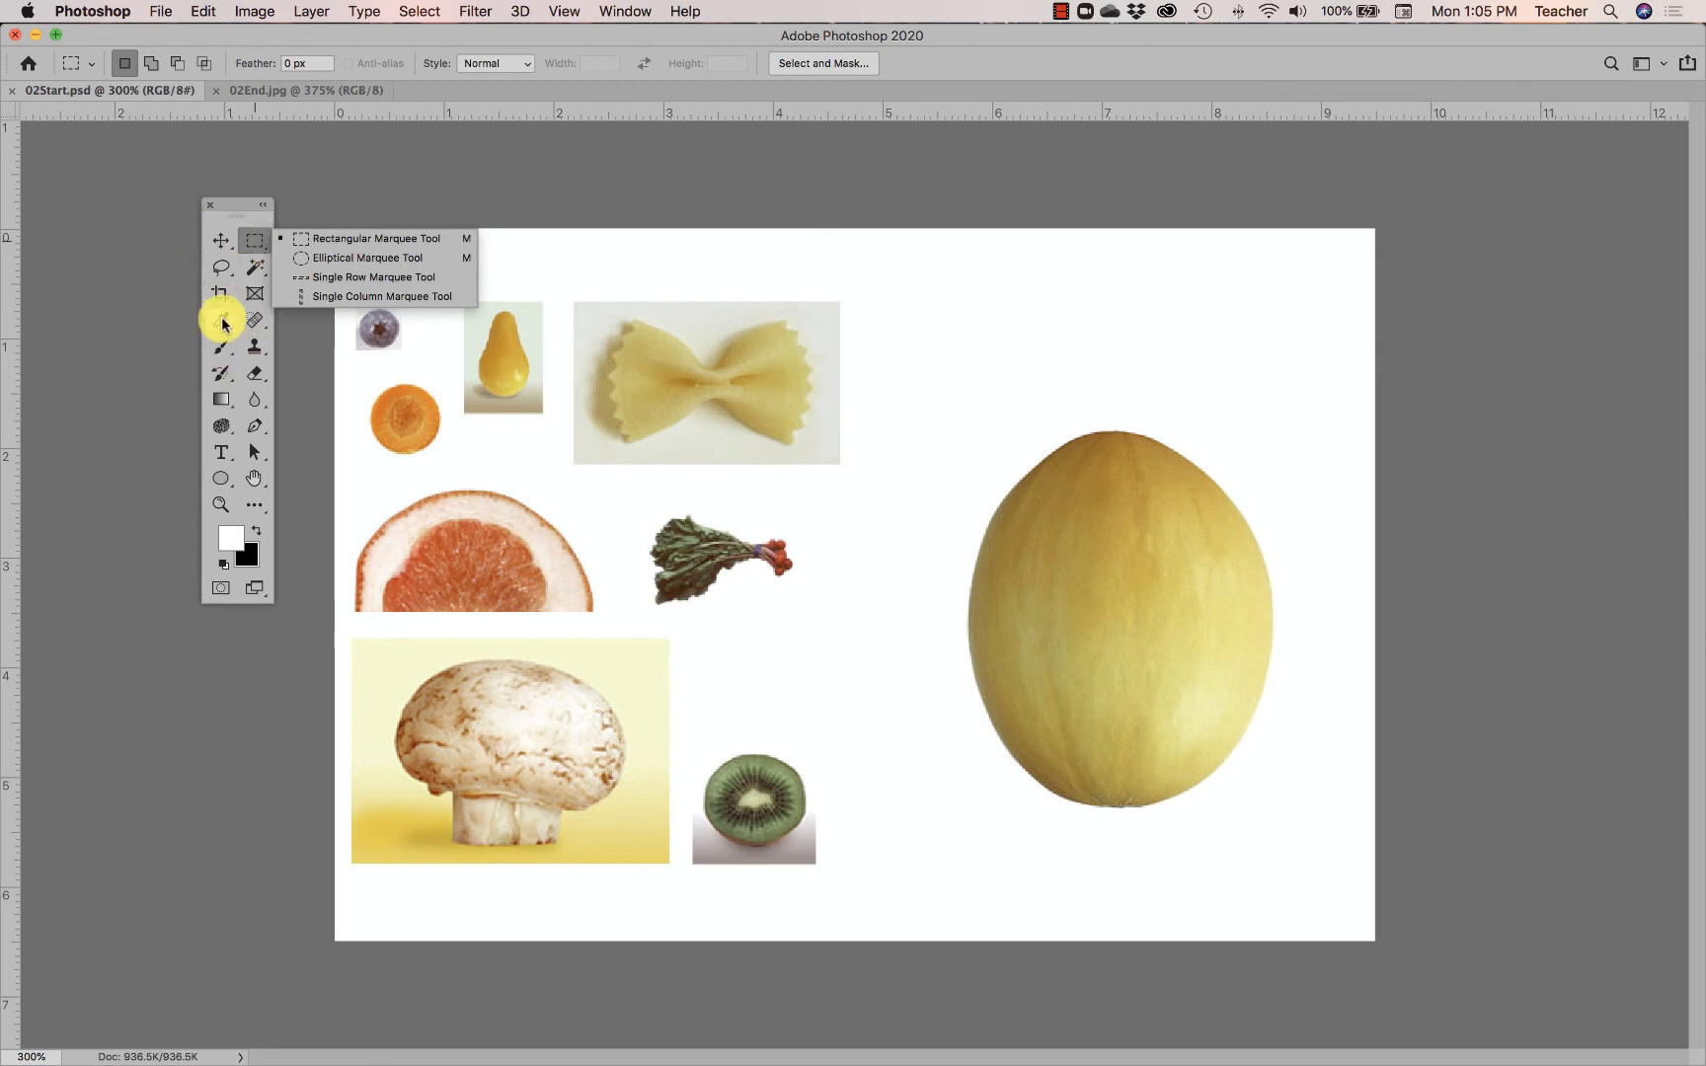
{"action": "left_click", "coordinate": [252, 241]}
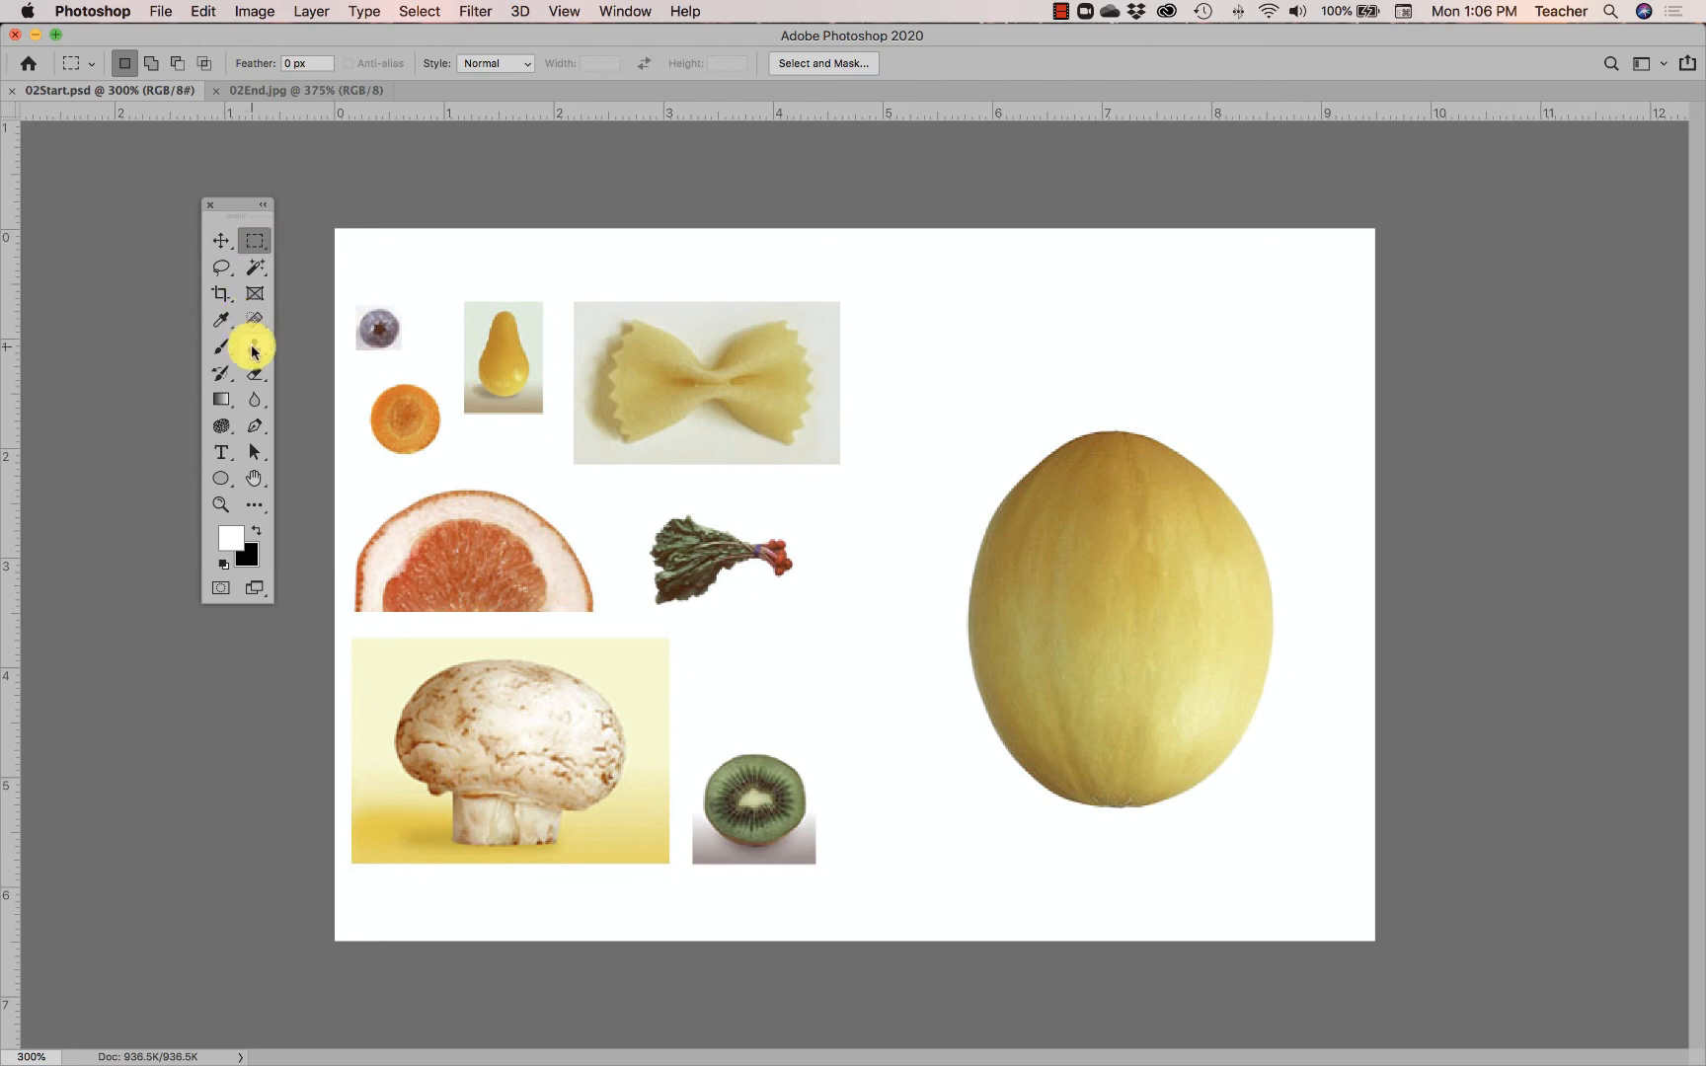
{"action": "left_click", "coordinate": [223, 345]}
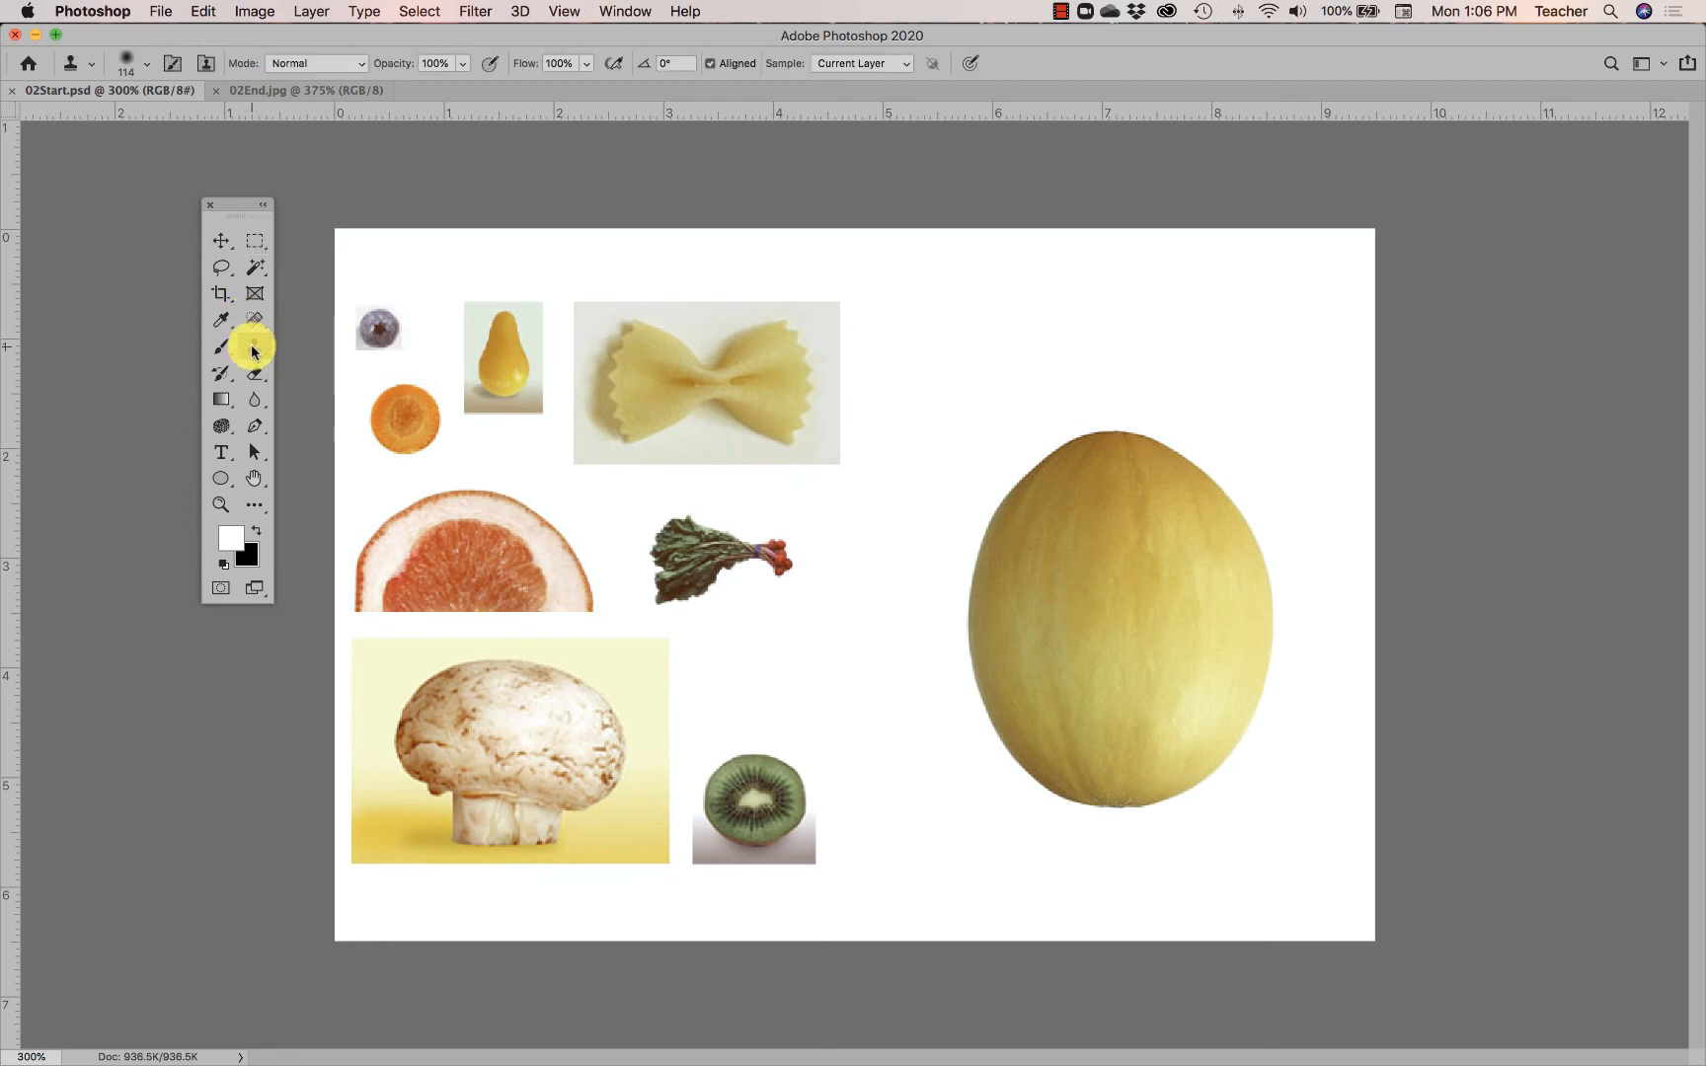
Step: Show the Layers panel with its single locked Background layer floating right of the image
{"action": "left_click", "coordinate": [624, 12]}
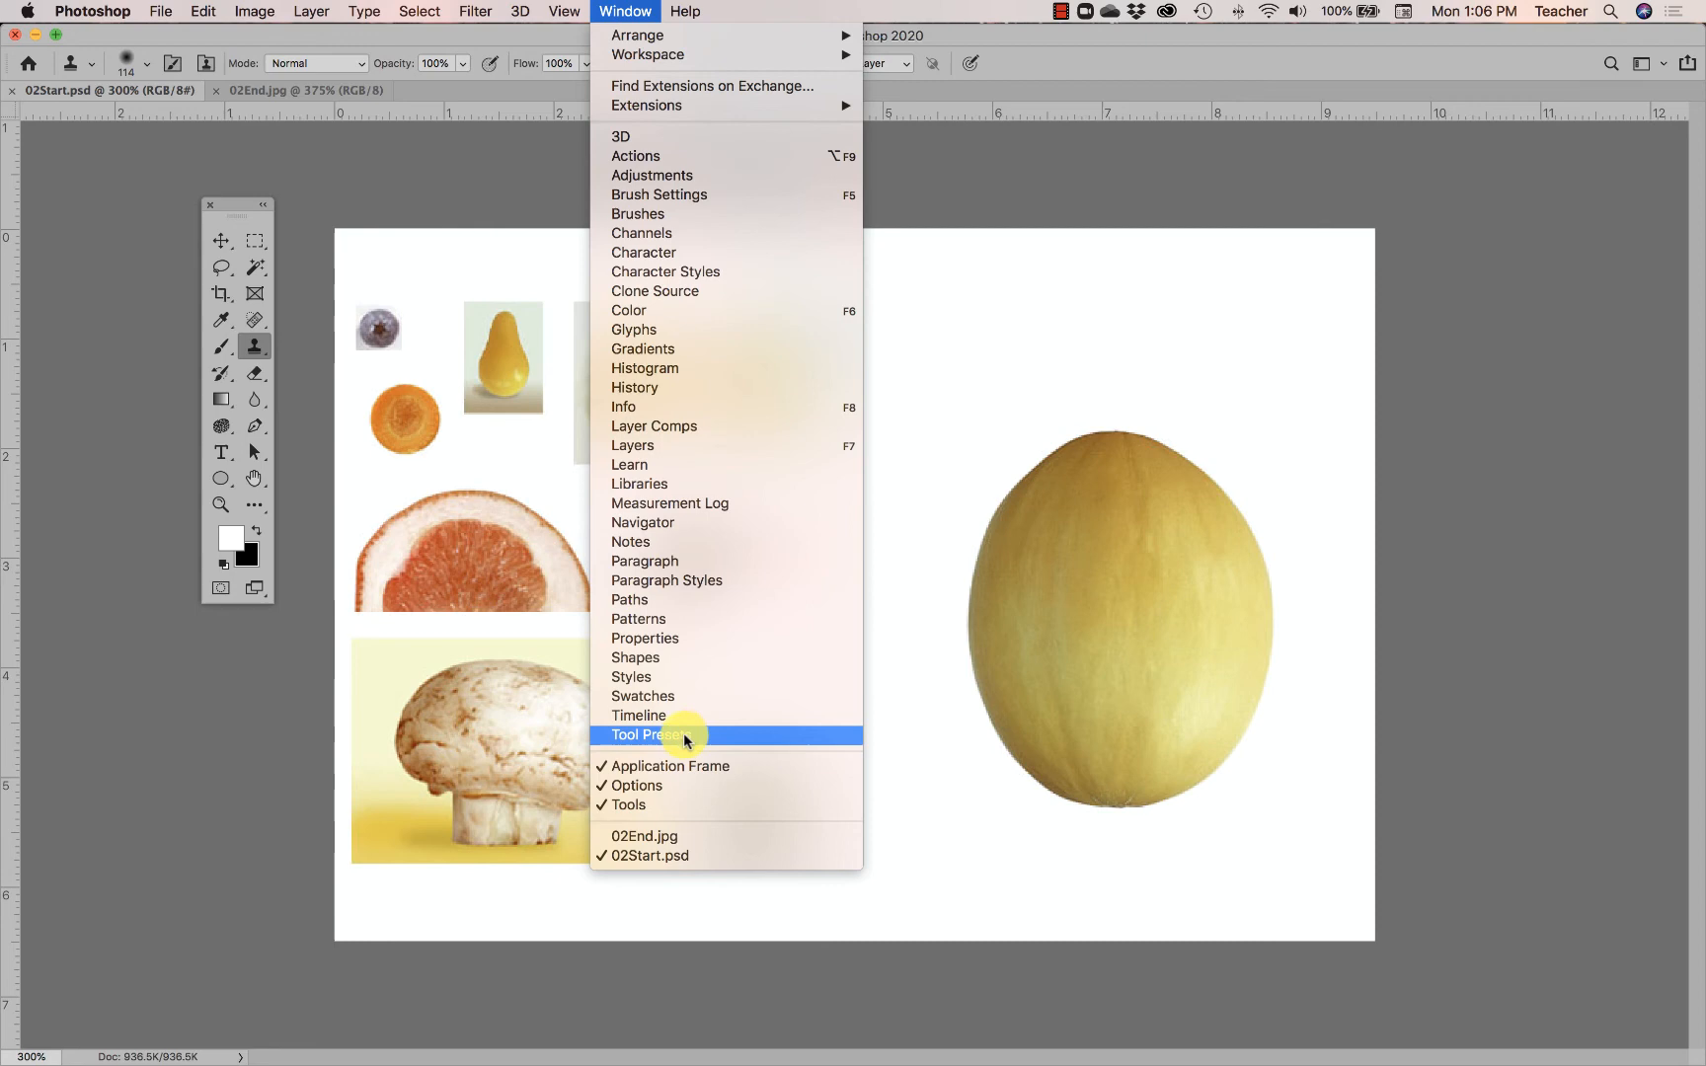
{"action": "mouse_move", "coordinate": [651, 466]}
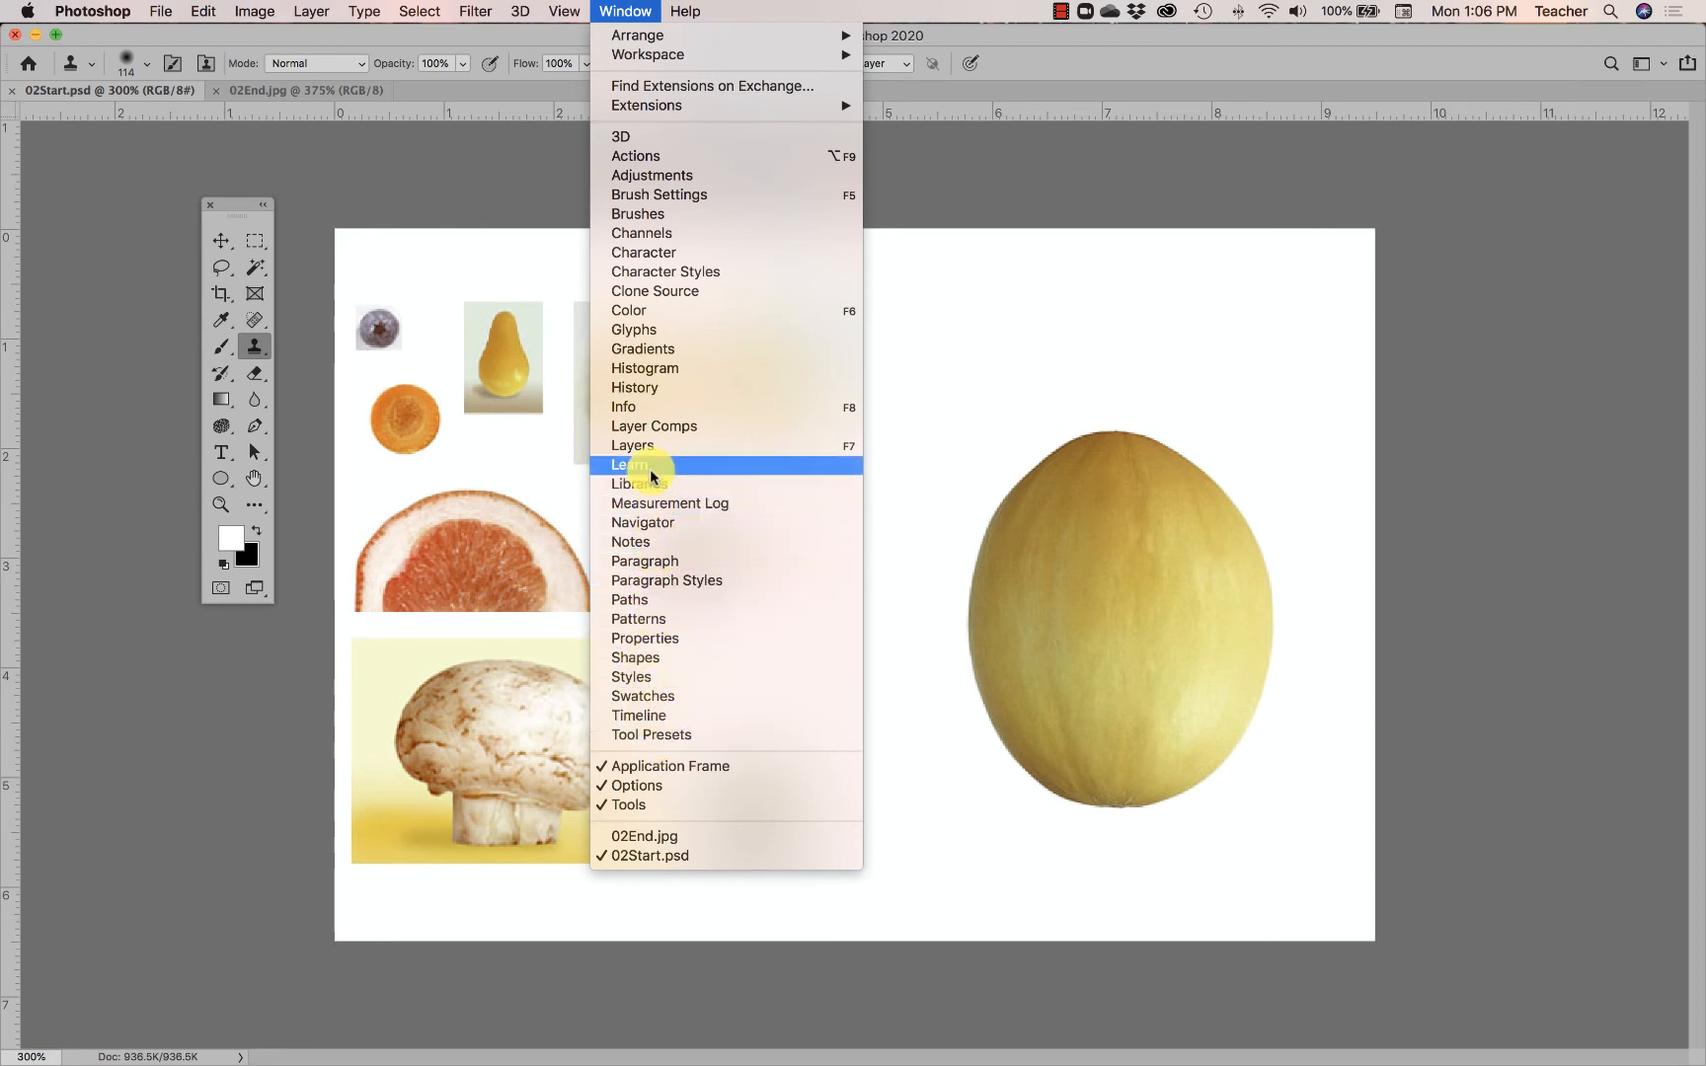
{"action": "mouse_move", "coordinate": [671, 450]}
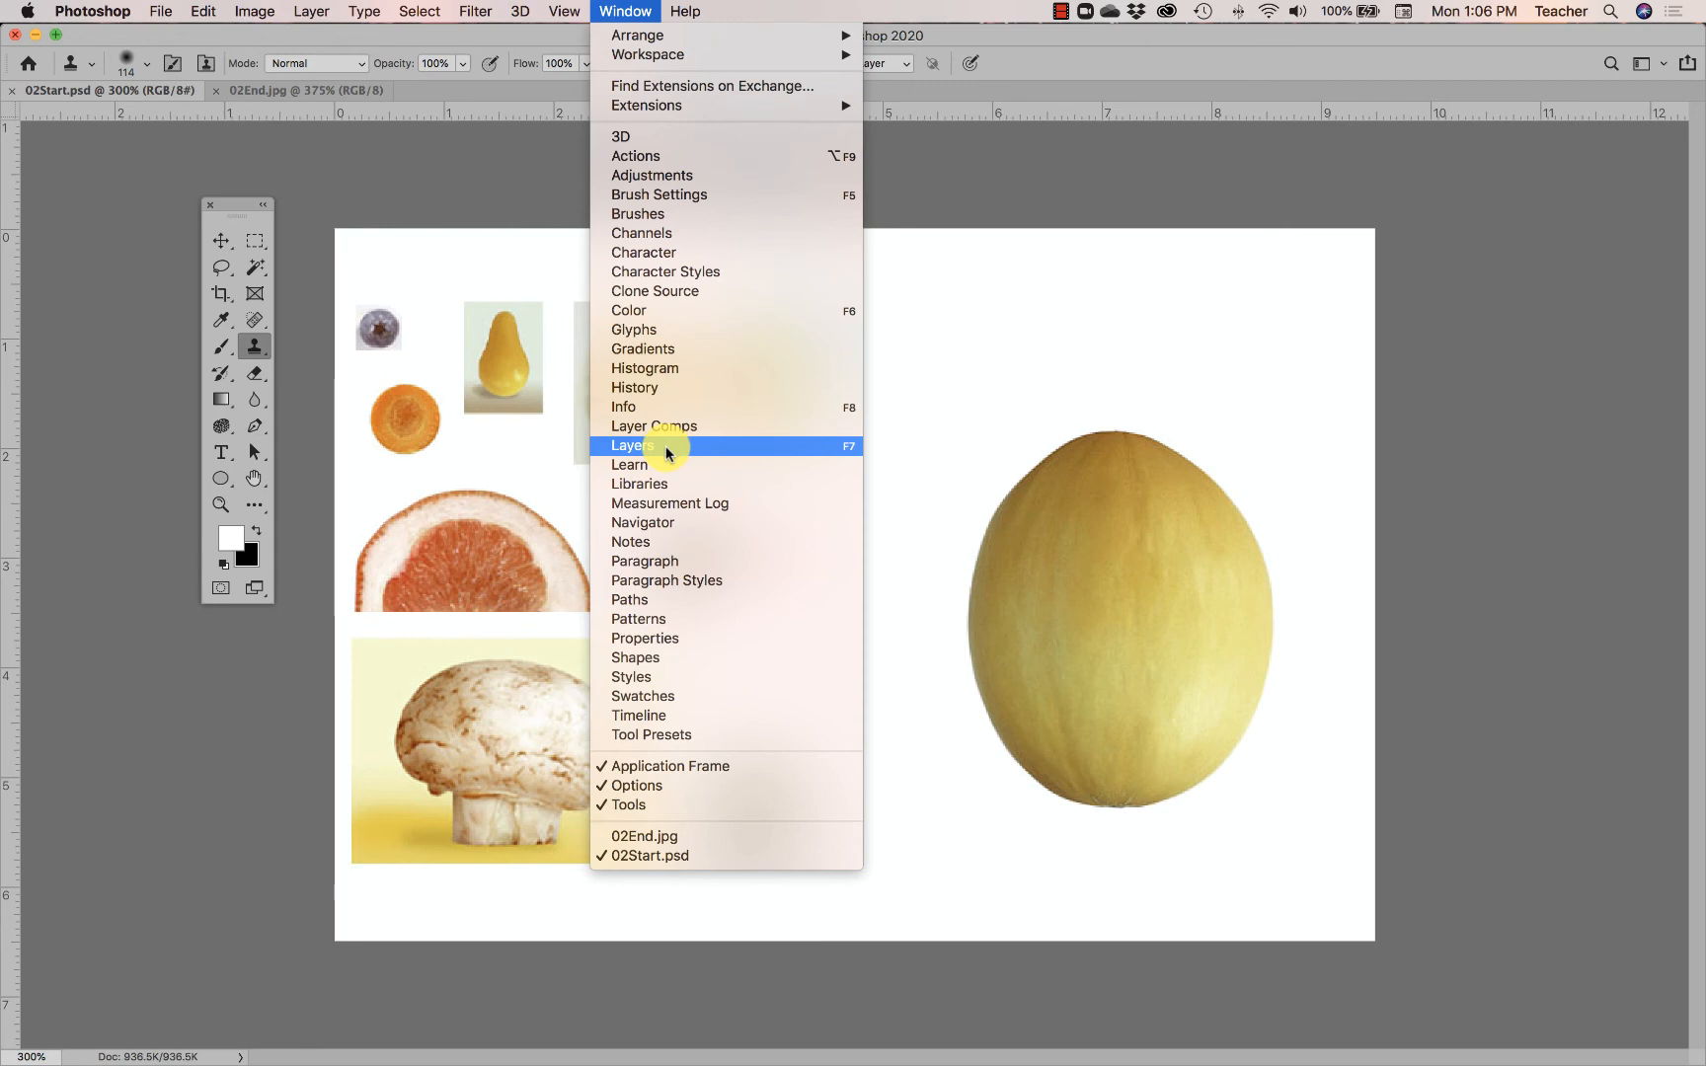
{"action": "left_click", "coordinate": [632, 446]}
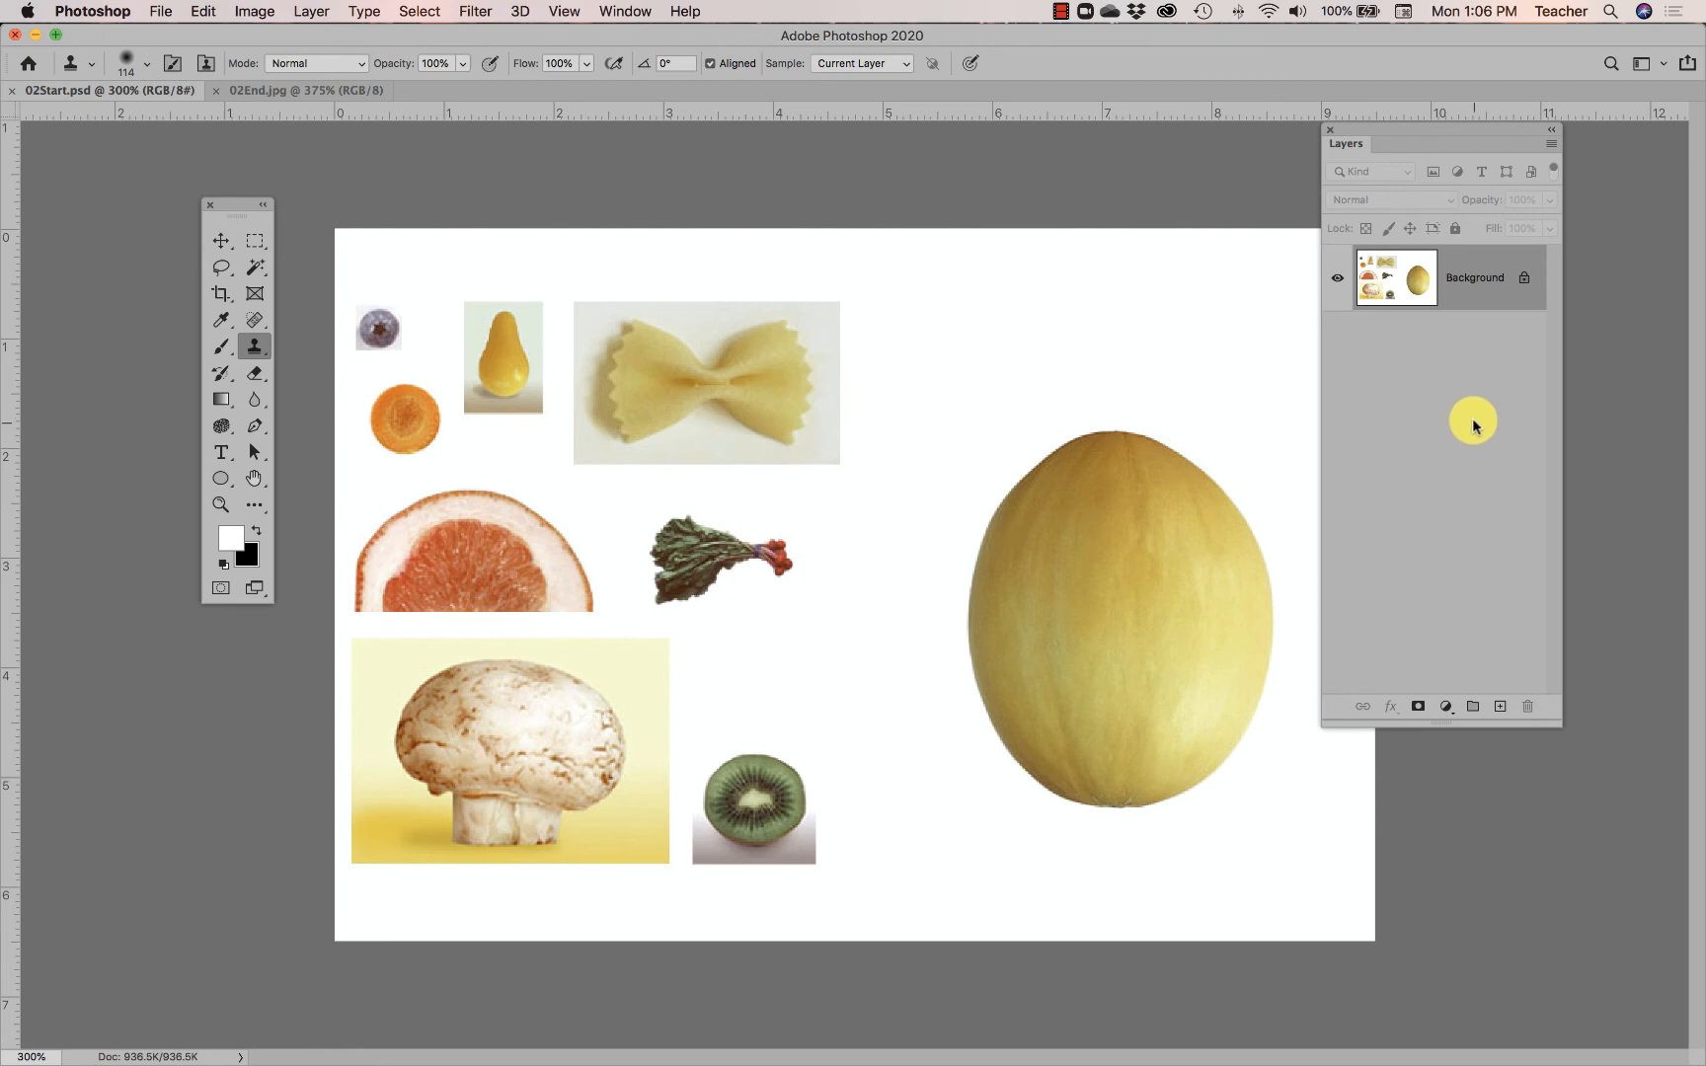
{"action": "mouse_move", "coordinate": [1528, 710]}
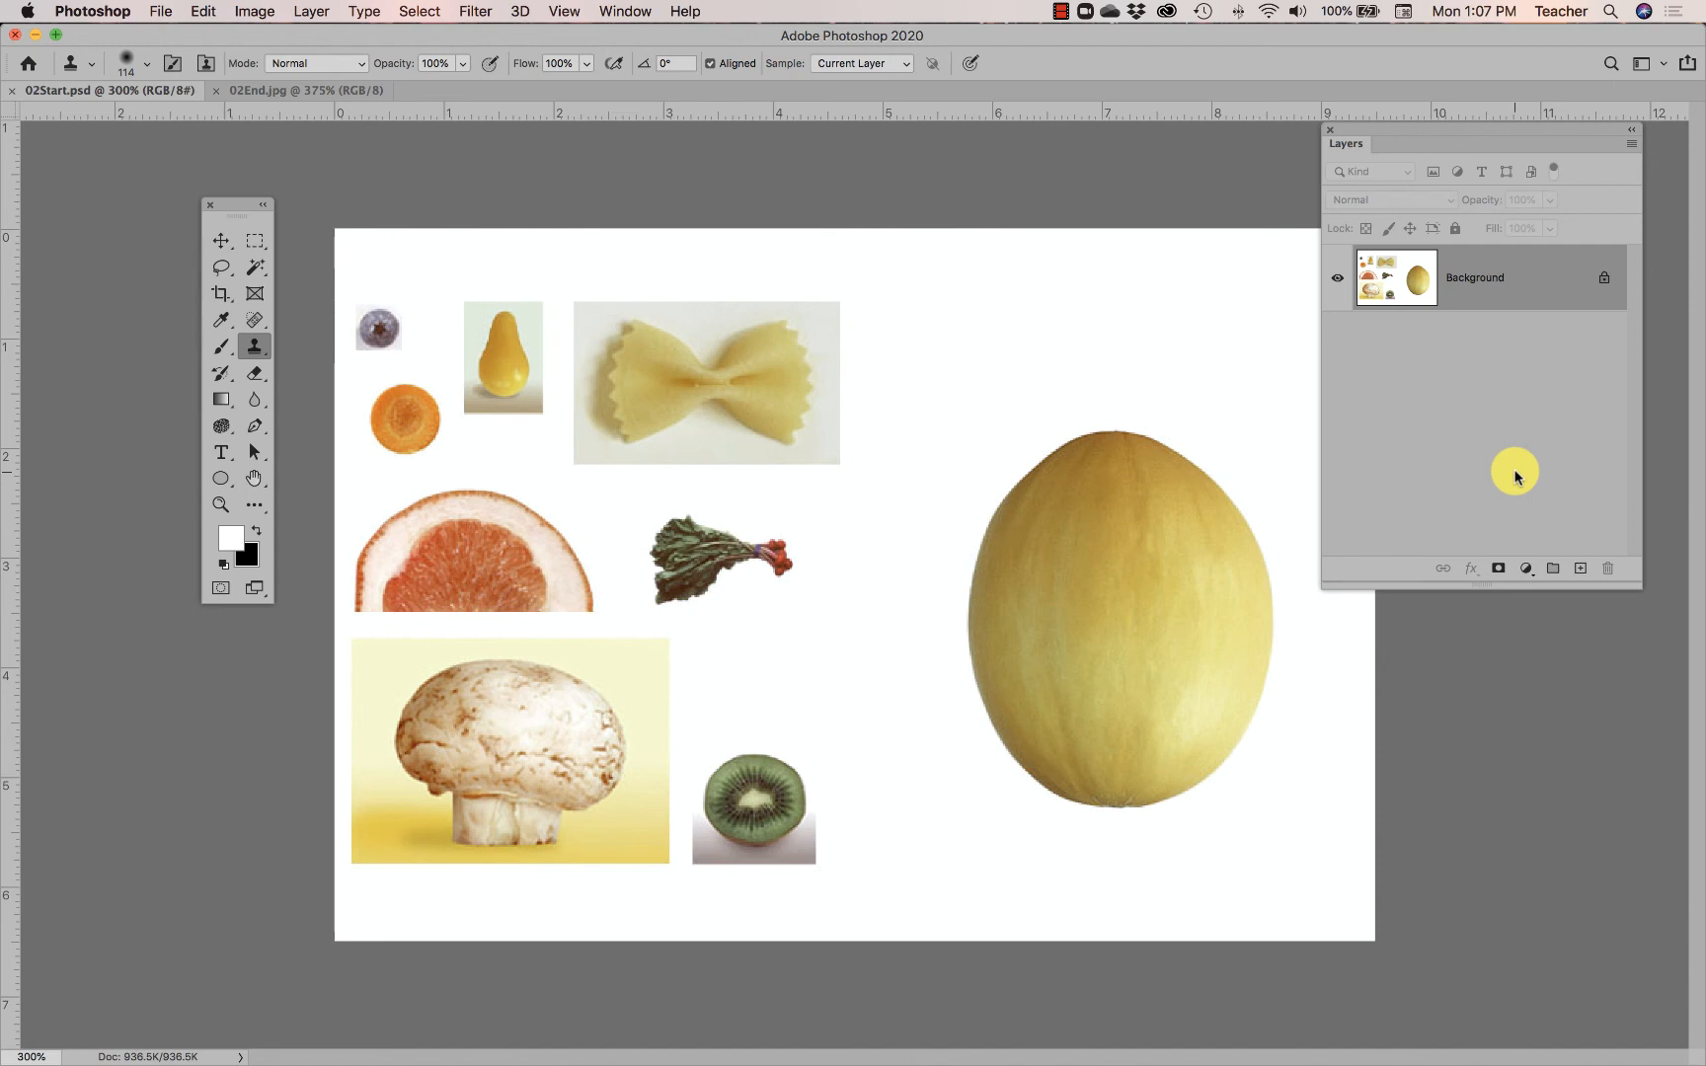
{"action": "left_click", "coordinate": [621, 12]}
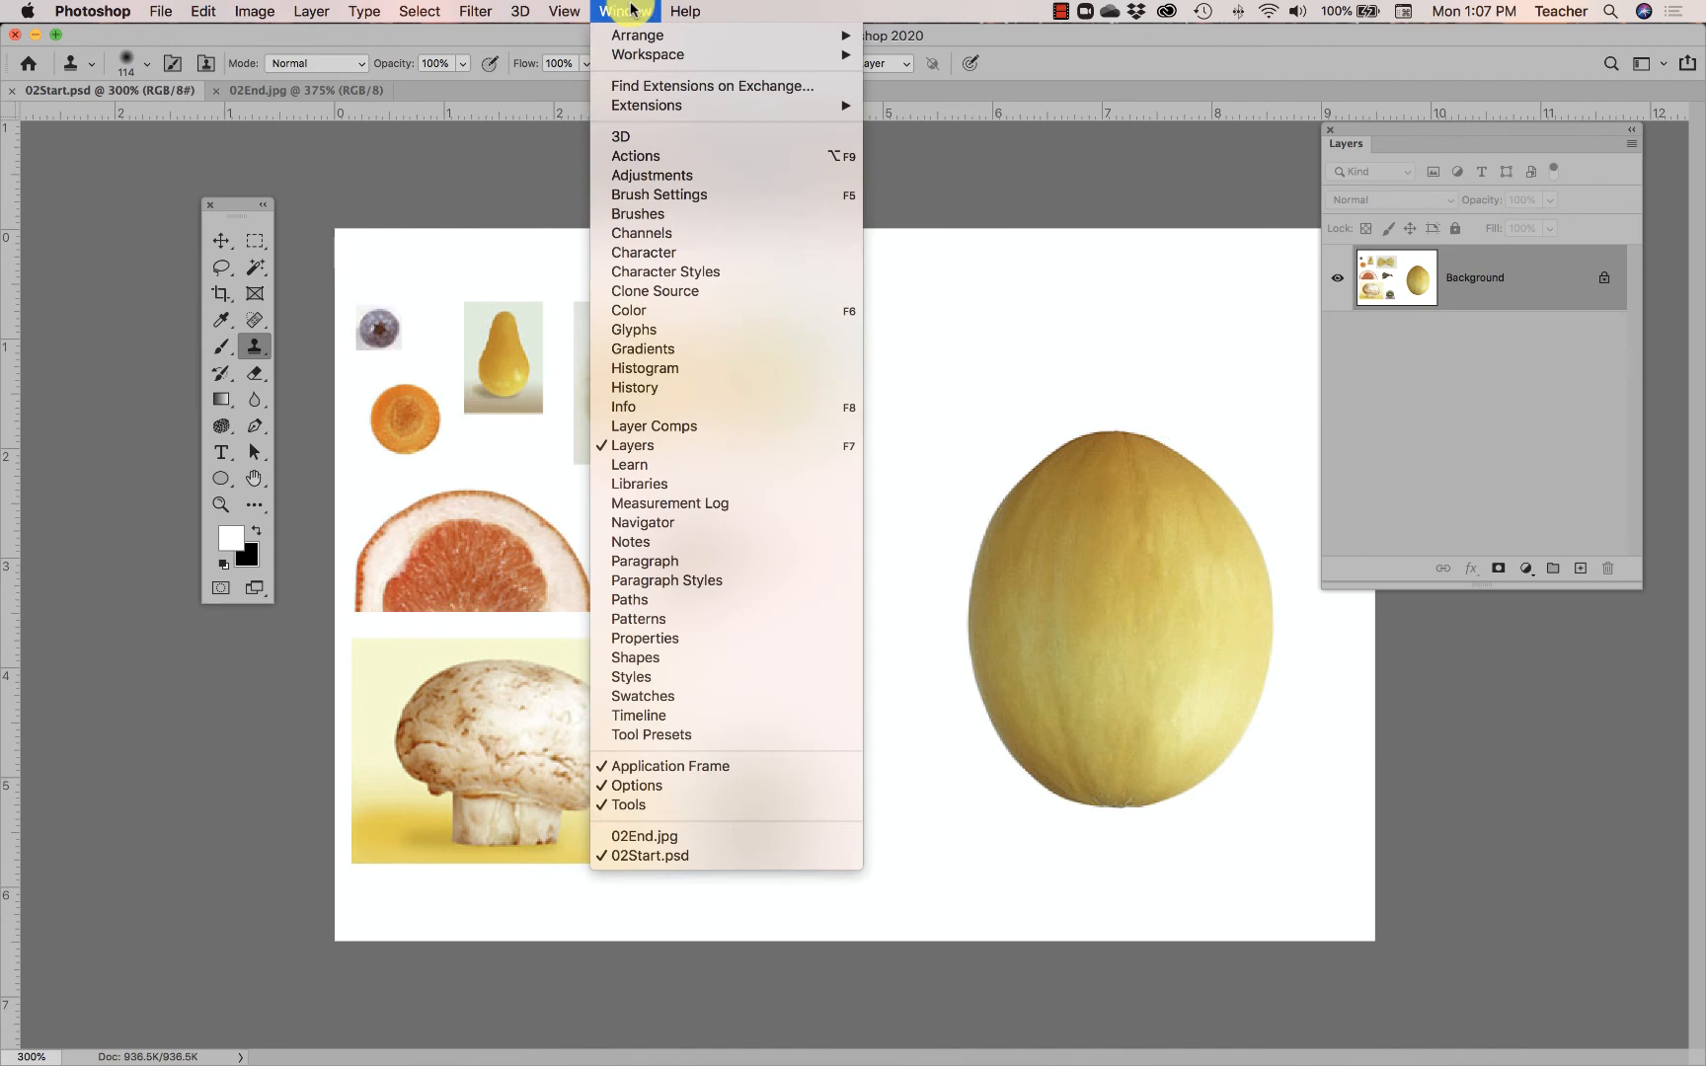
{"action": "mouse_move", "coordinate": [652, 406]}
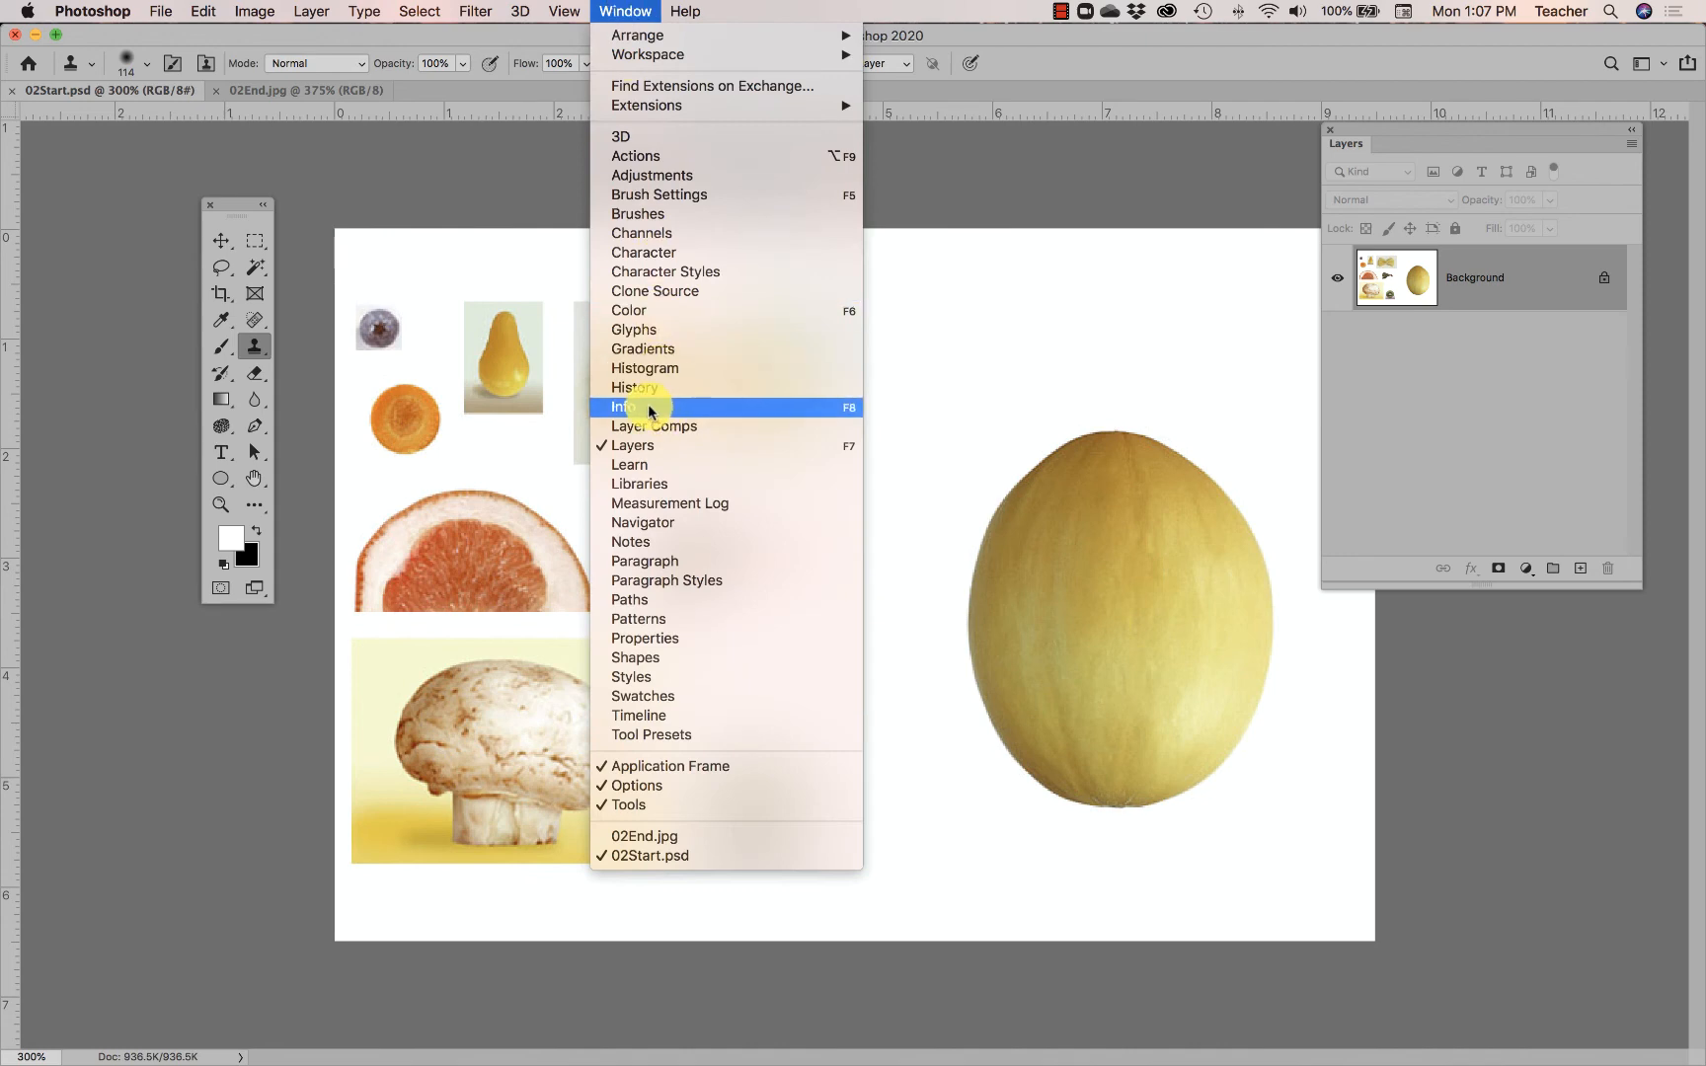
Step: Show the Info readout and move it to the lower right, clear of the image
{"action": "left_click", "coordinate": [621, 407]}
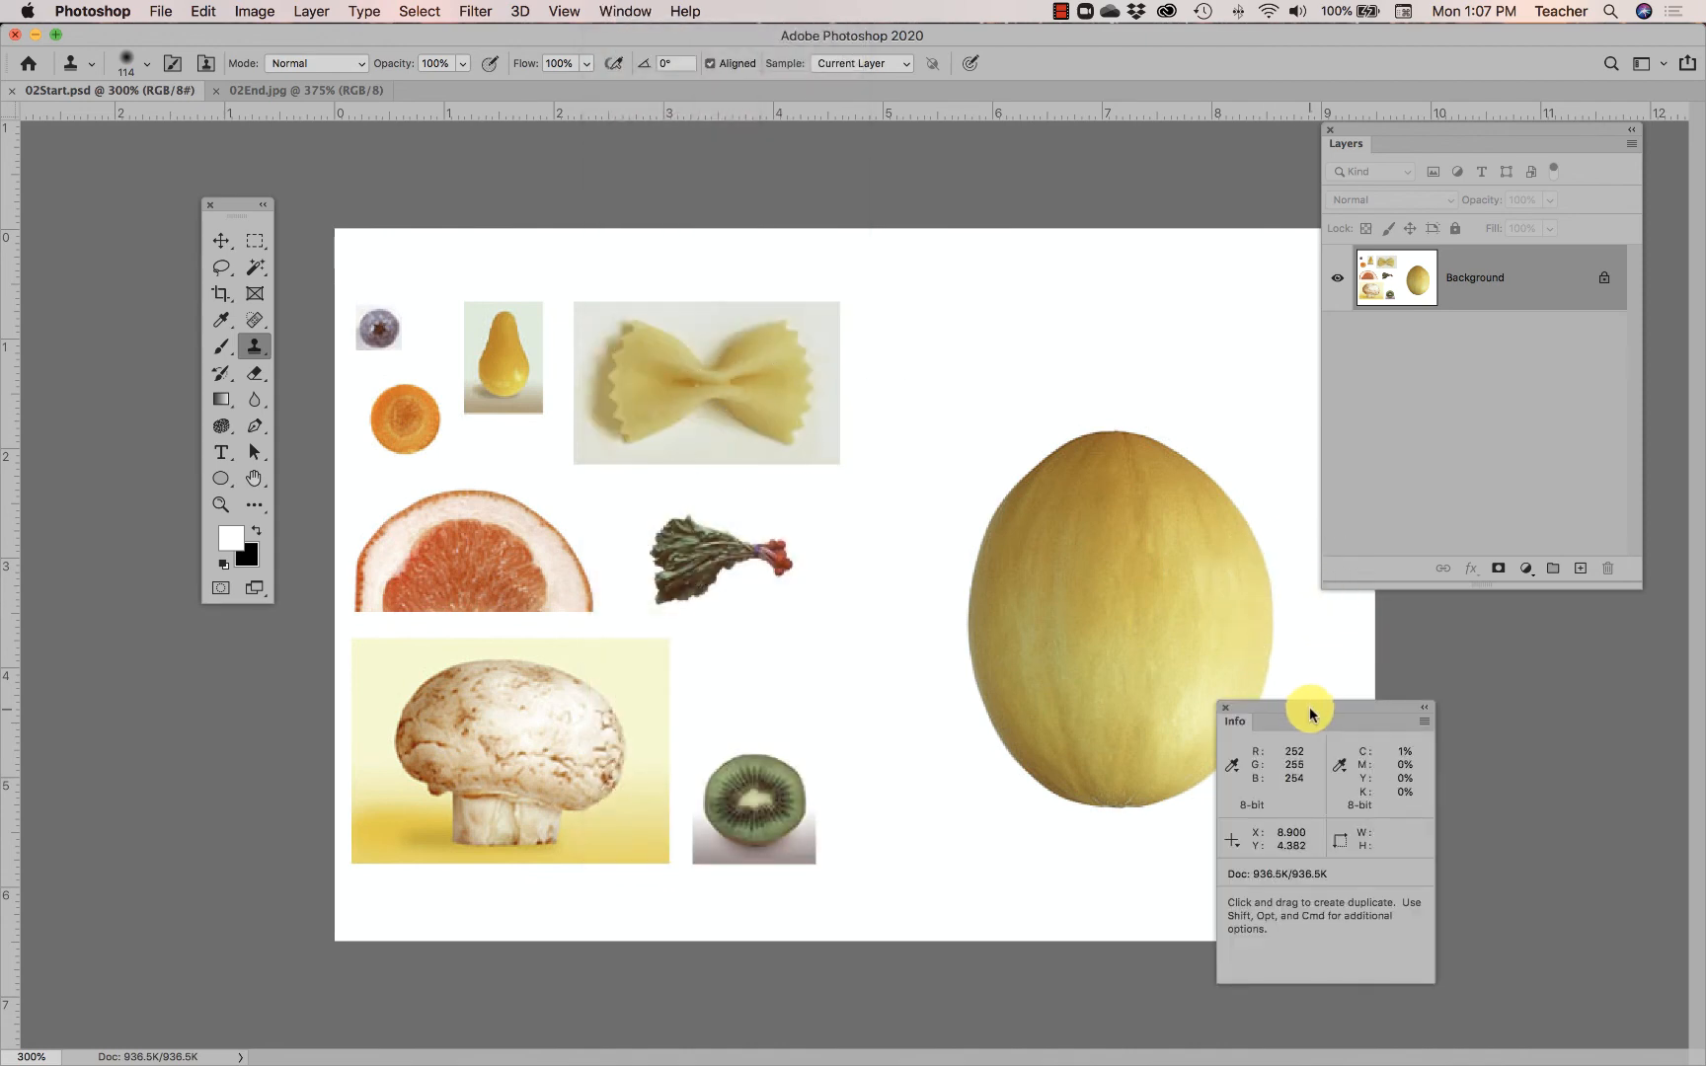
{"action": "left_click_drag", "start_coordinate": [1308, 707], "coordinate": [1553, 762]}
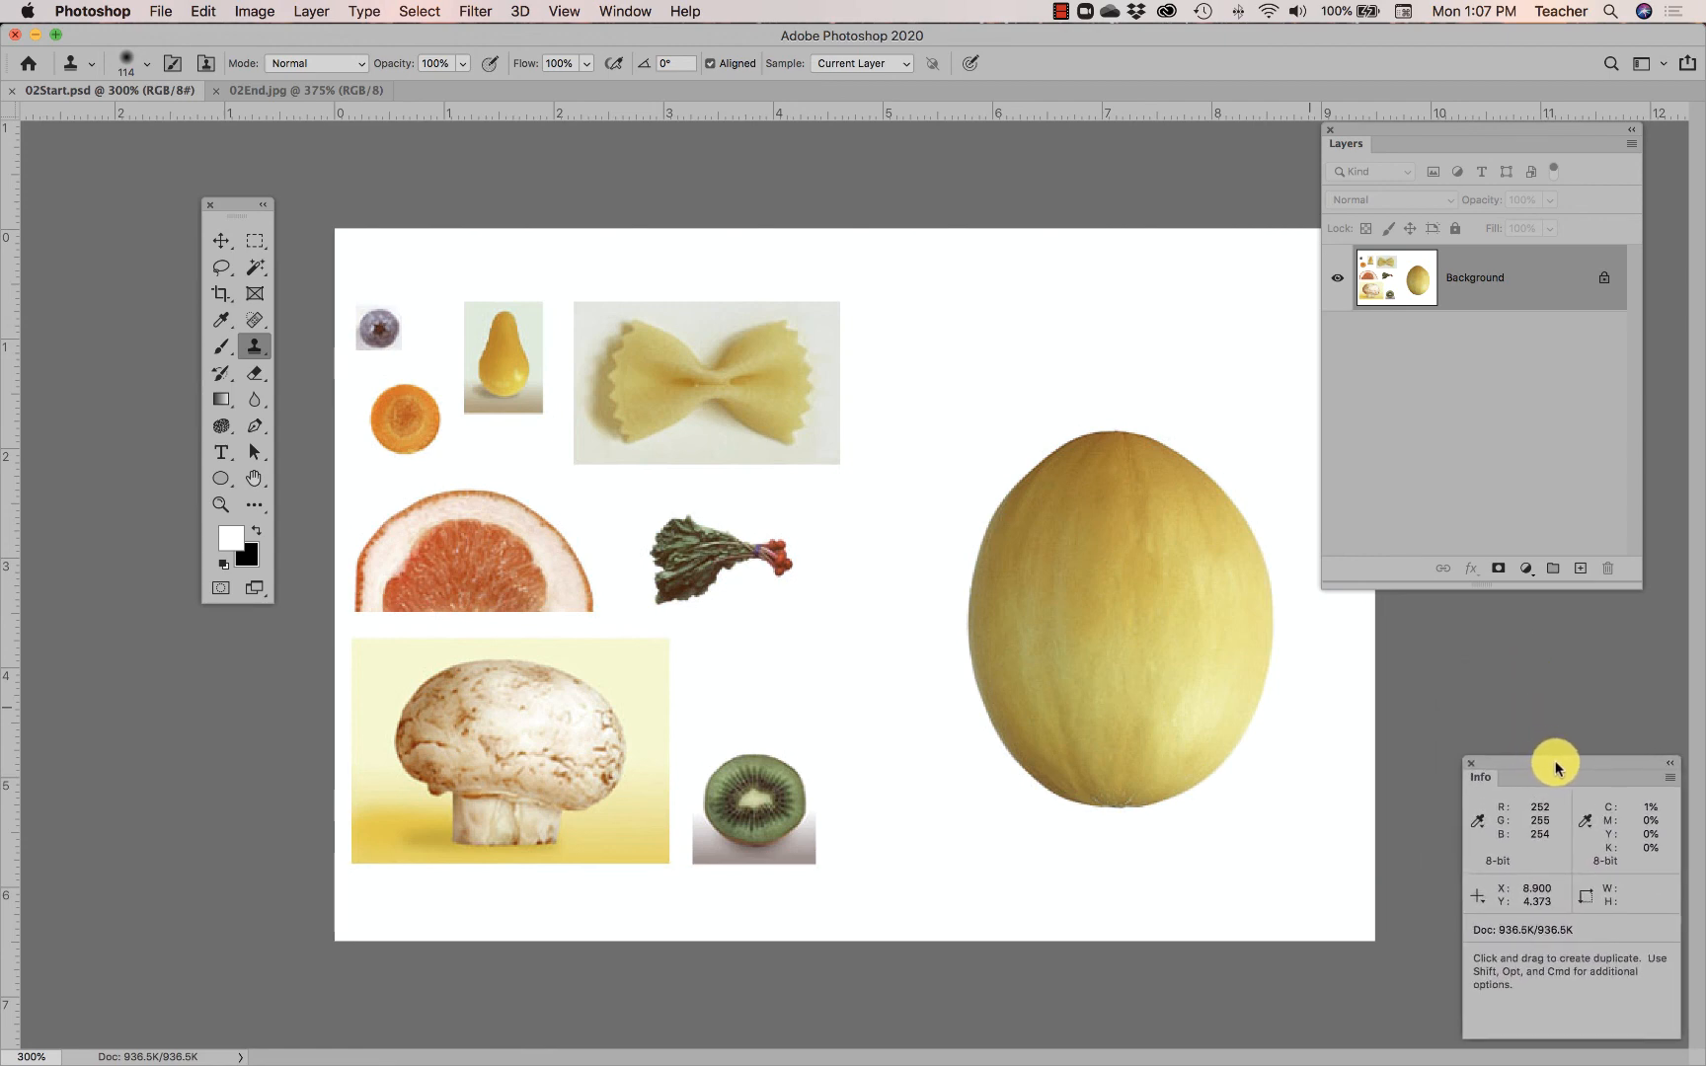
{"action": "left_click", "coordinate": [623, 12]}
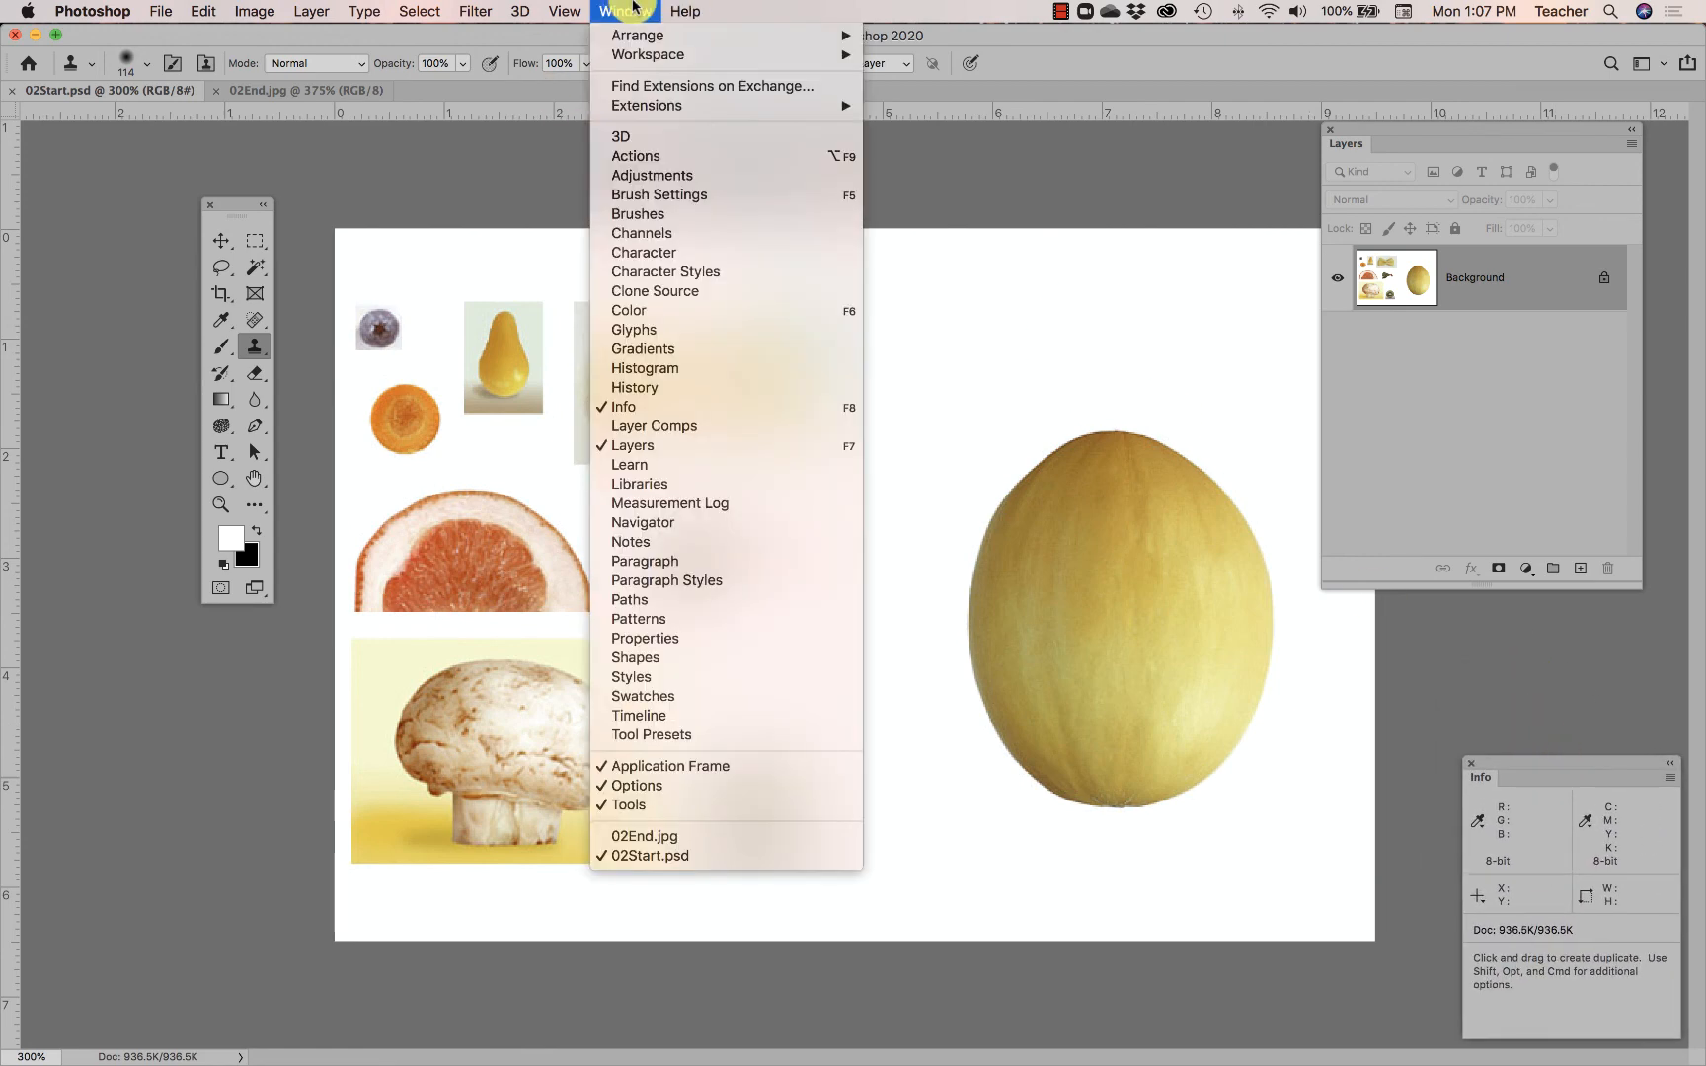
{"action": "mouse_move", "coordinate": [636, 36]}
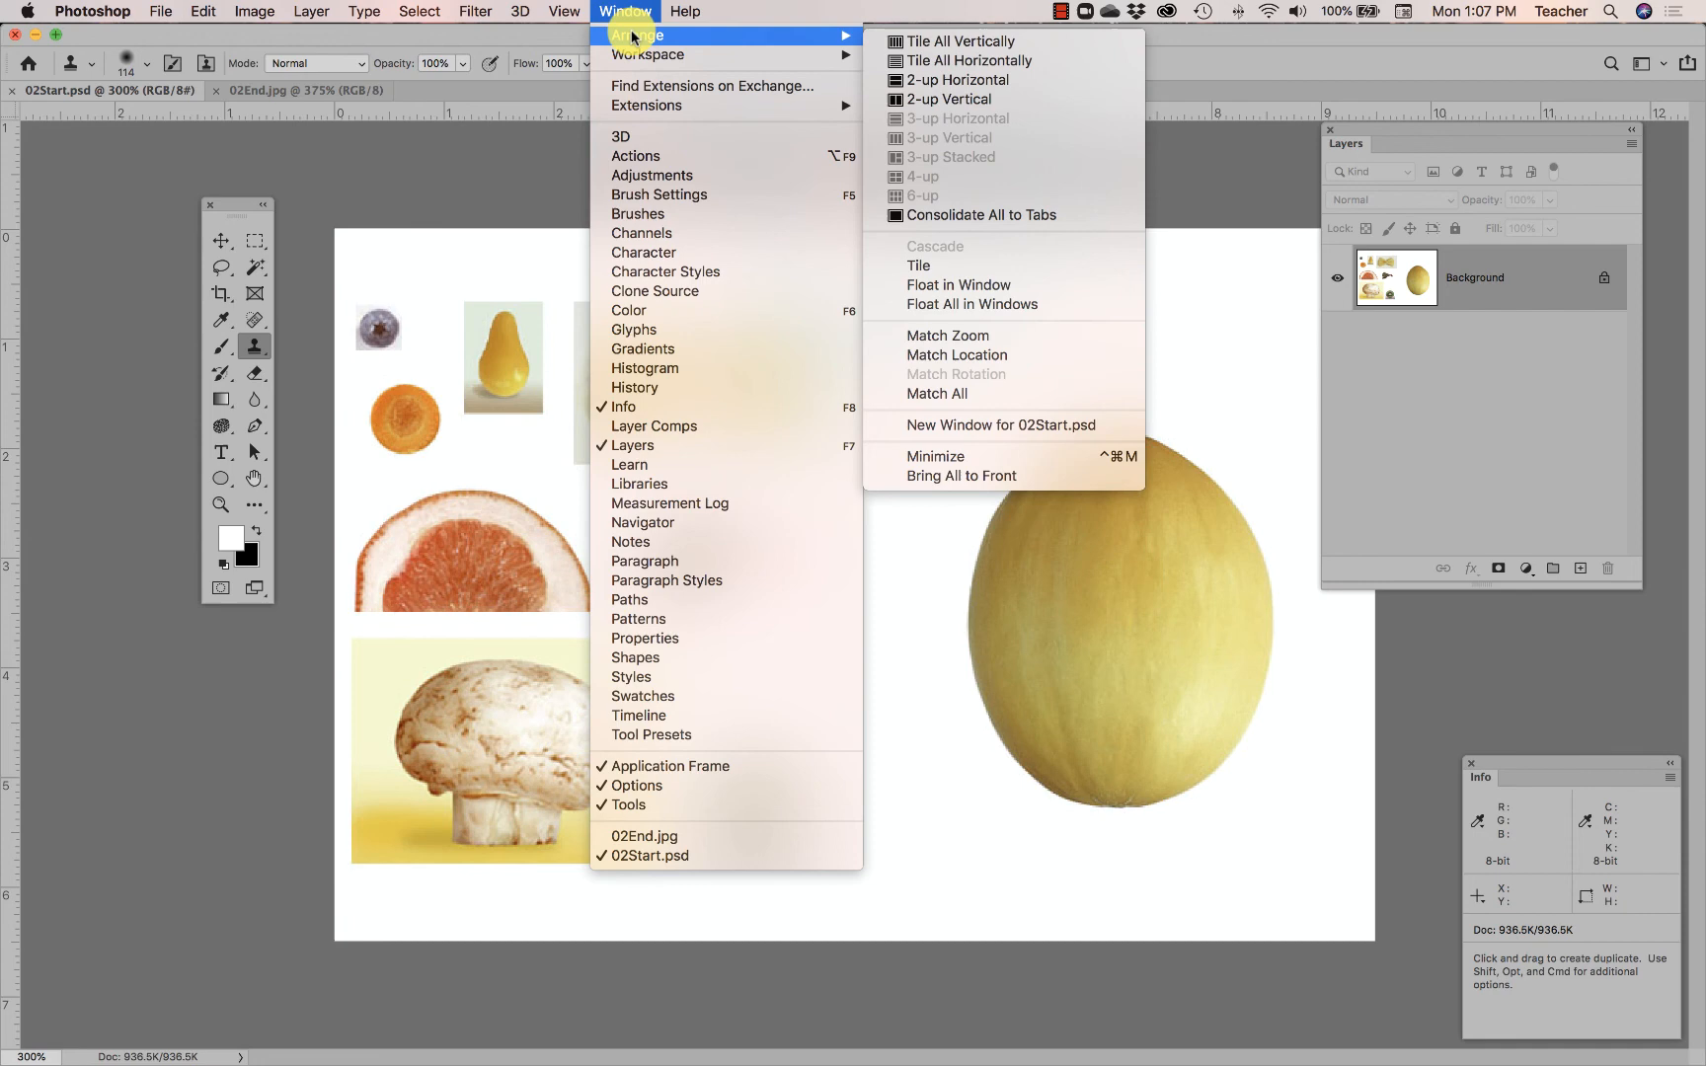
{"action": "mouse_move", "coordinate": [629, 330]}
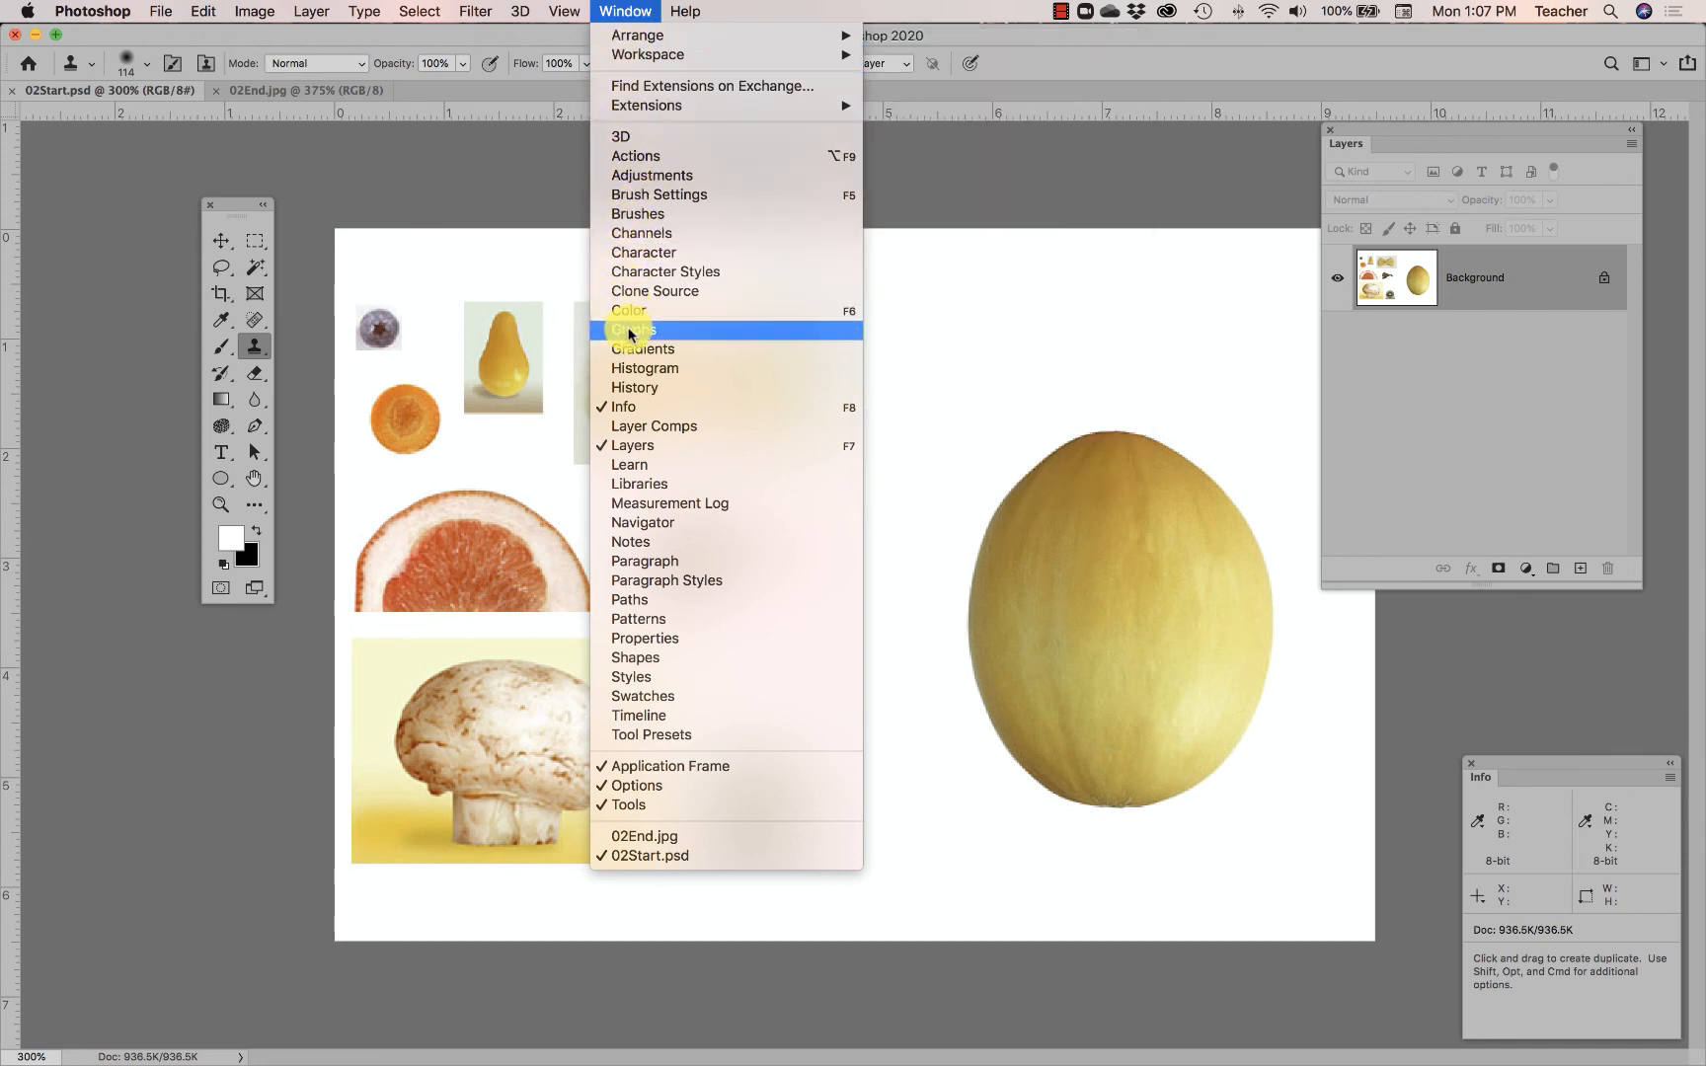
{"action": "mouse_move", "coordinate": [635, 389]}
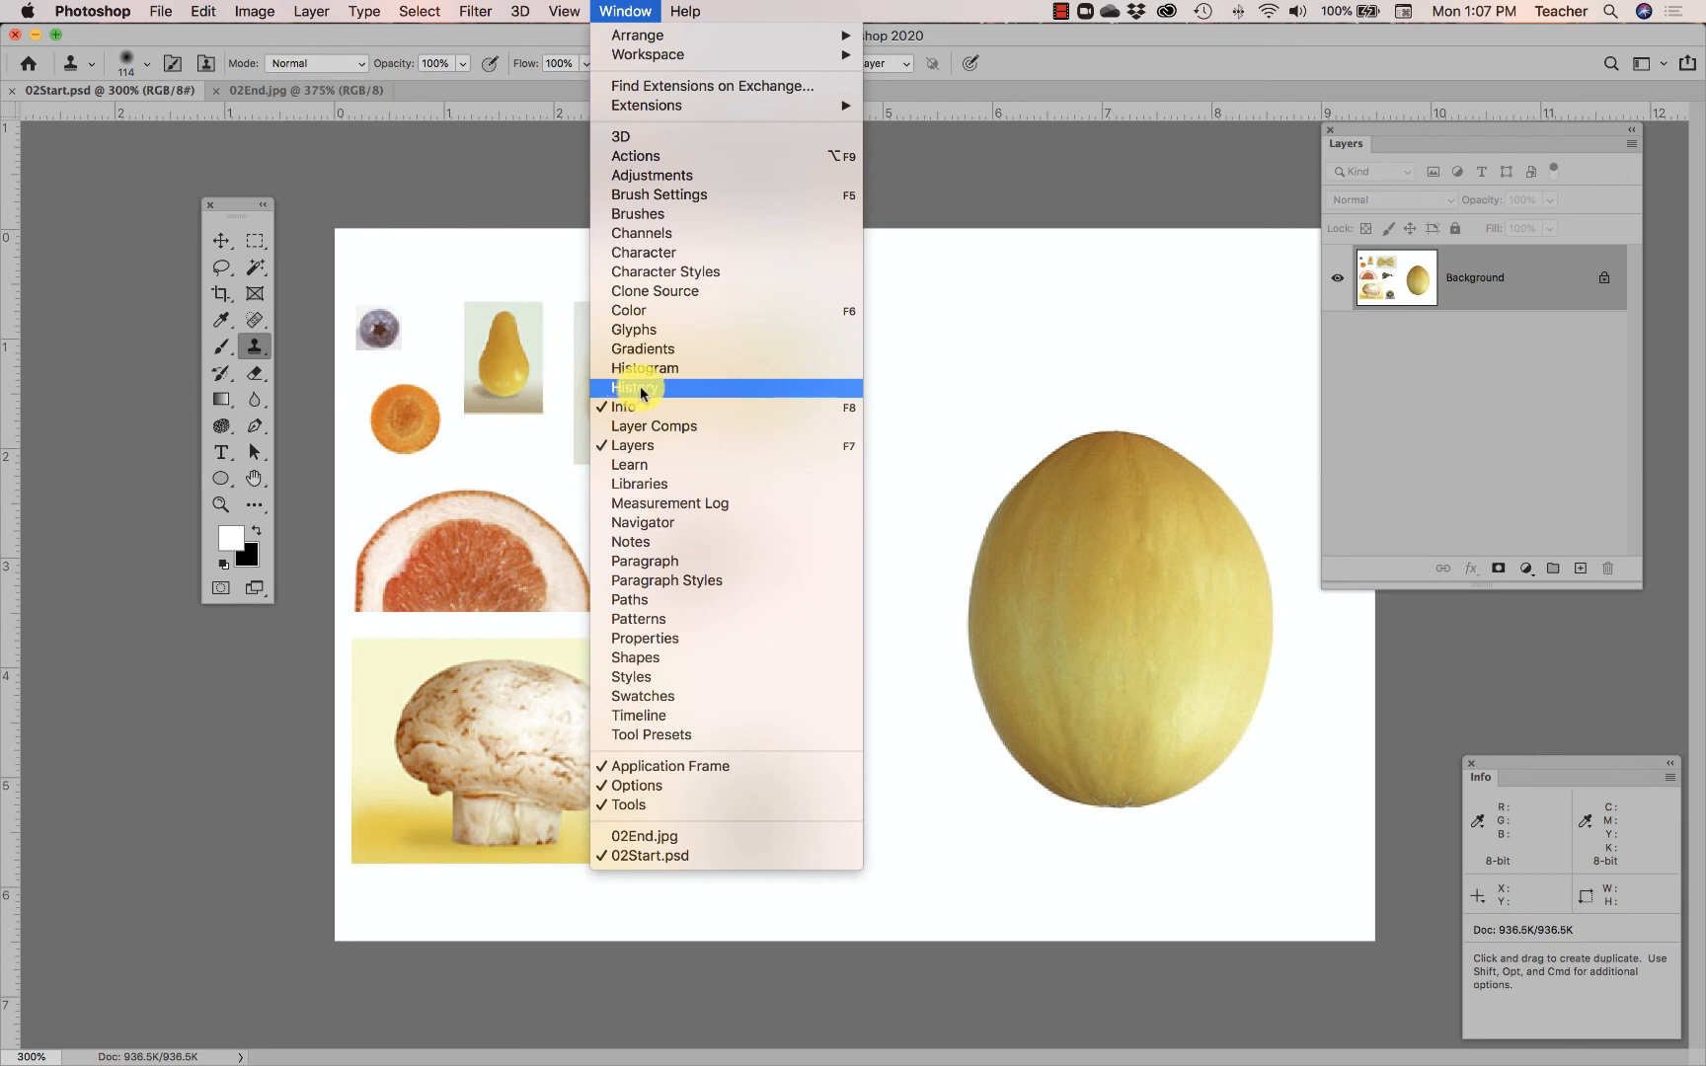
Step: Show the History list and move it above the canvas, off the Layers panel
{"action": "left_click", "coordinate": [635, 387]}
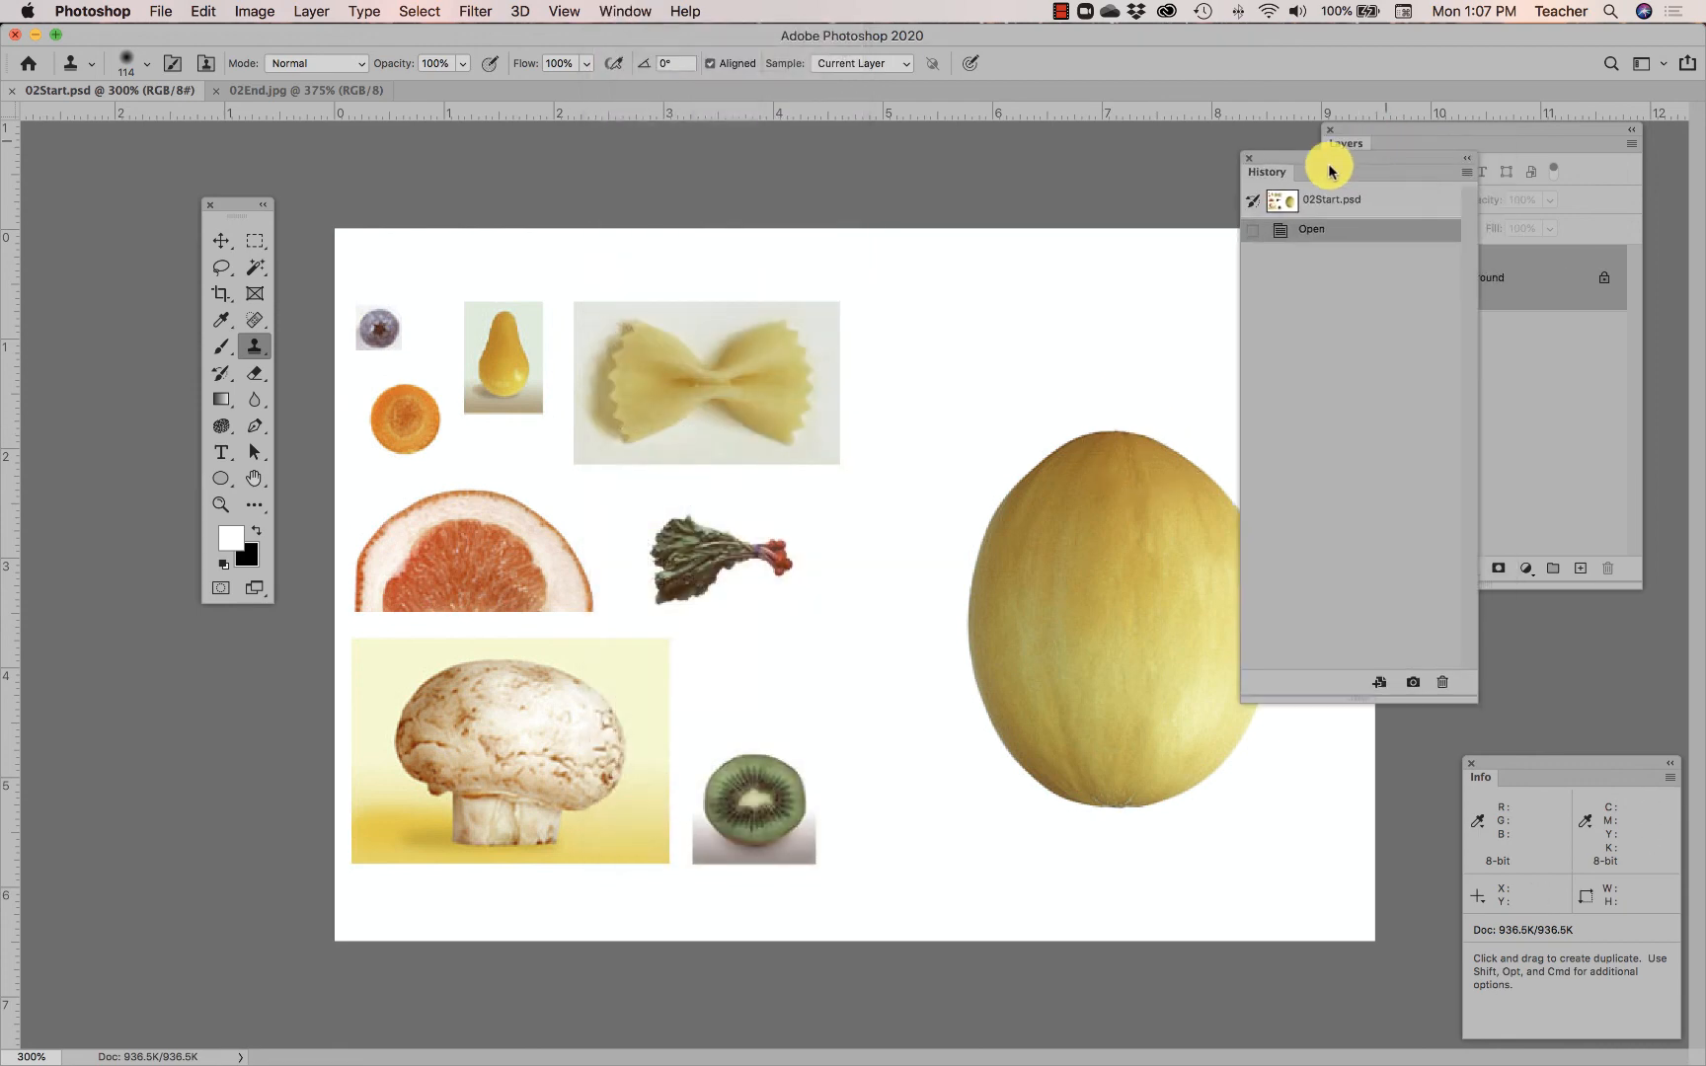
{"action": "left_click_drag", "start_coordinate": [1327, 167], "coordinate": [1149, 163]}
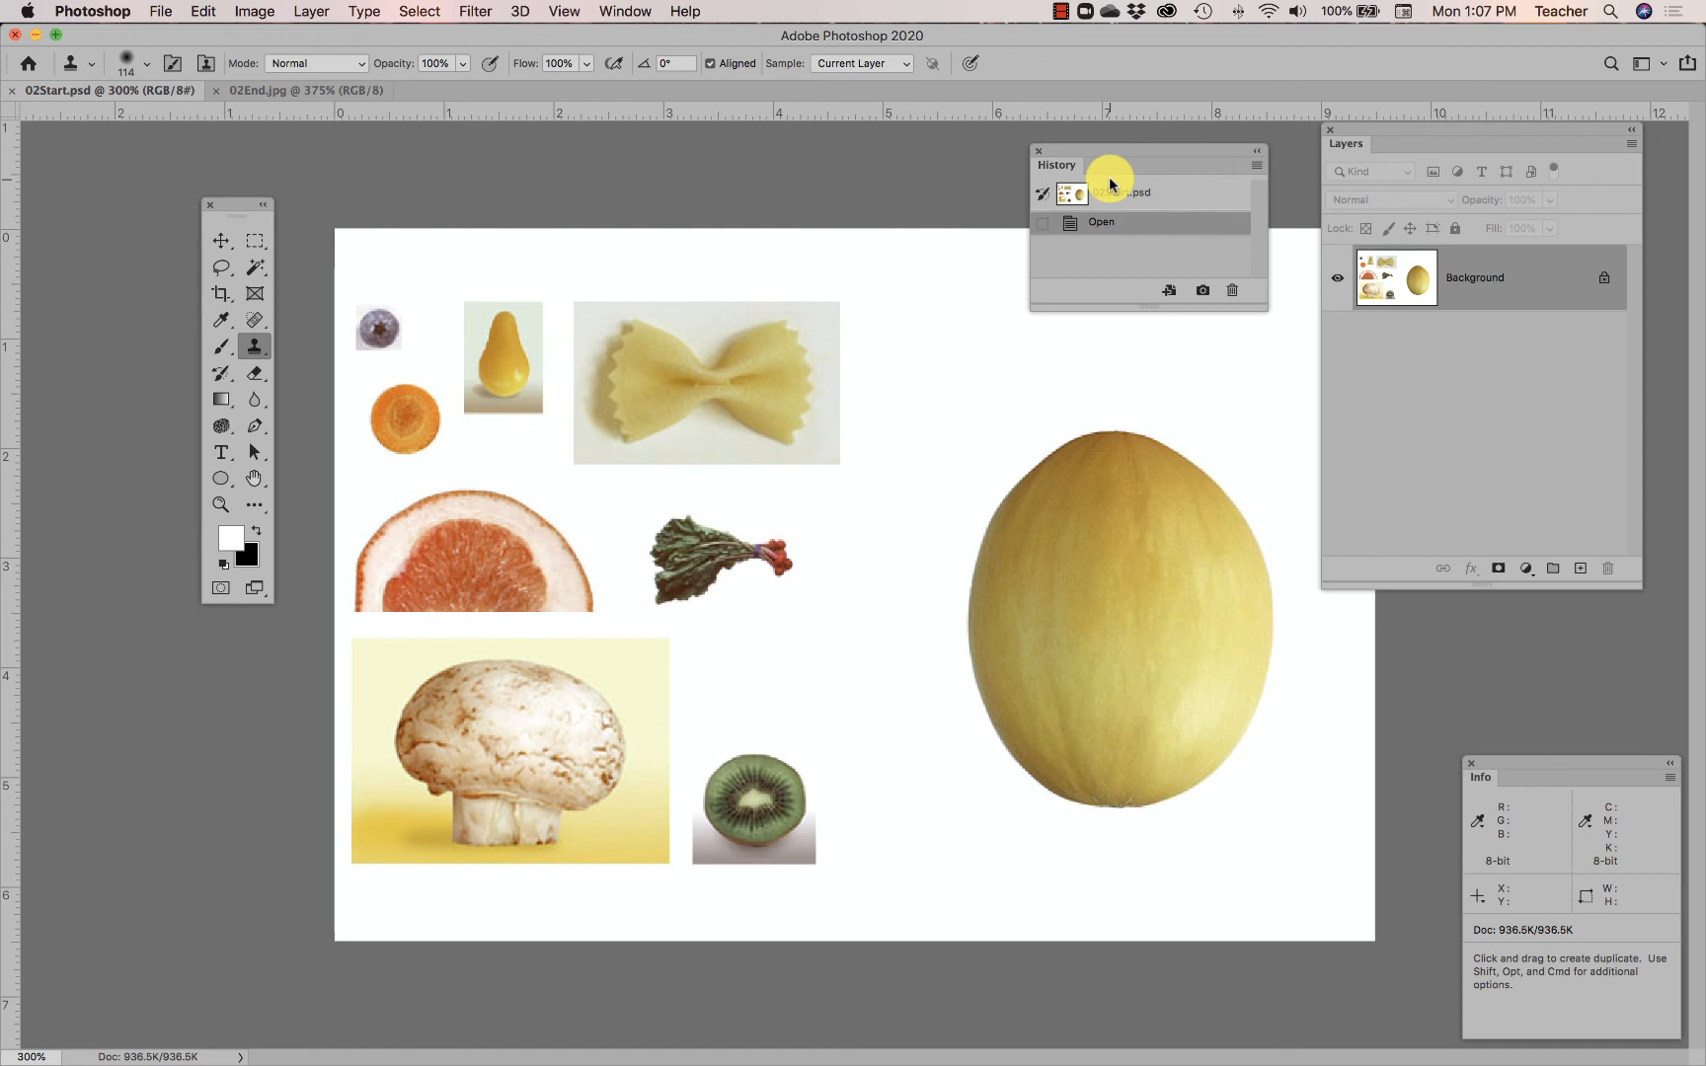
{"action": "left_click", "coordinate": [624, 12]}
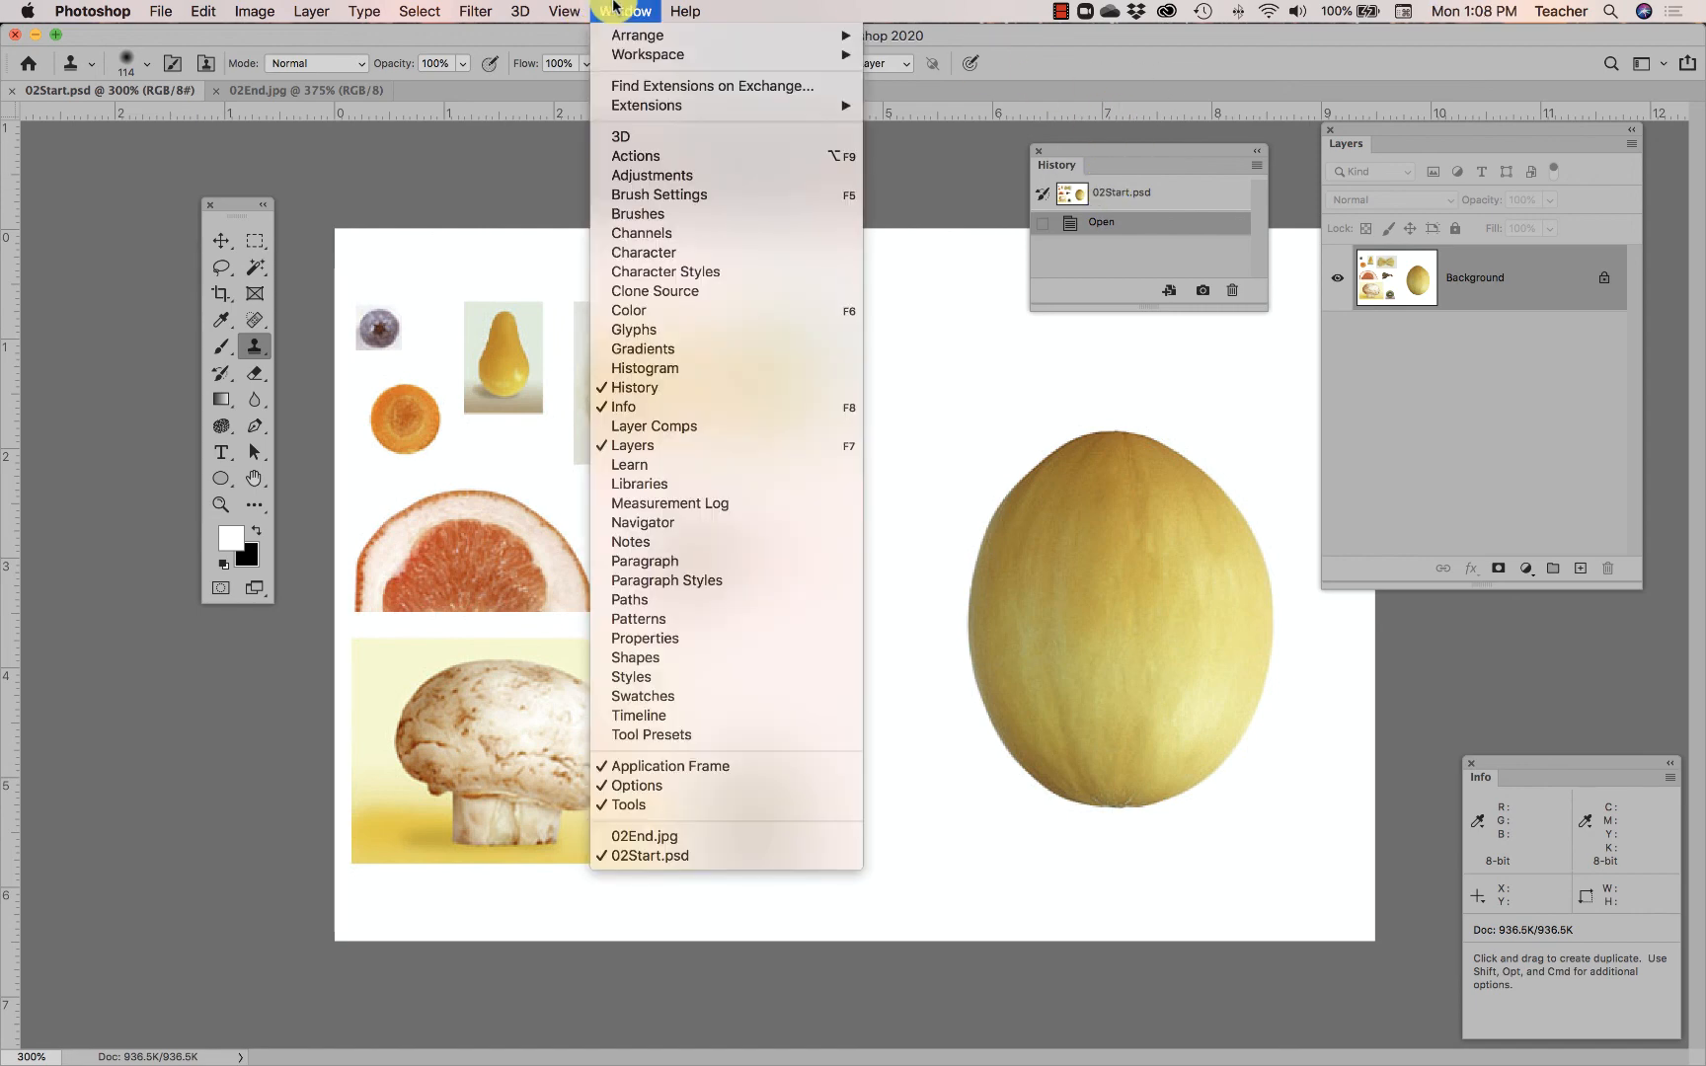
{"action": "mouse_move", "coordinate": [658, 590]}
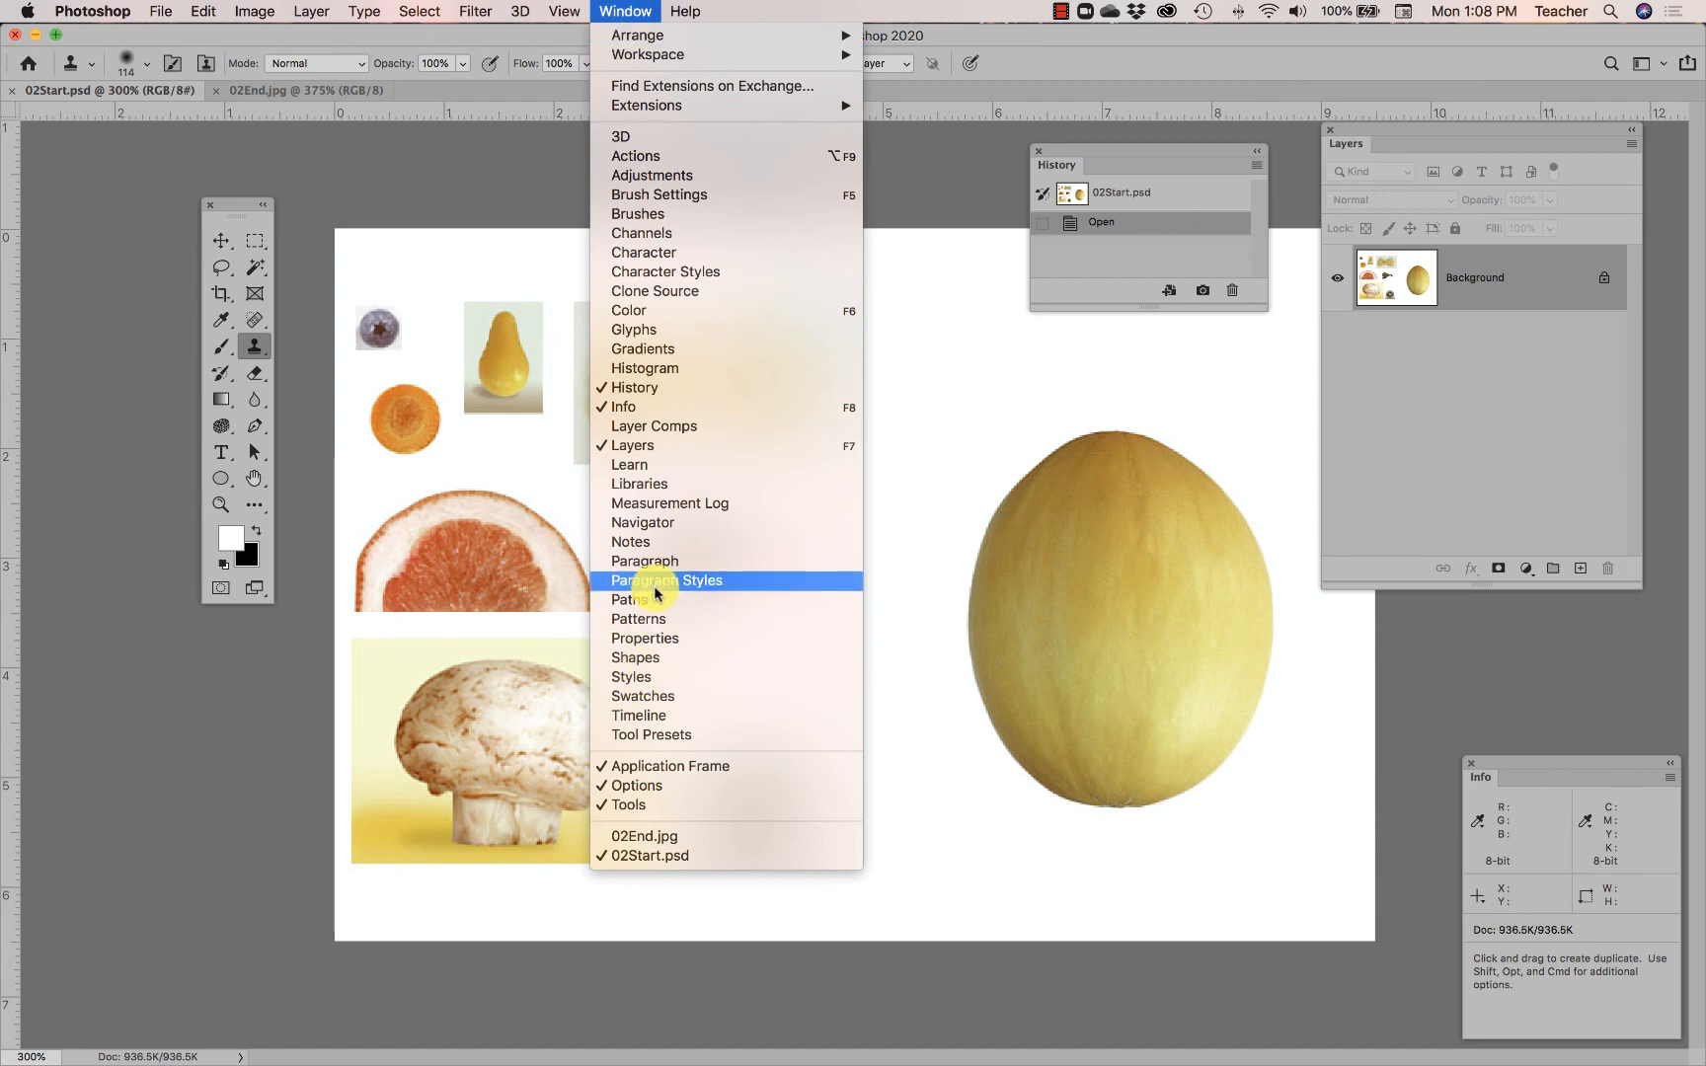
Step: Show the Navigator thumbnail overview floating beside the History list
{"action": "left_click", "coordinate": [643, 523]}
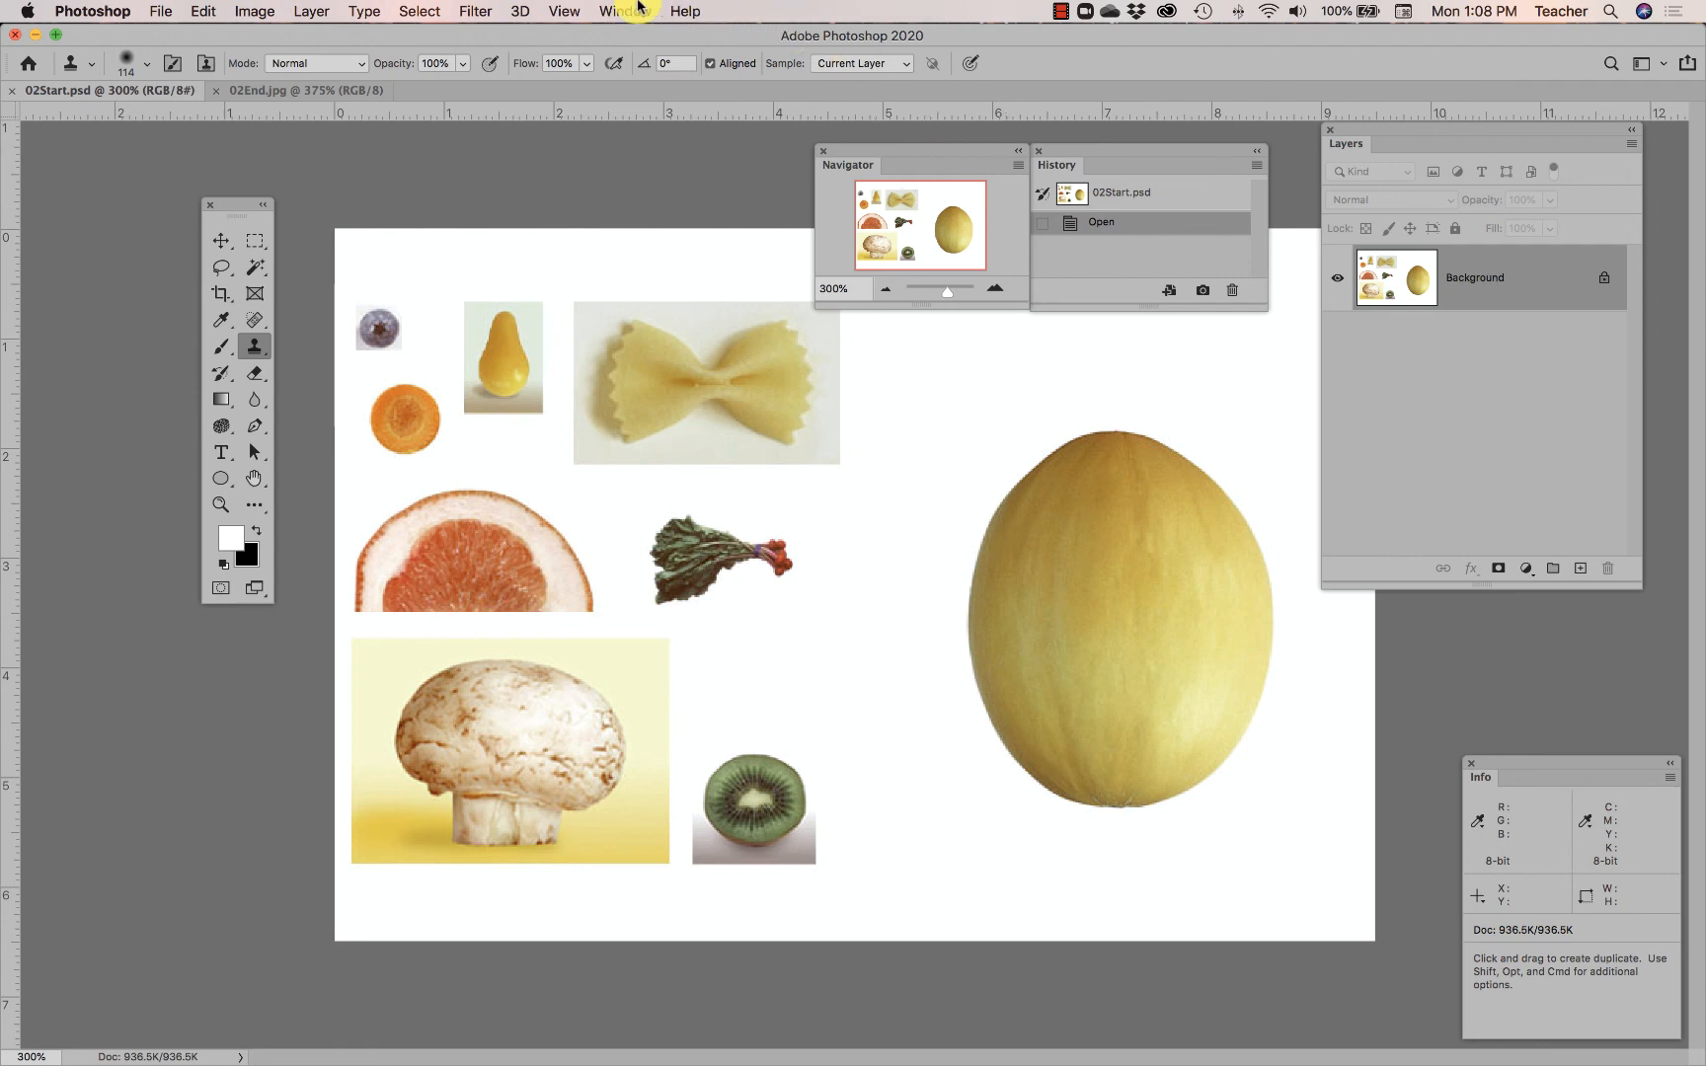
{"action": "left_click", "coordinate": [624, 12]}
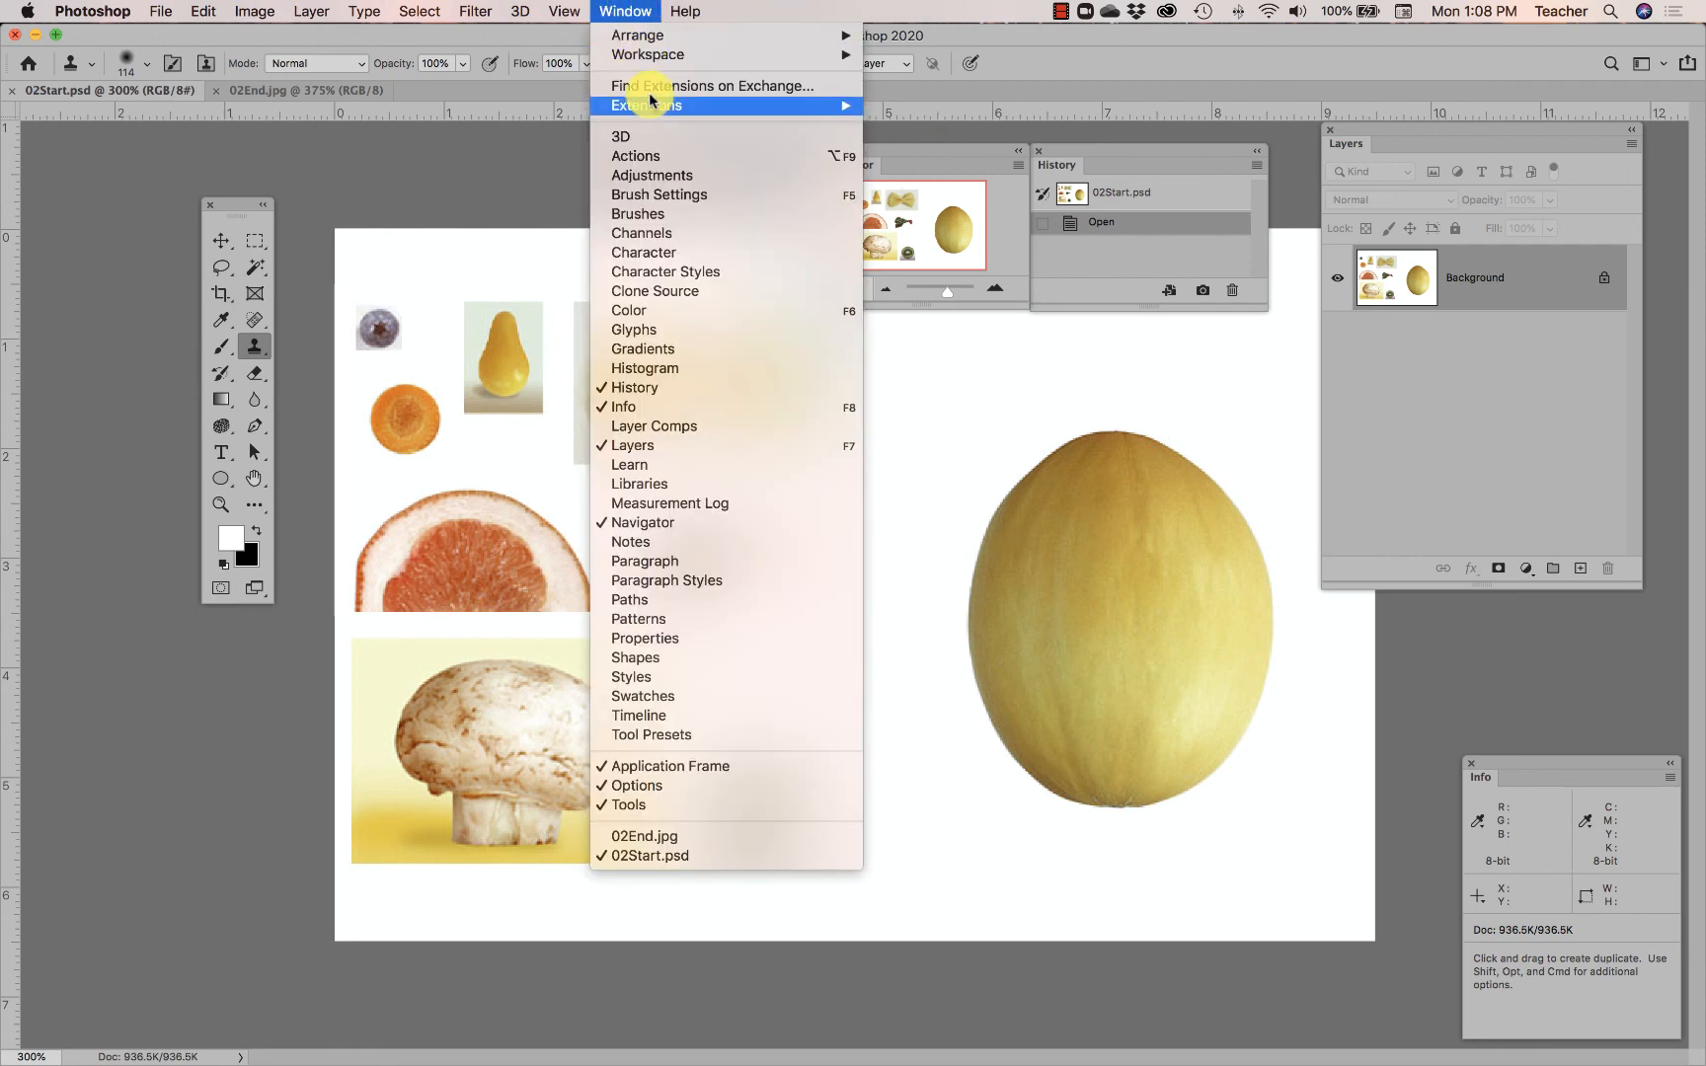
{"action": "mouse_move", "coordinate": [636, 543]}
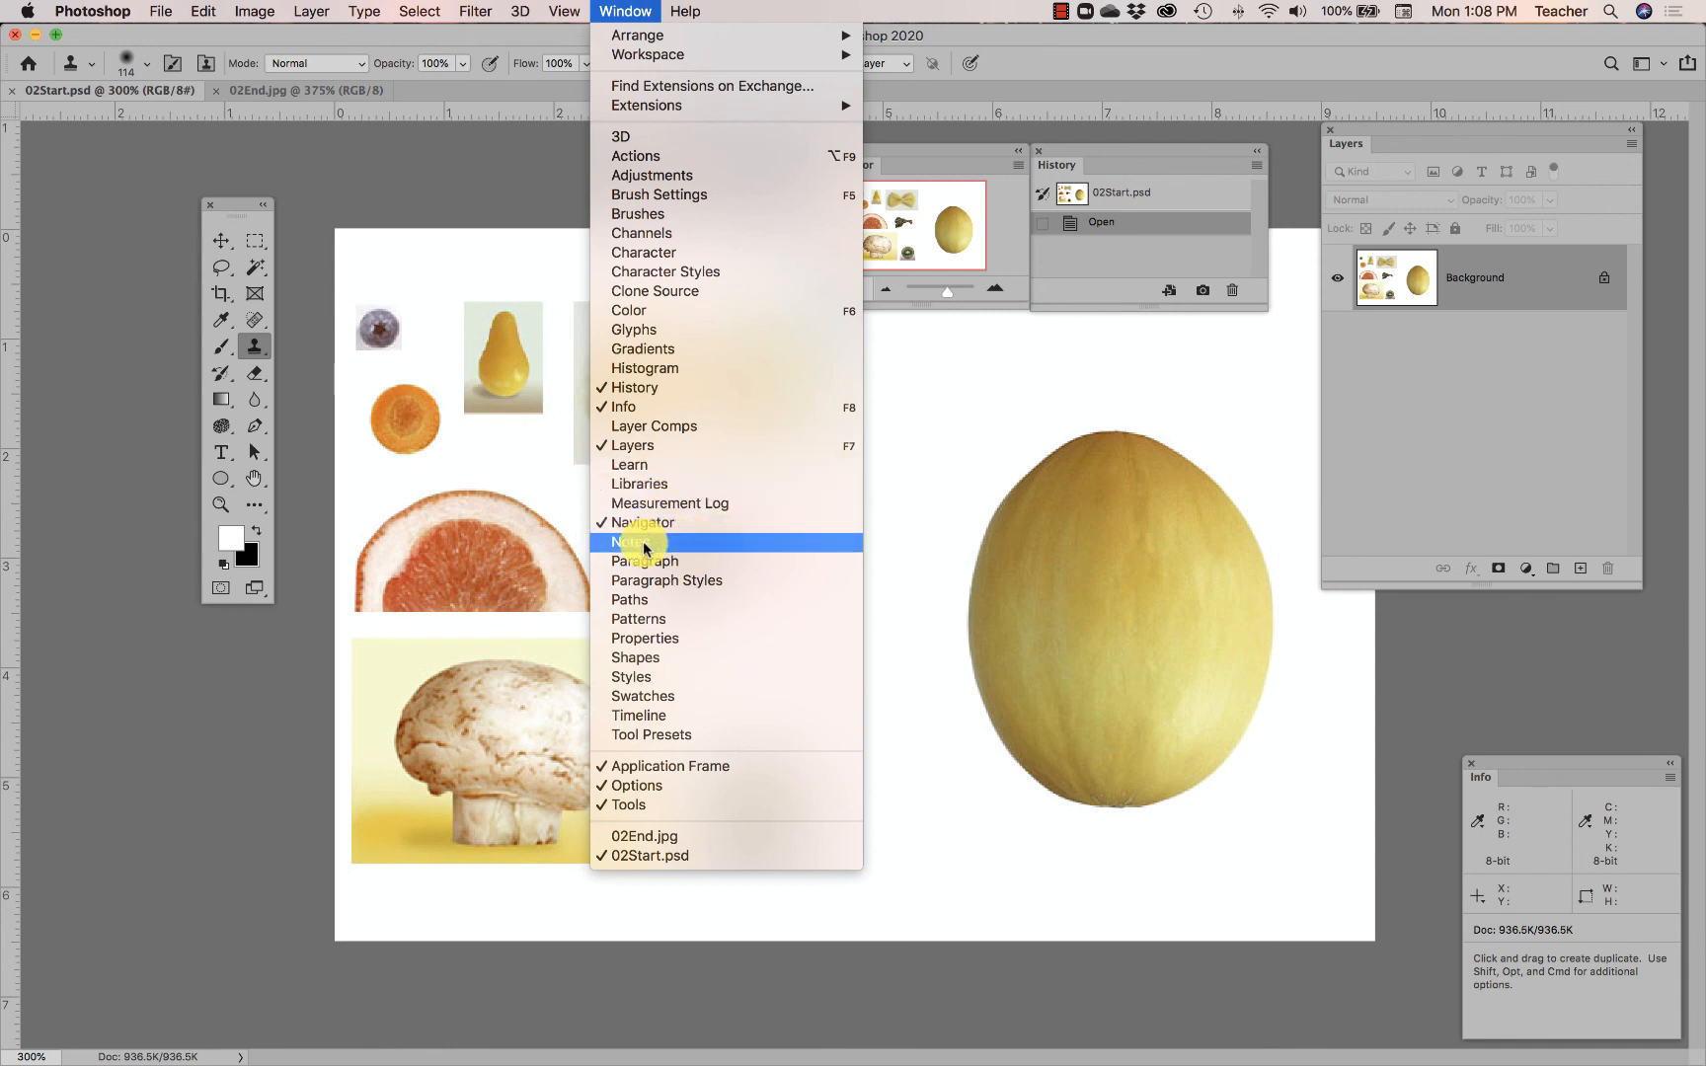
{"action": "mouse_move", "coordinate": [643, 643]}
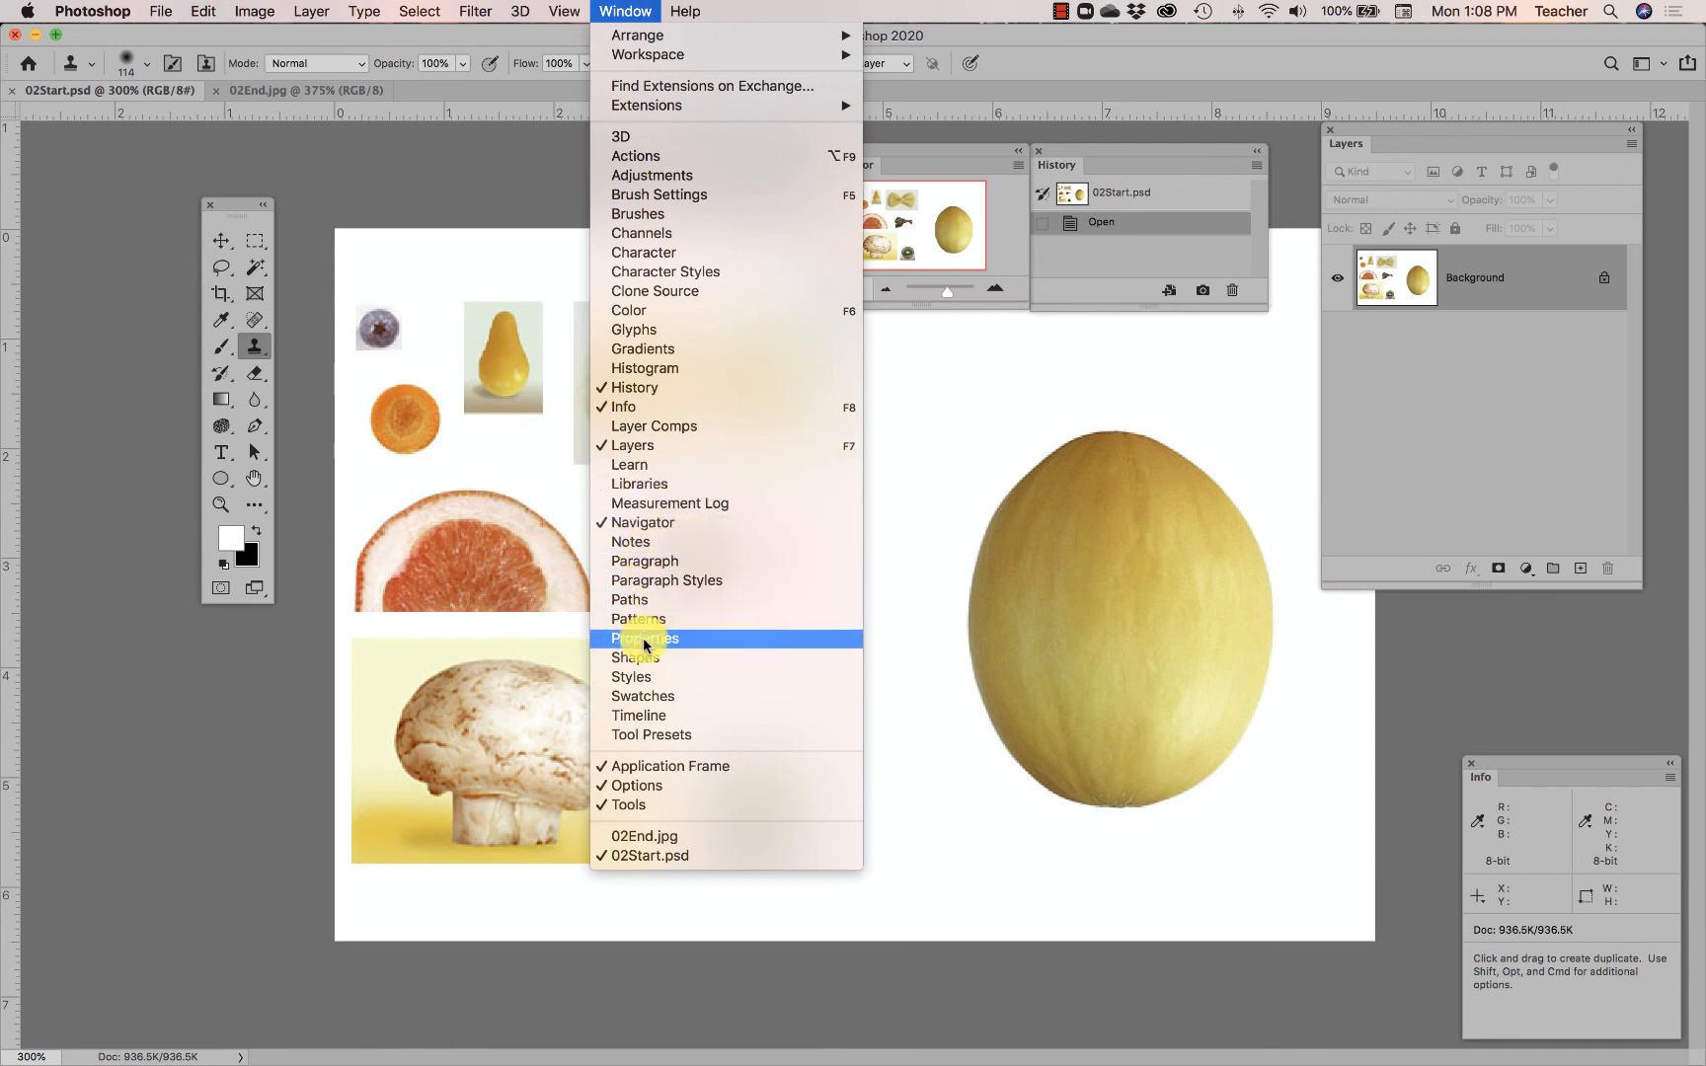
{"action": "mouse_move", "coordinate": [645, 695]}
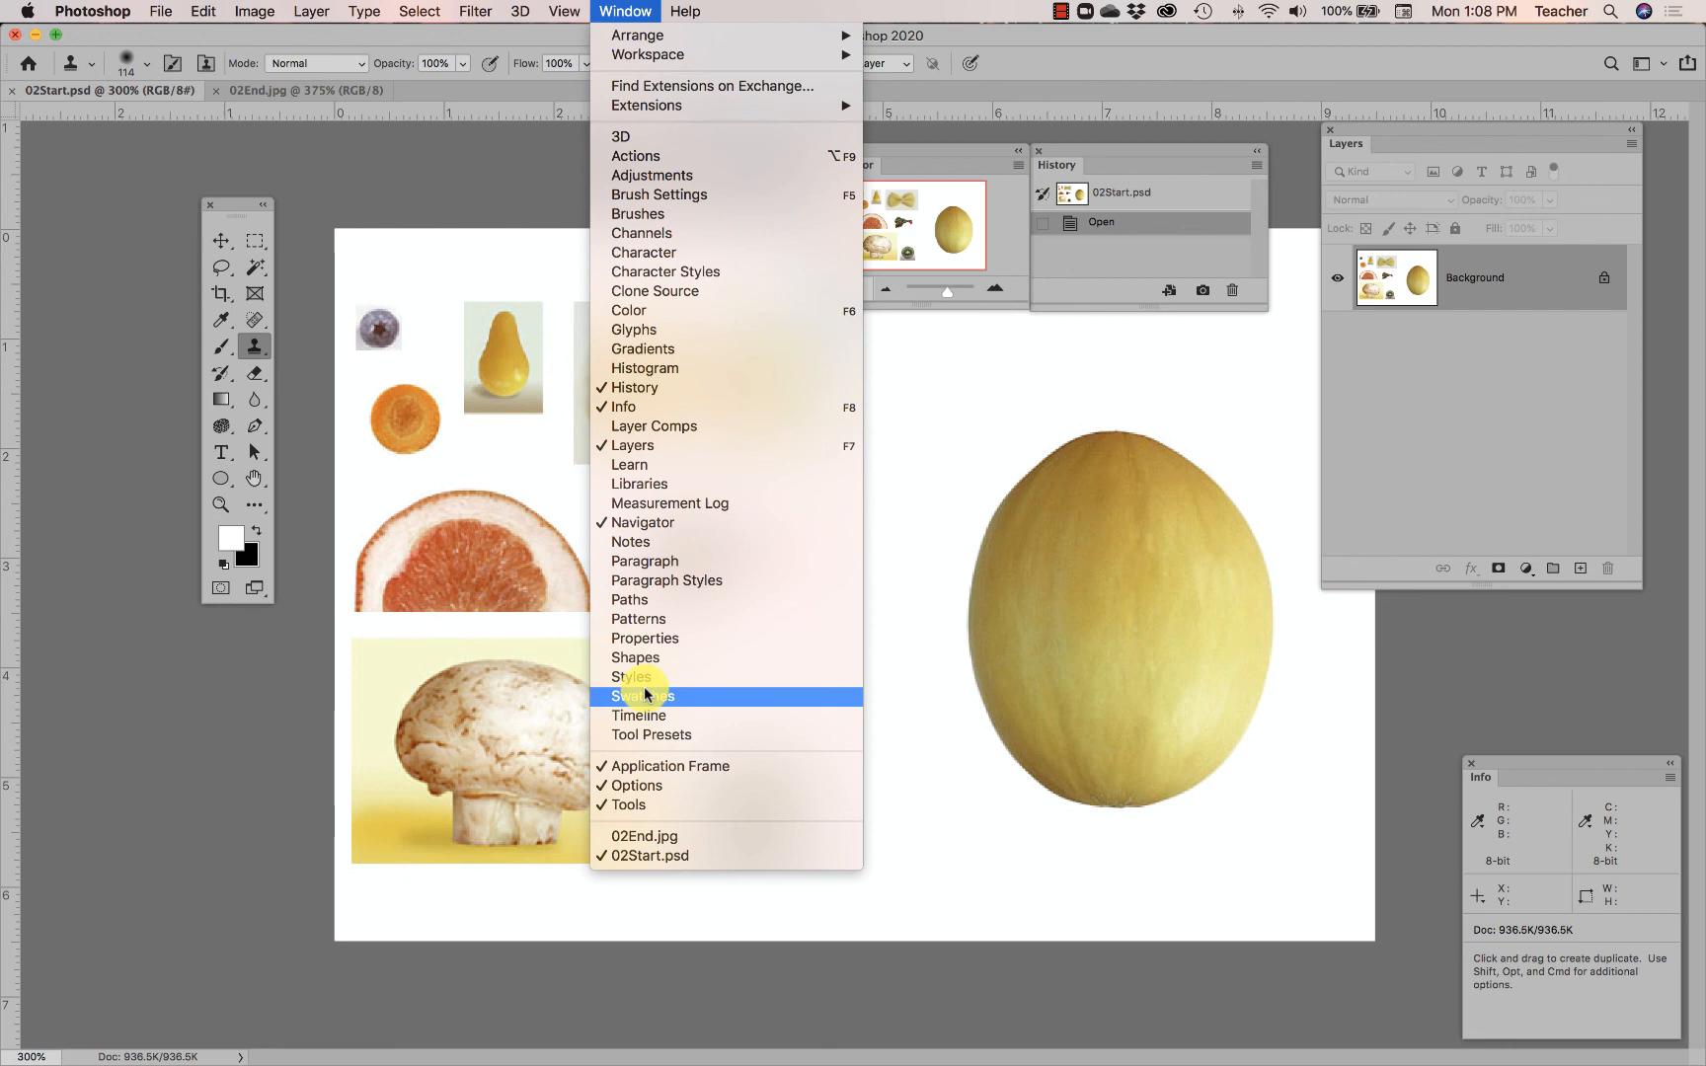
{"action": "mouse_move", "coordinate": [649, 483]}
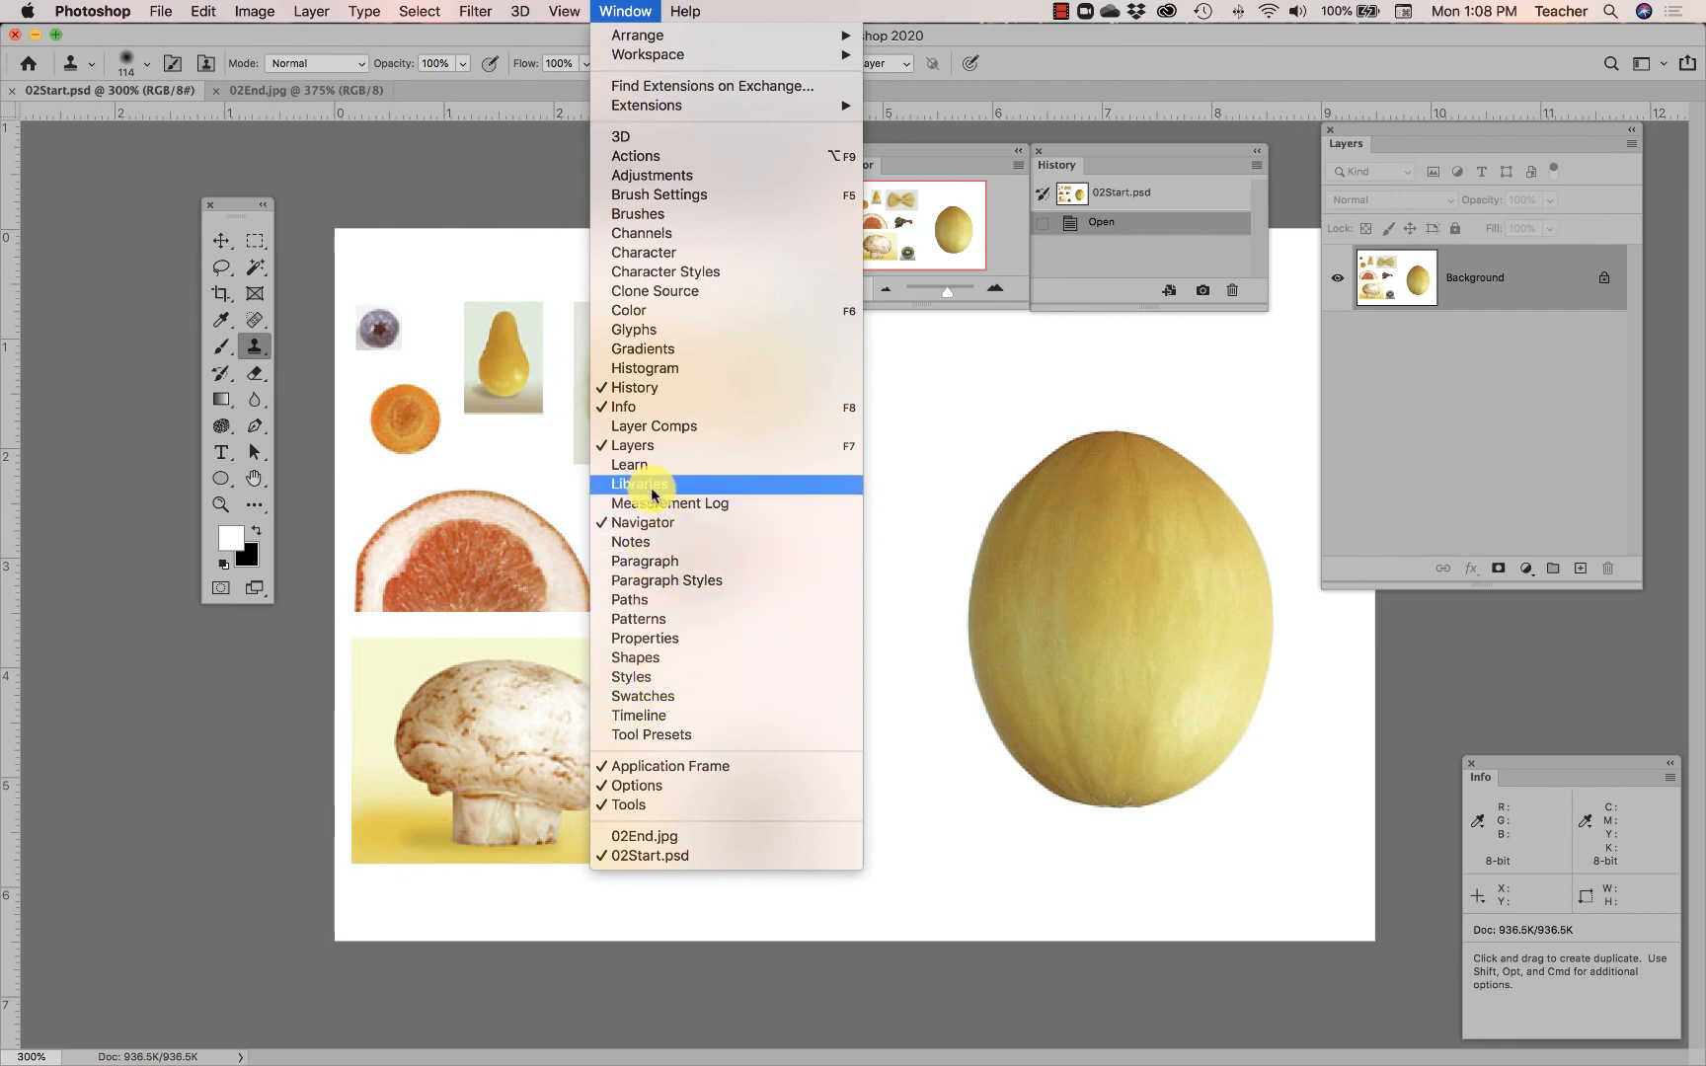
{"action": "mouse_move", "coordinate": [661, 312]}
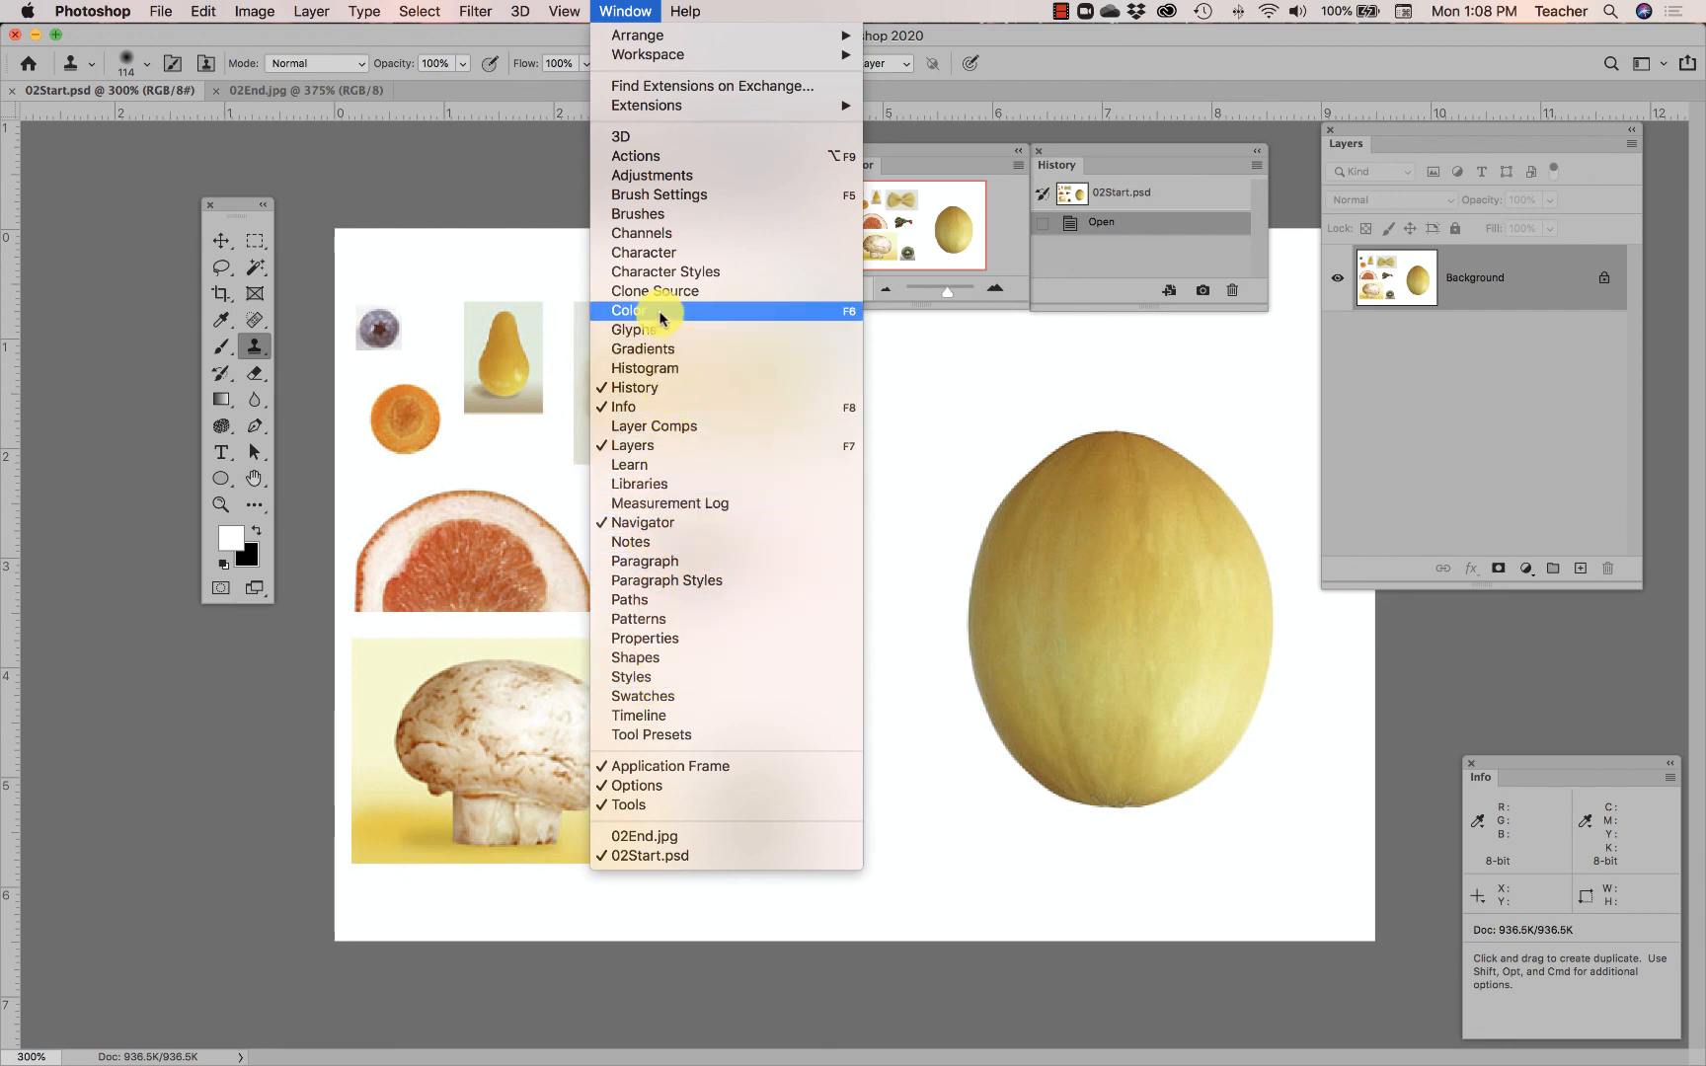
{"action": "mouse_move", "coordinate": [630, 122]}
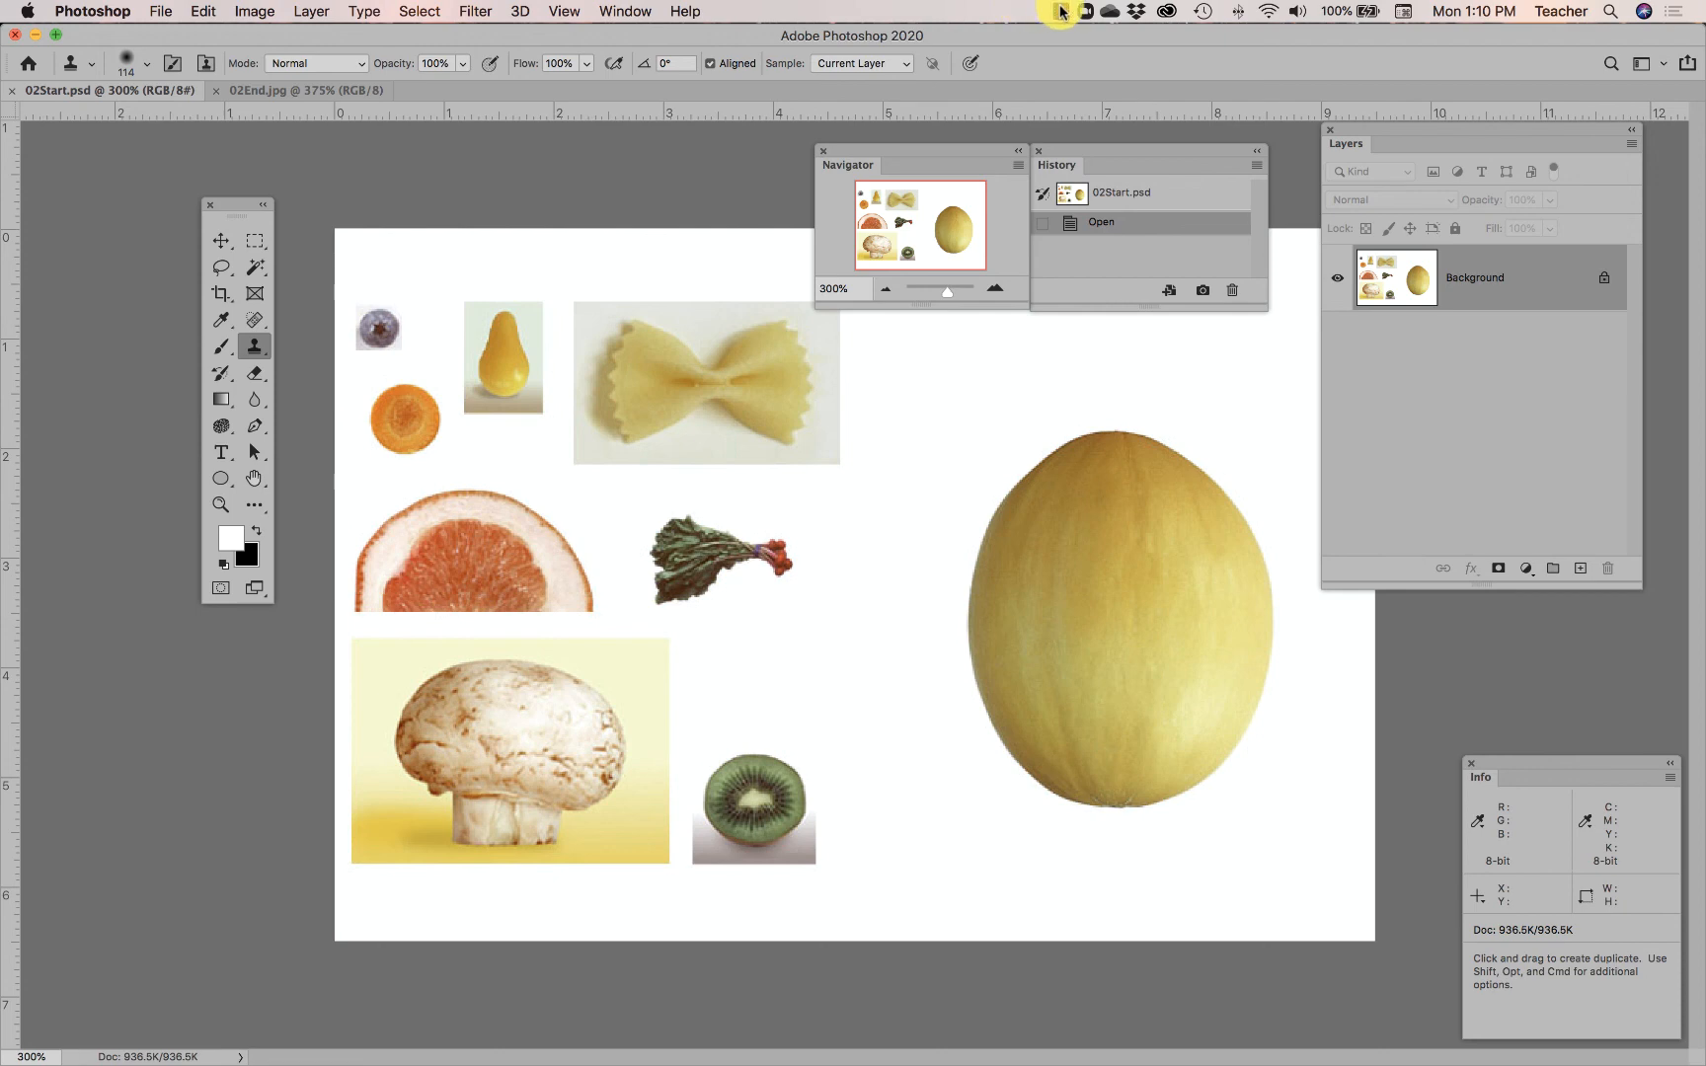
{"action": "left_click", "coordinate": [1066, 10]}
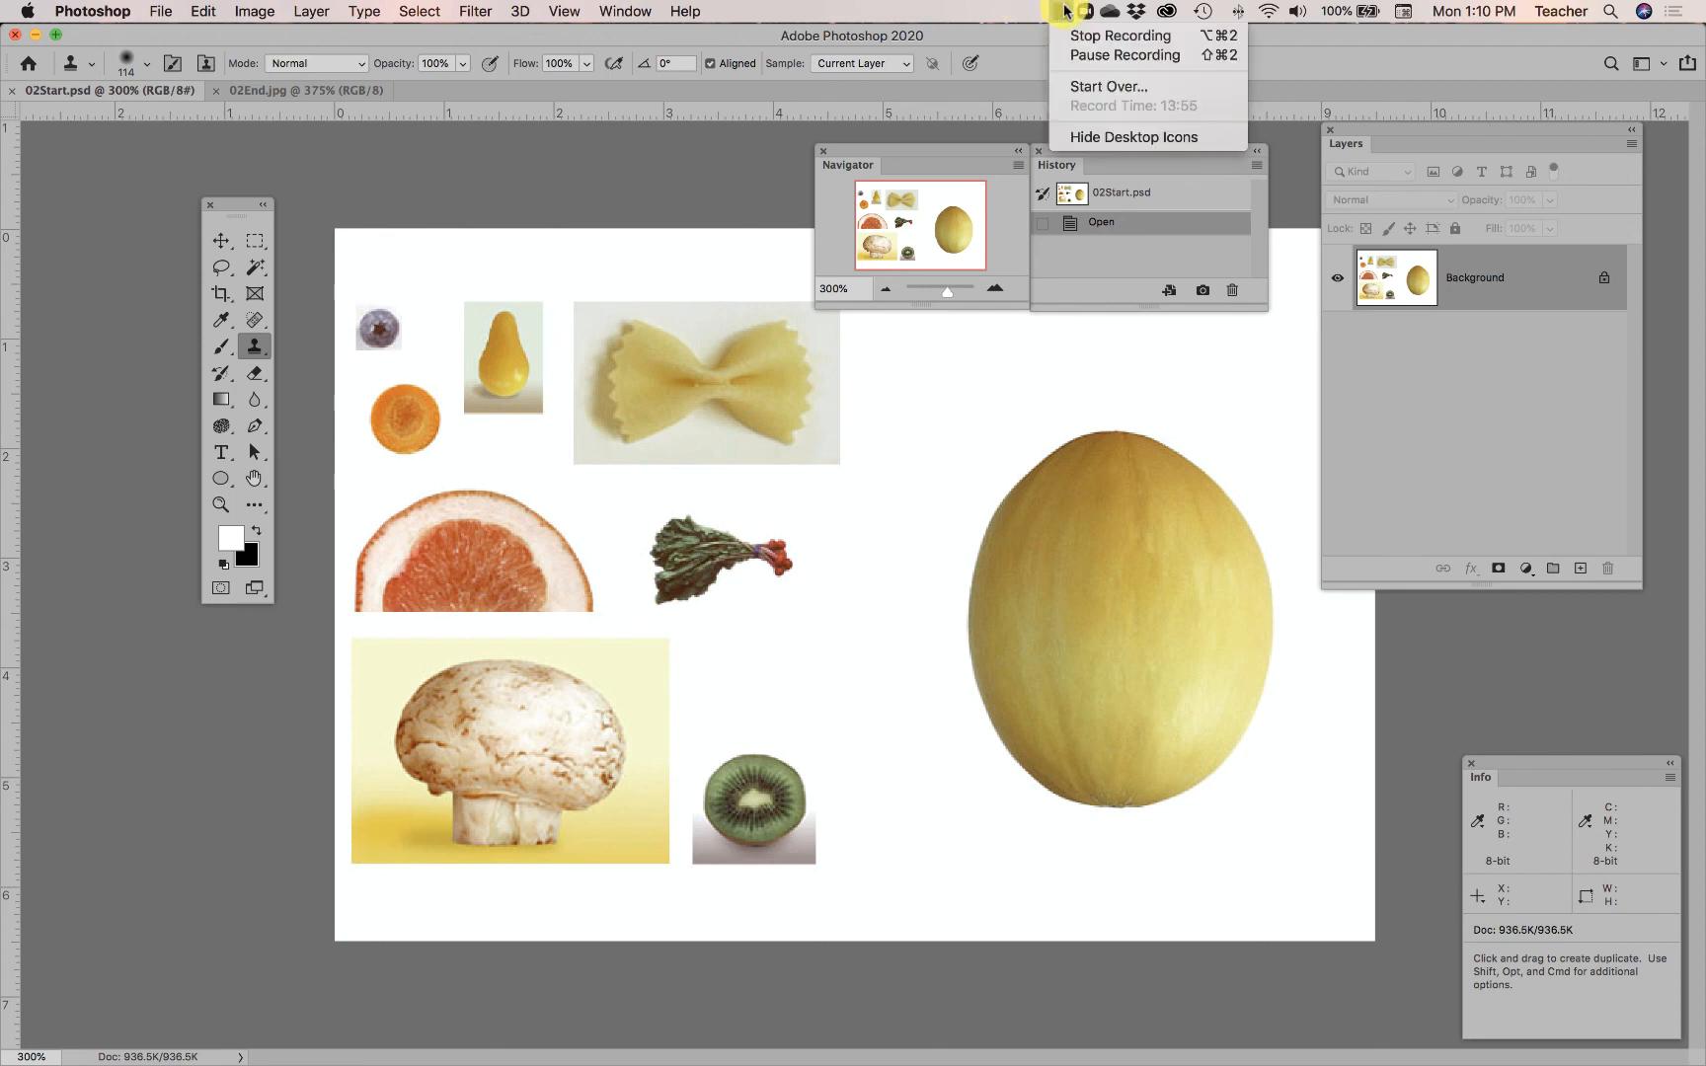